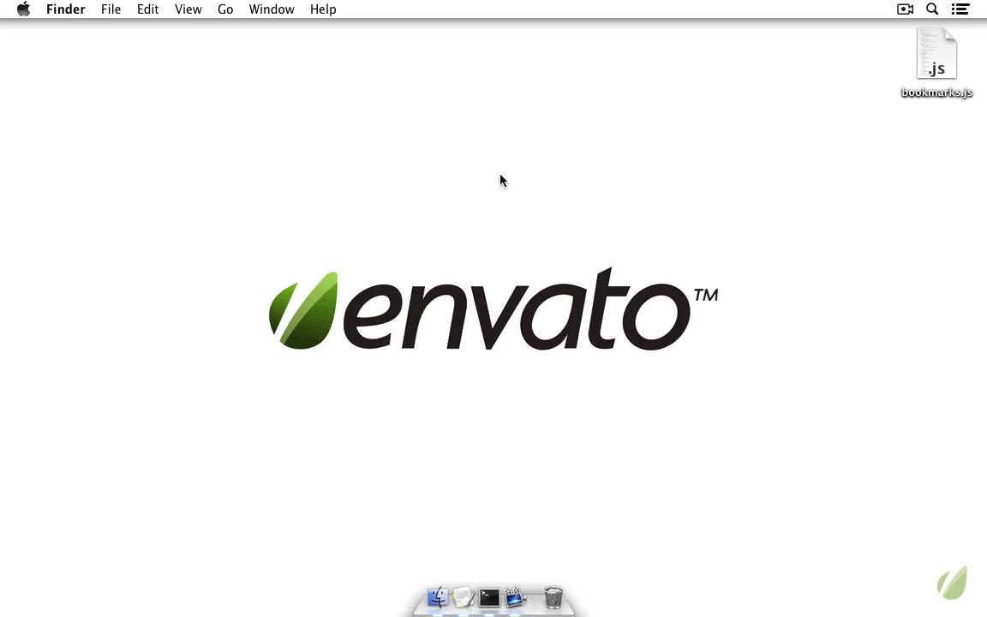
mouse_move(634, 382)
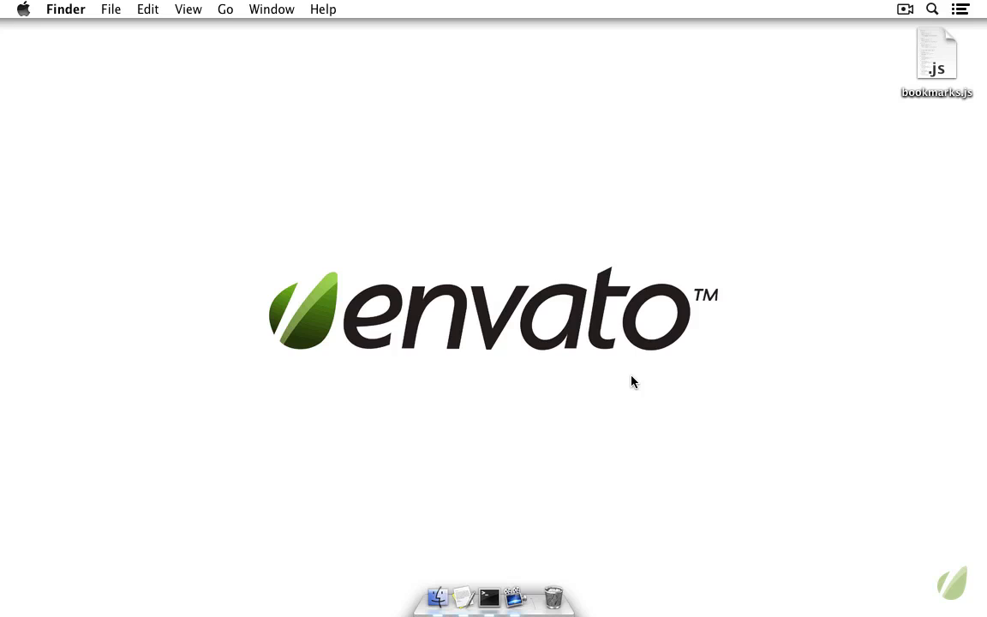
mouse_move(925, 142)
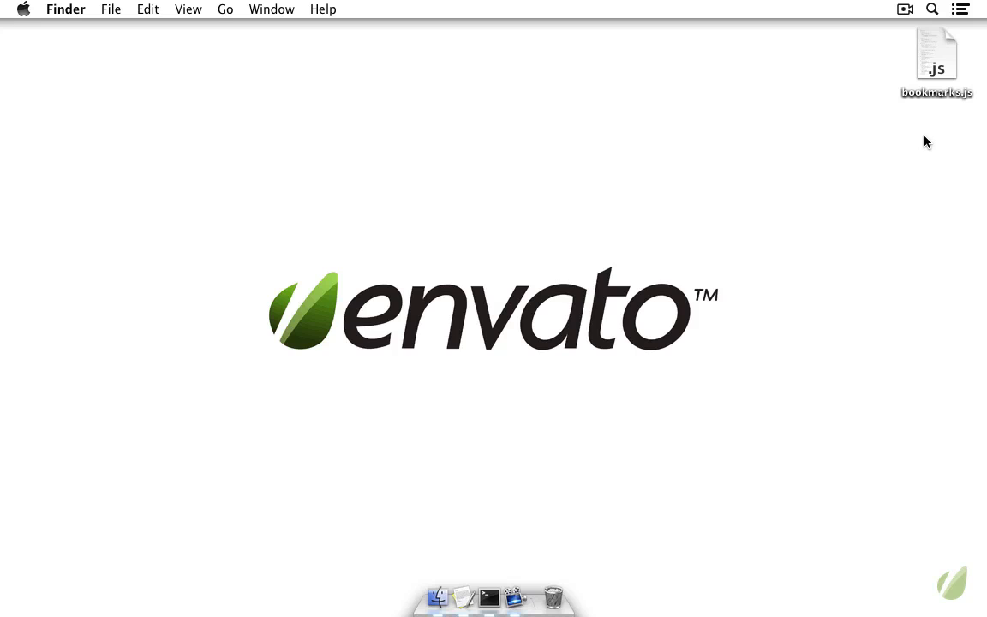
- Open Terminal, change to the Desktop folder and open bookmarks.js in vim
left_click(489, 596)
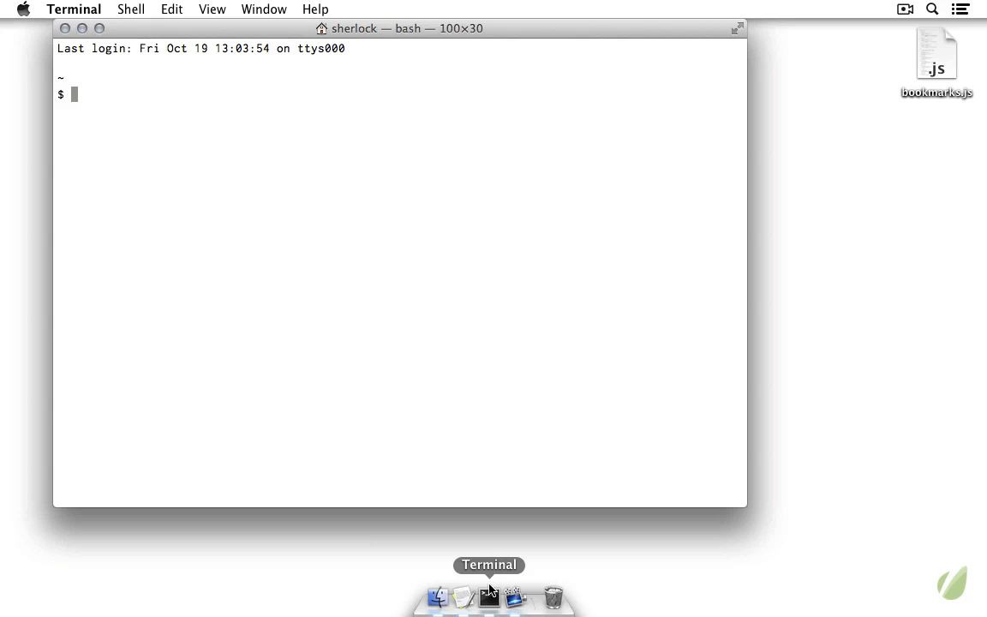
type("cd Desktop/")
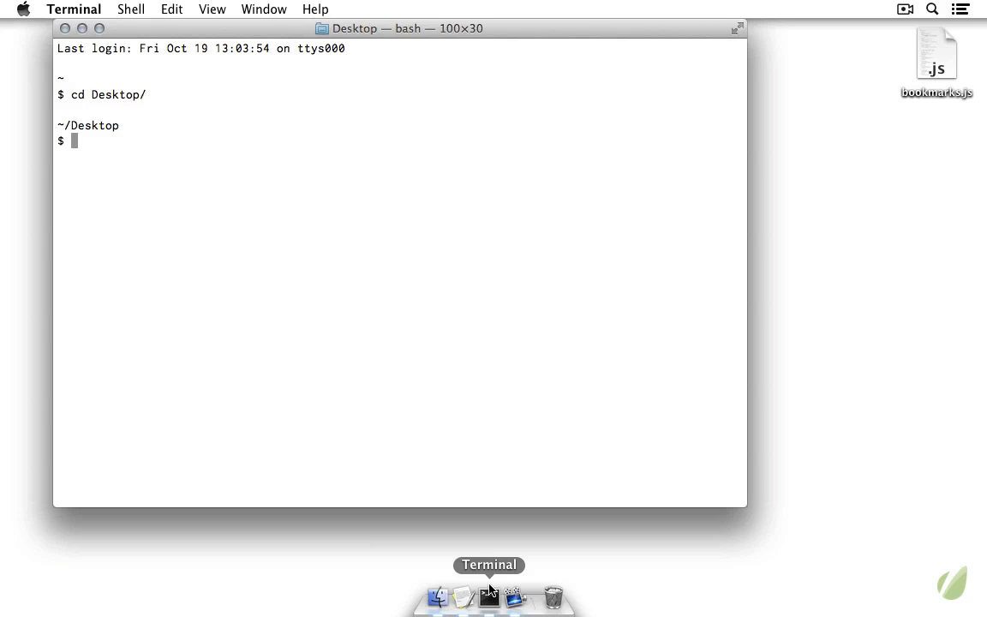
type("vim bookmarks.js")
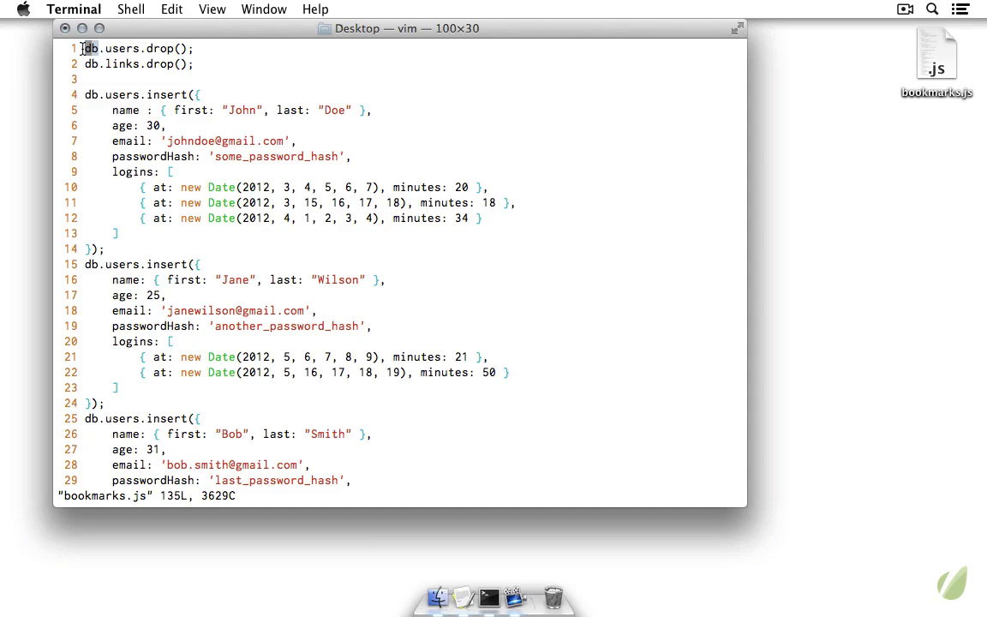
mouse_move(90, 31)
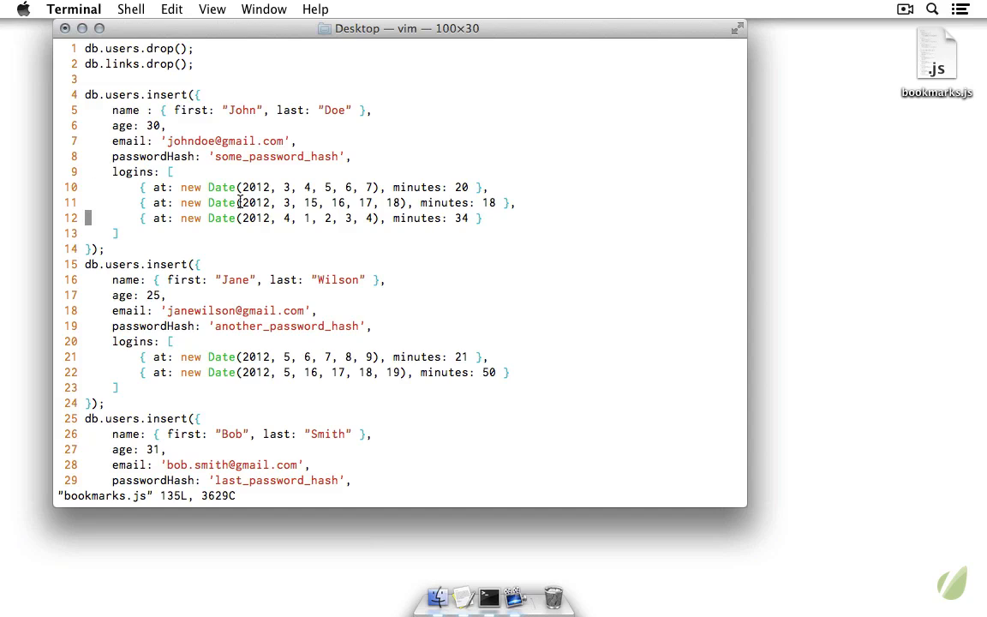
mouse_move(321, 118)
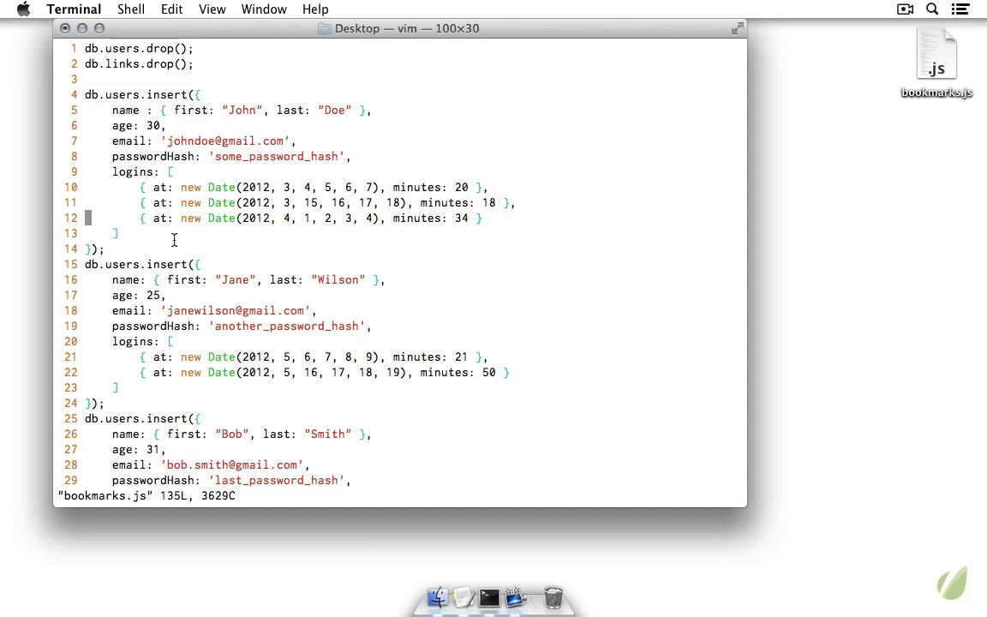
- Scroll through bookmarks.js to review its user and link inserts, then exit vim
scroll("down", 3)
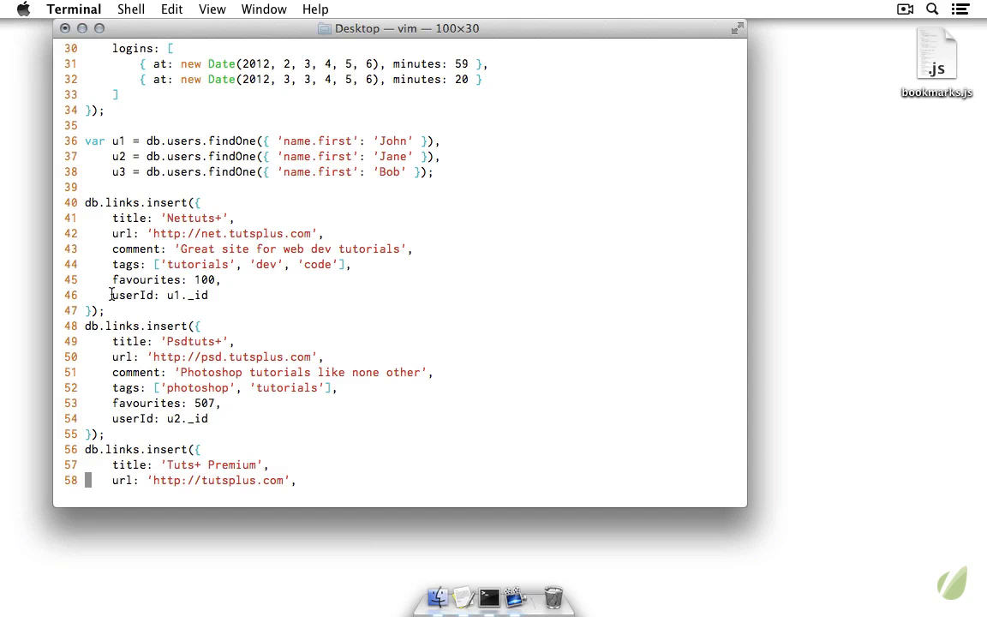
type("comment: 'The best screencast courses ever.',")
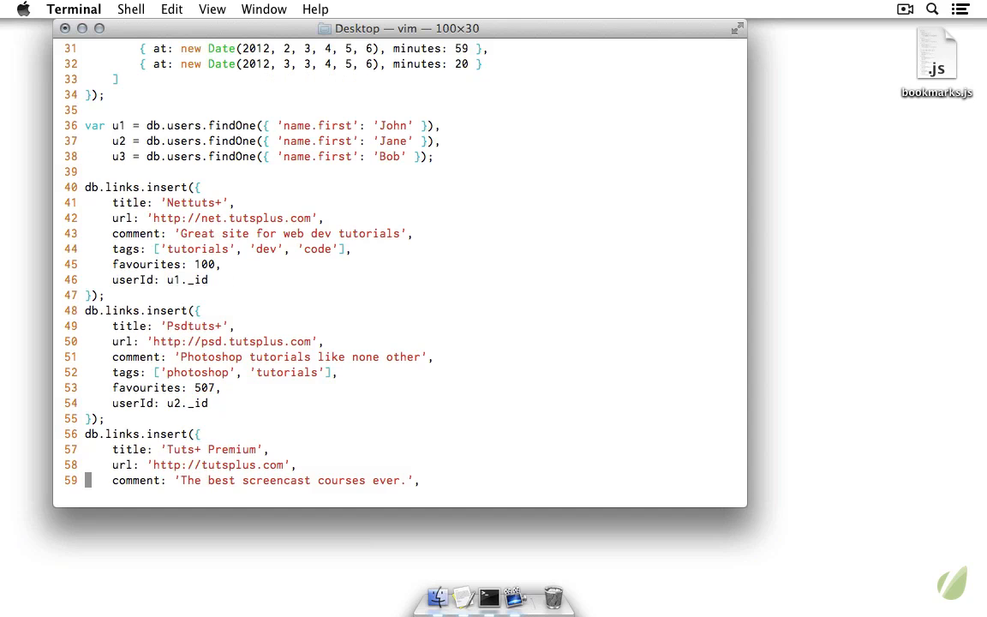
scroll("down", 3)
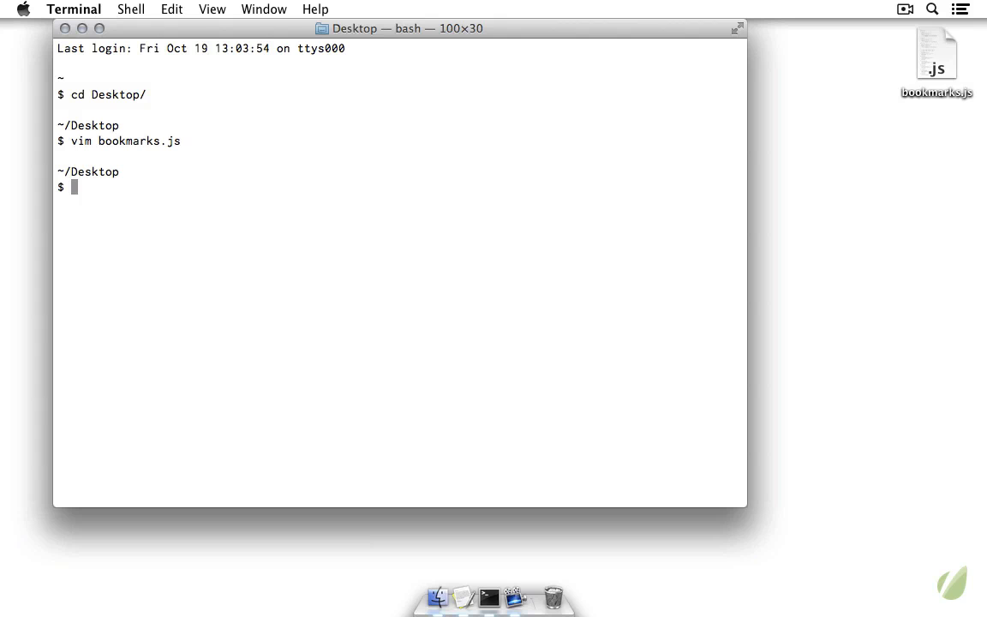
- Enter the command mongo 127.0.0.1/bookmarks bookmarks.js to load the seed script
type("mongo")
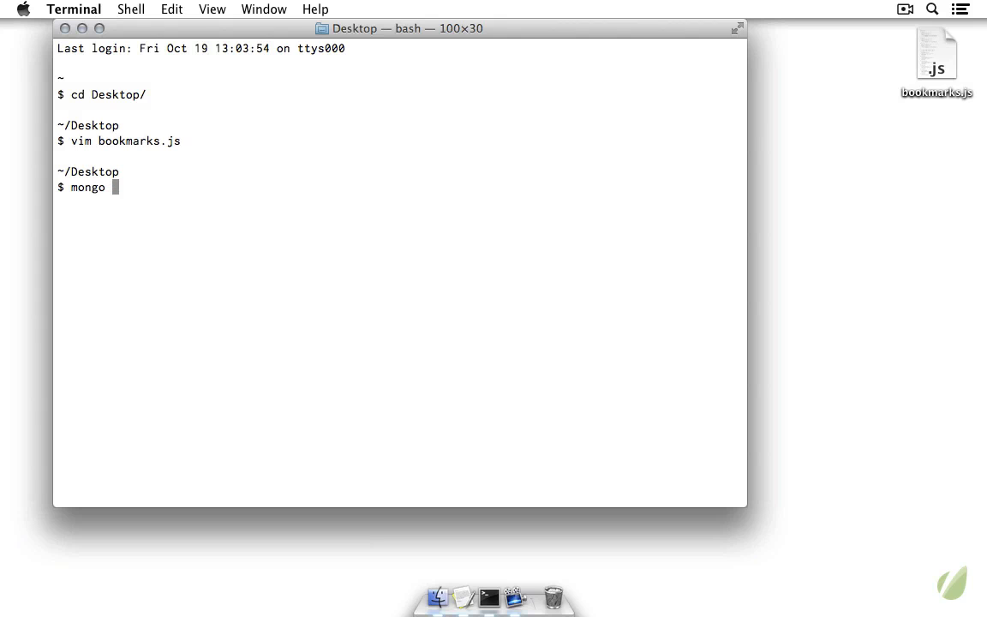
type("1")
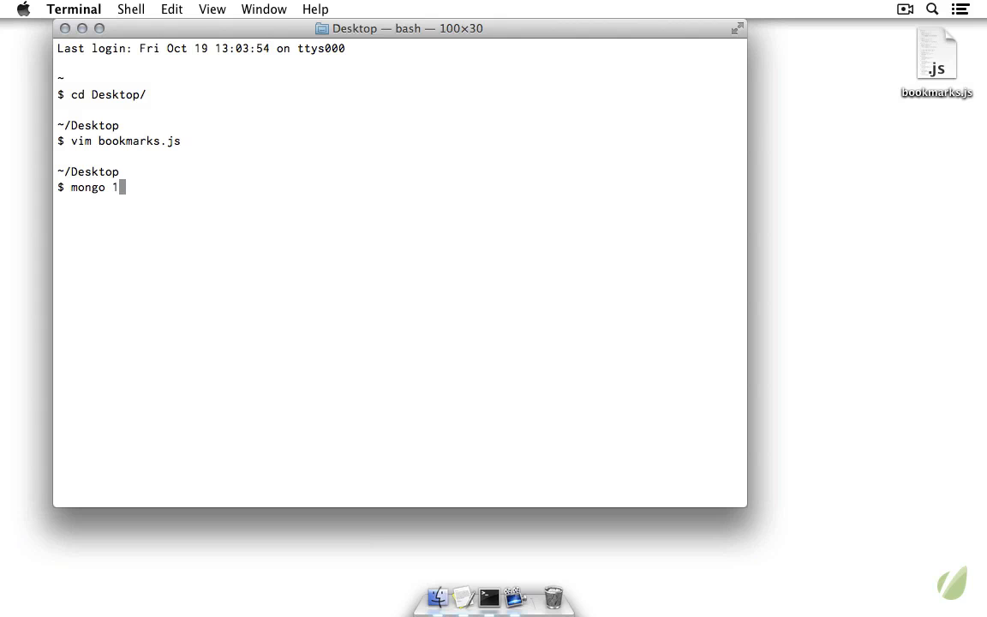
type("27.0.0.1/b")
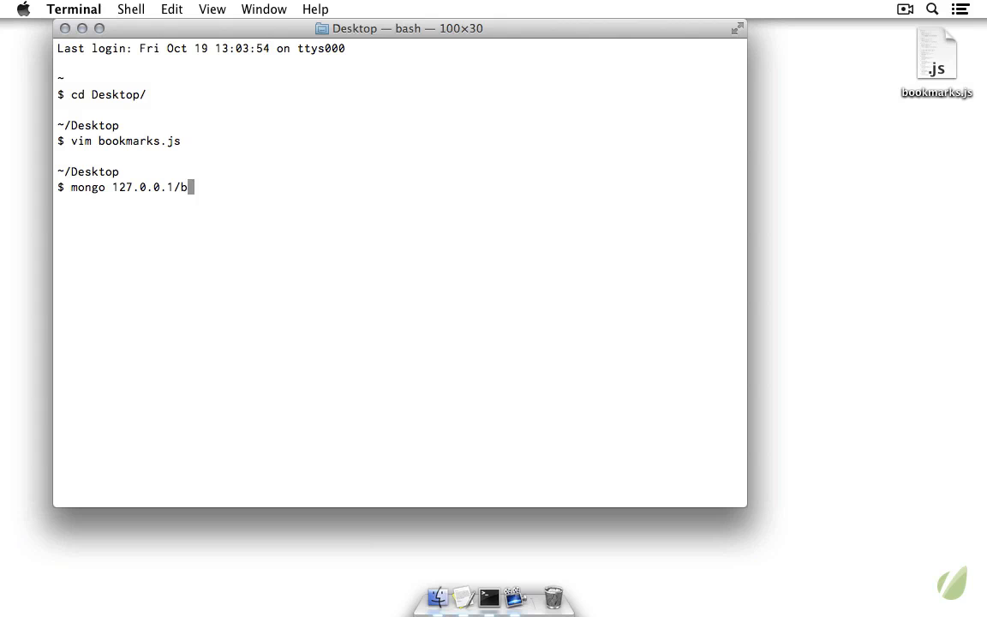
type("ookmarks")
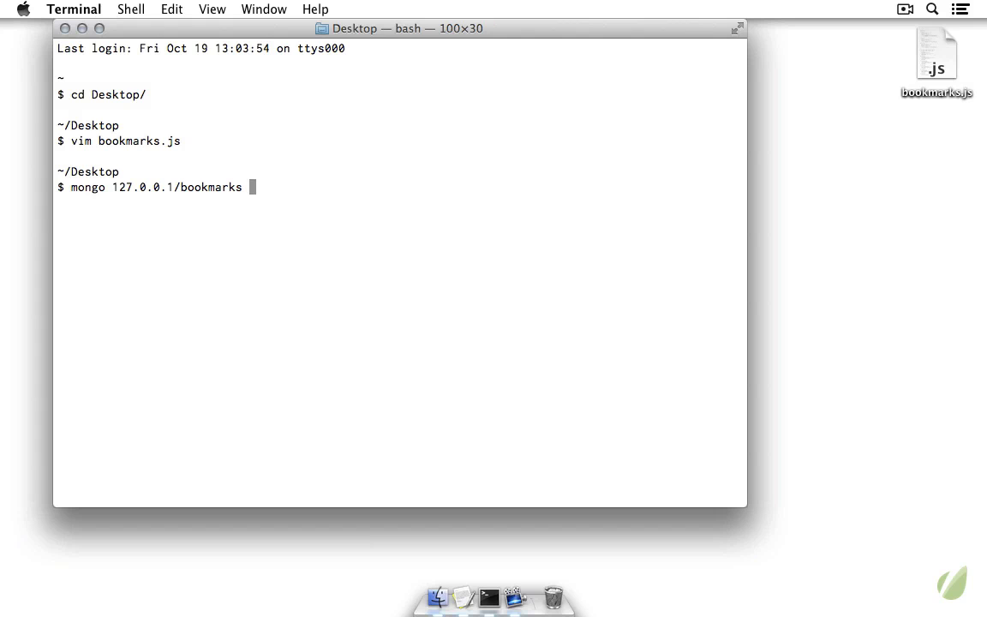
type("bookmarks.js")
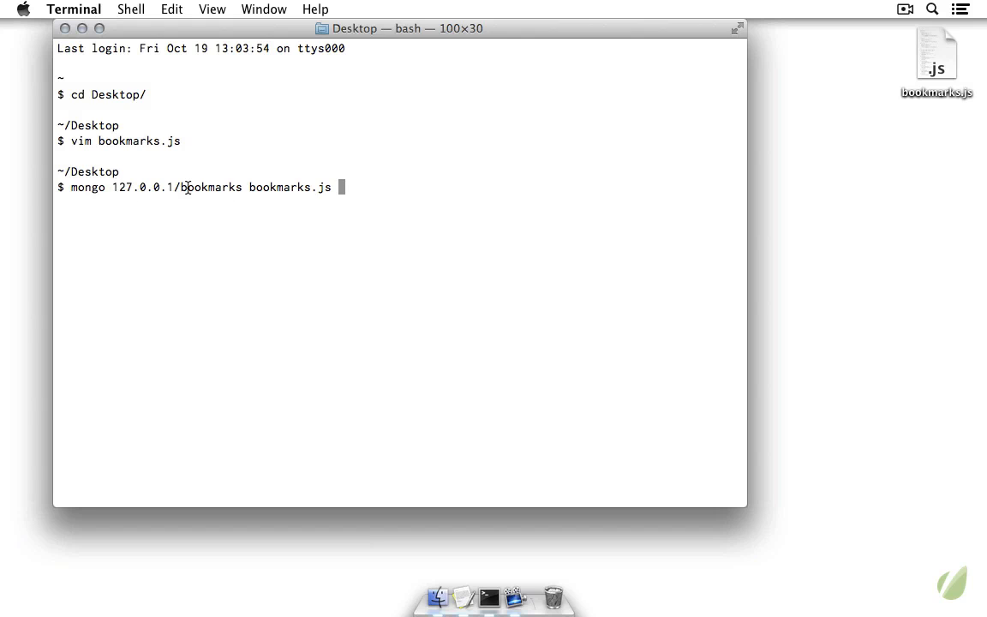
double_click(150, 186)
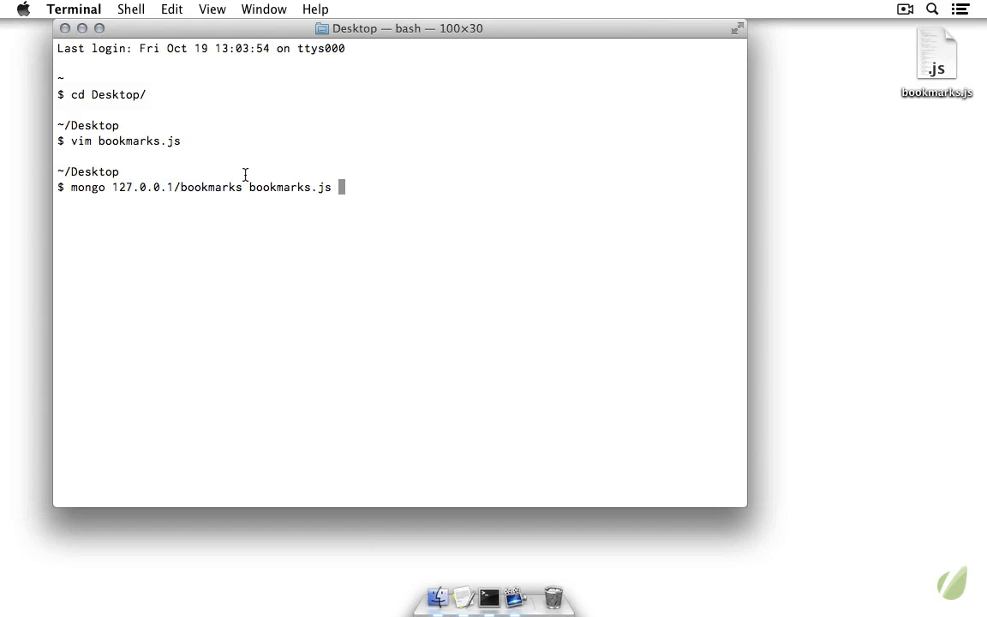
mouse_move(531, 248)
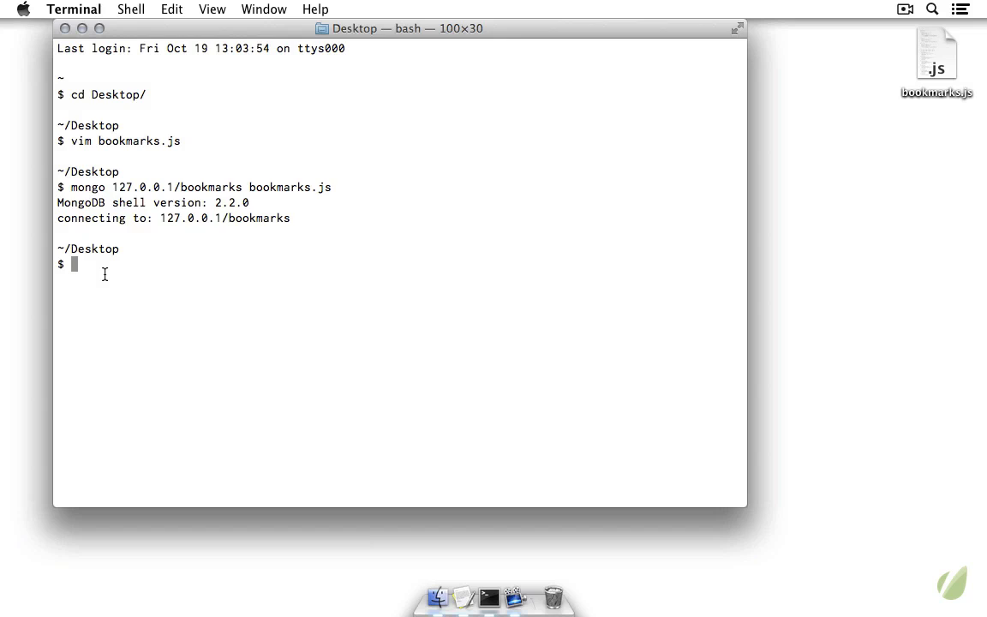
- Start mongo on bookmarks and list the seeded links with db.links.find()
type("mongo bookmarks")
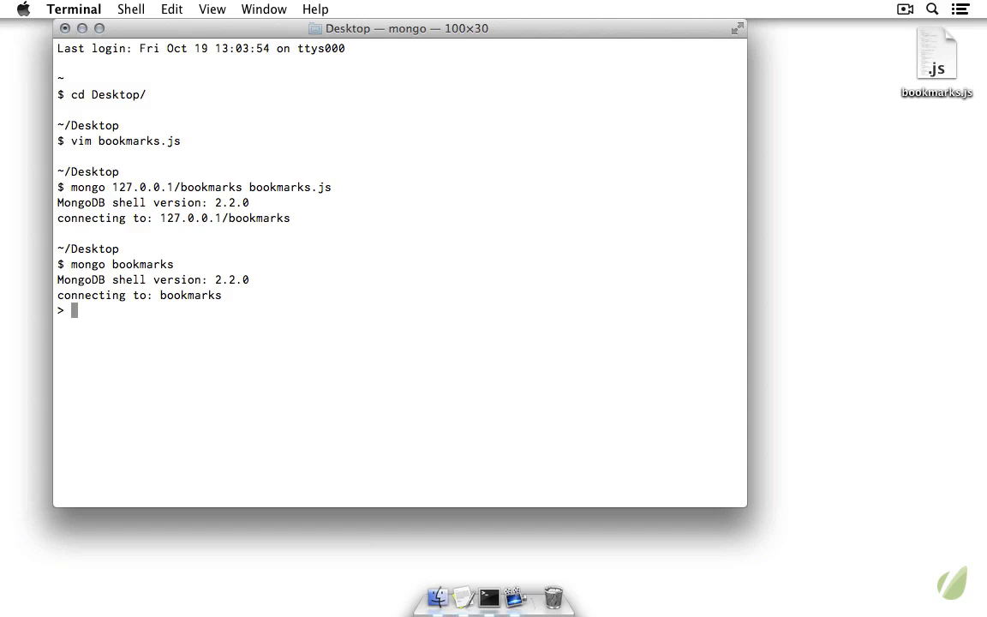
type("db.links.find(")
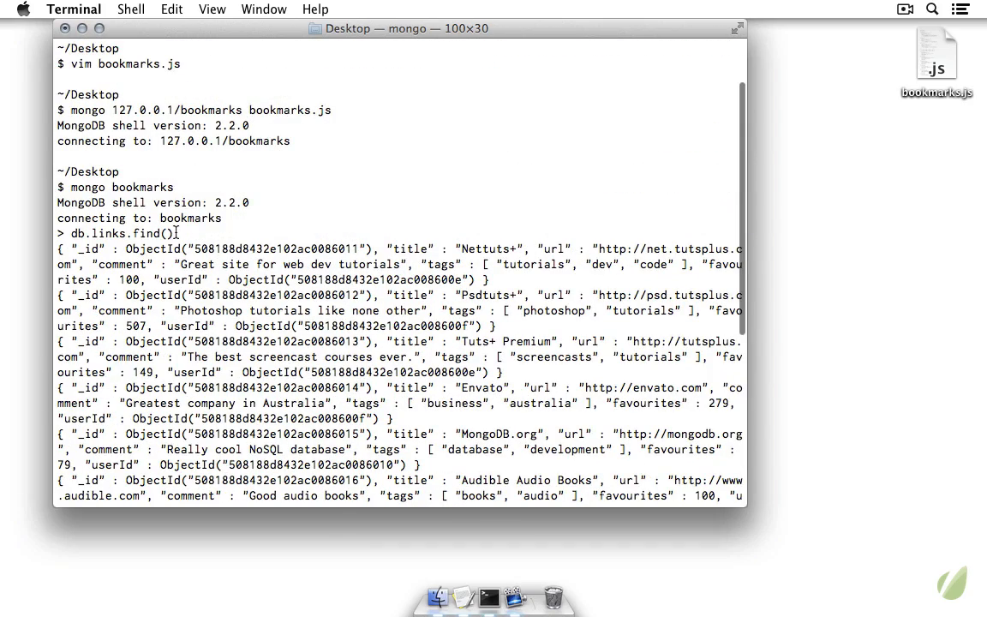
scroll("down", 3)
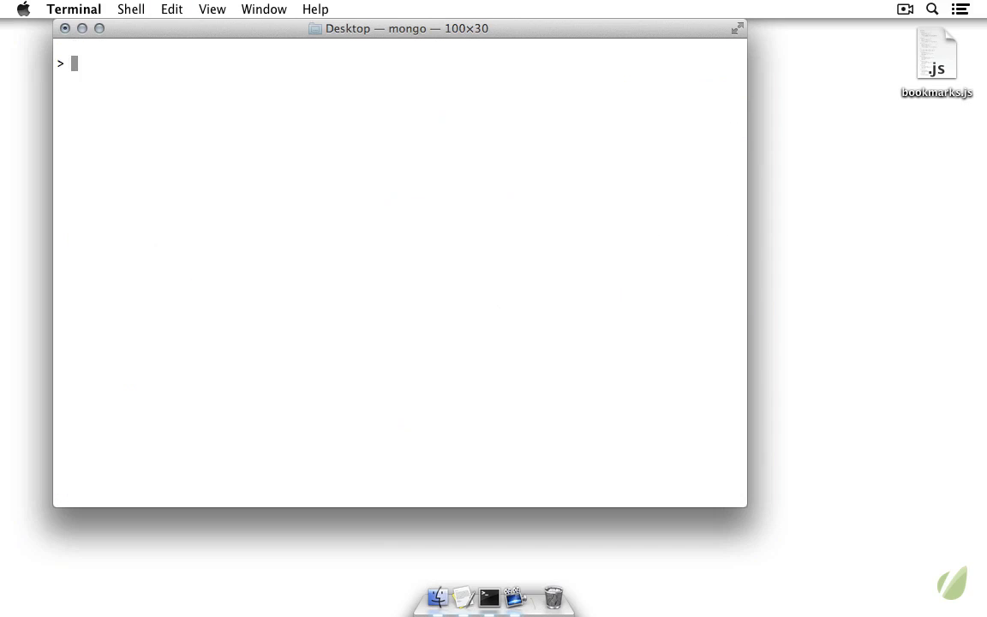
mouse_move(204, 284)
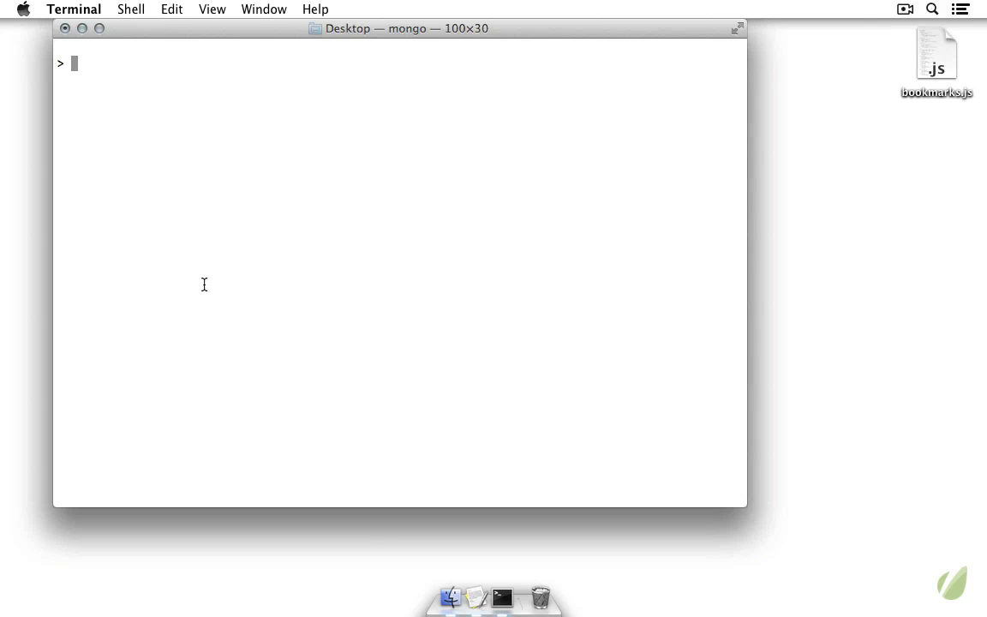
- List the three users with db.users.find()
type("db")
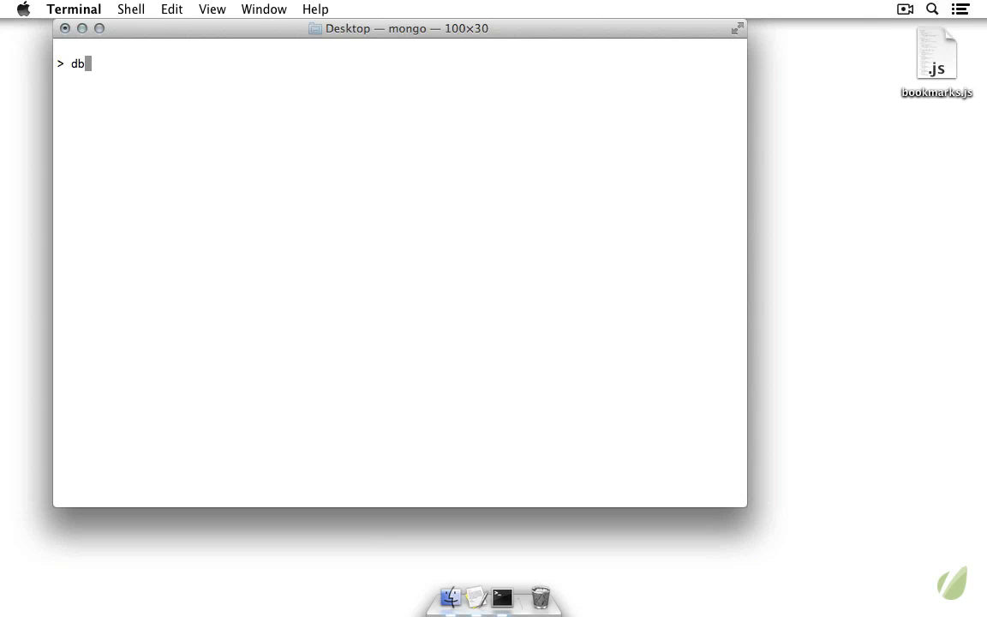
type(".")
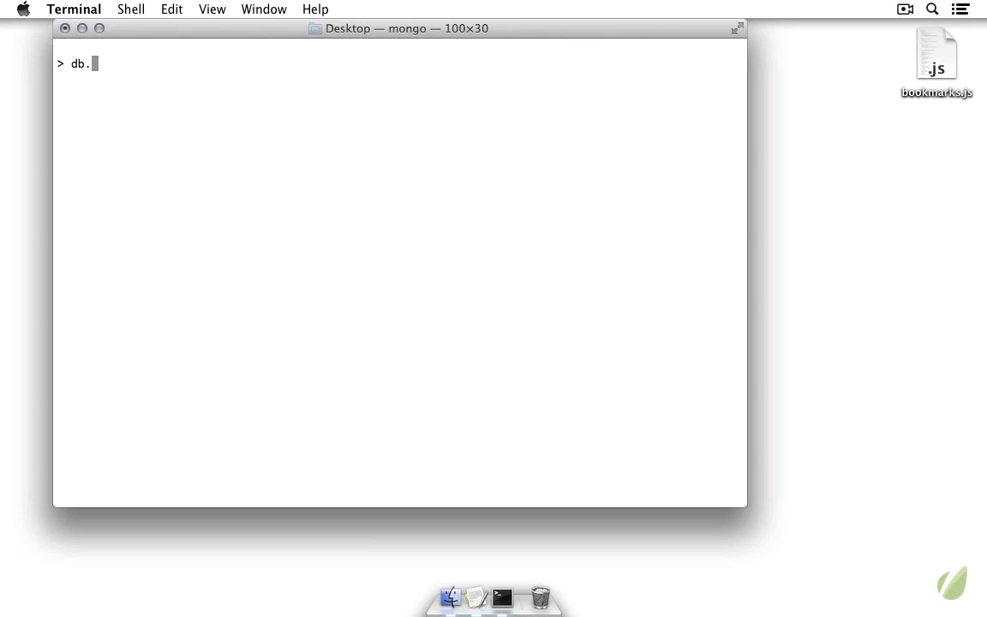
type("users.")
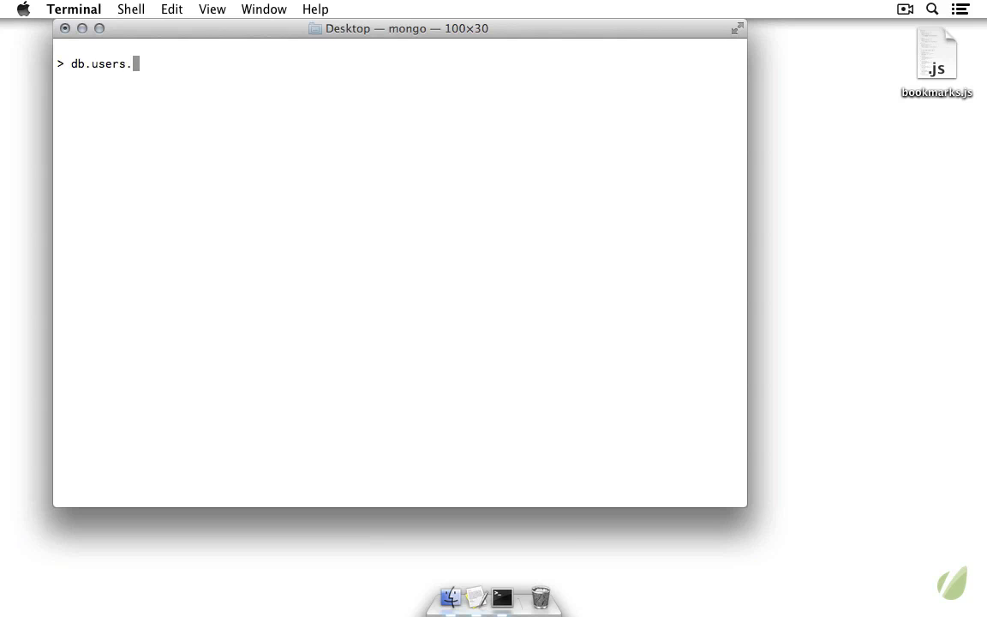
type("find()")
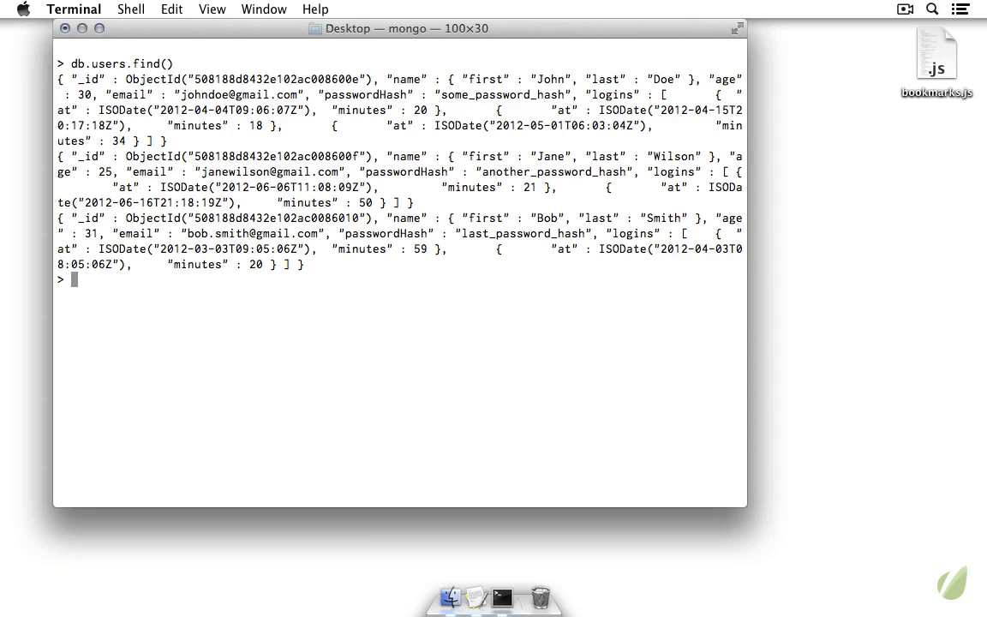
mouse_move(153, 274)
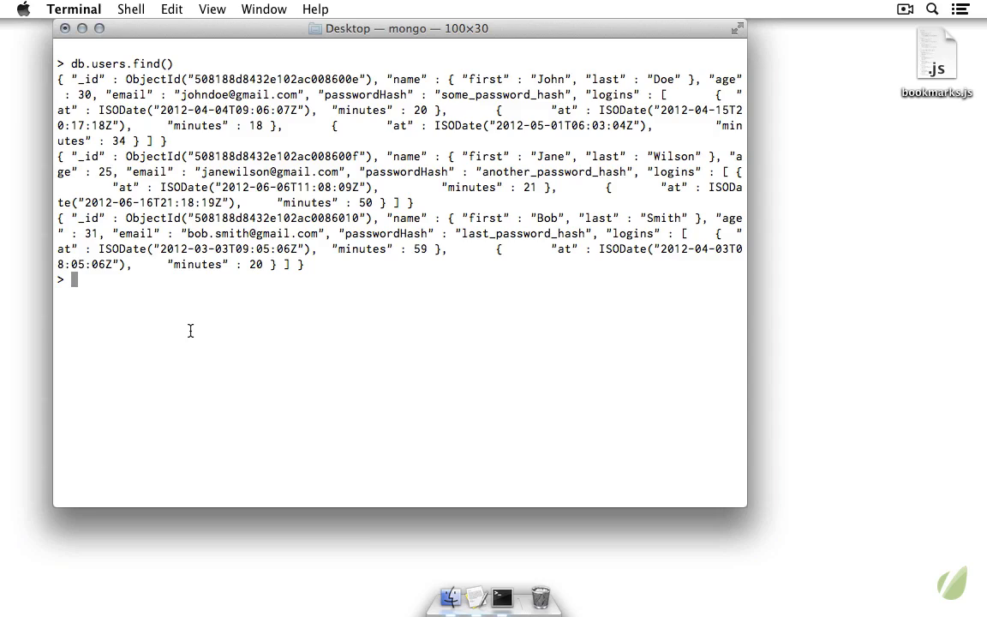
mouse_move(406, 315)
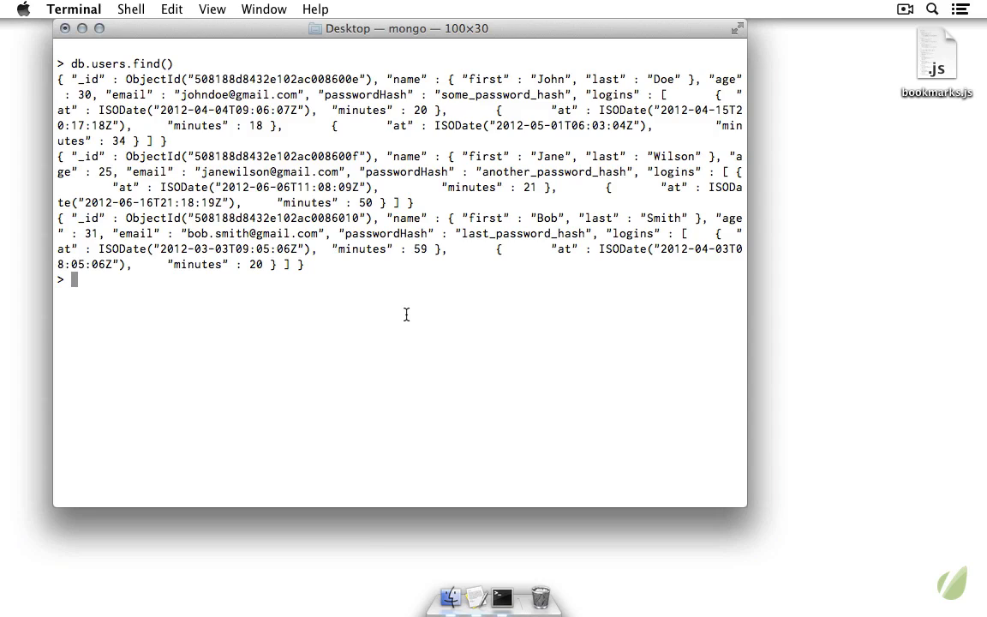
mouse_move(294, 250)
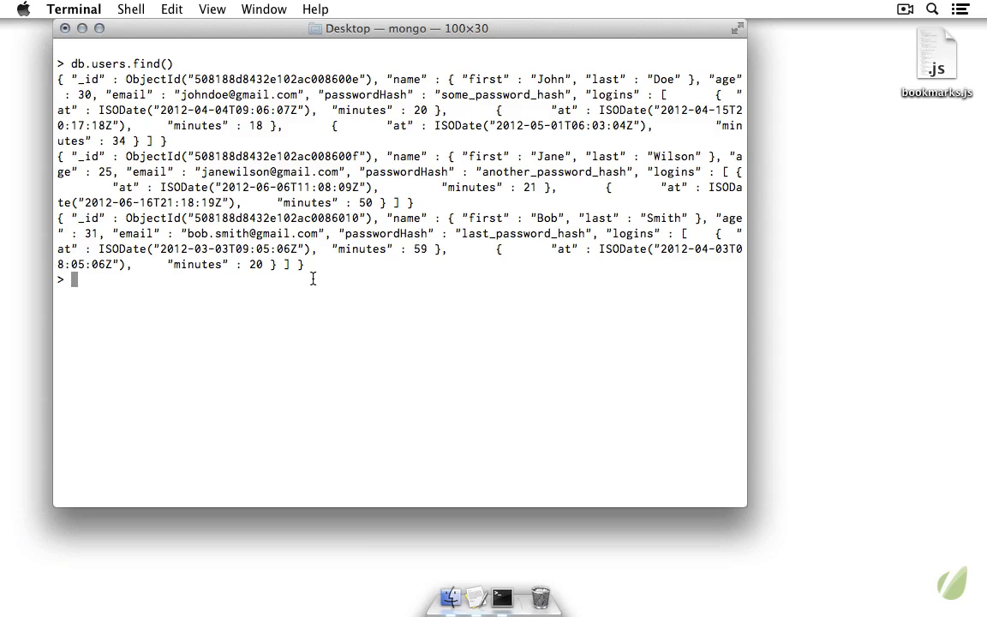
- Print each user as formatted JSON using forEach(printjson) and scroll through it
type("db.users.find()")
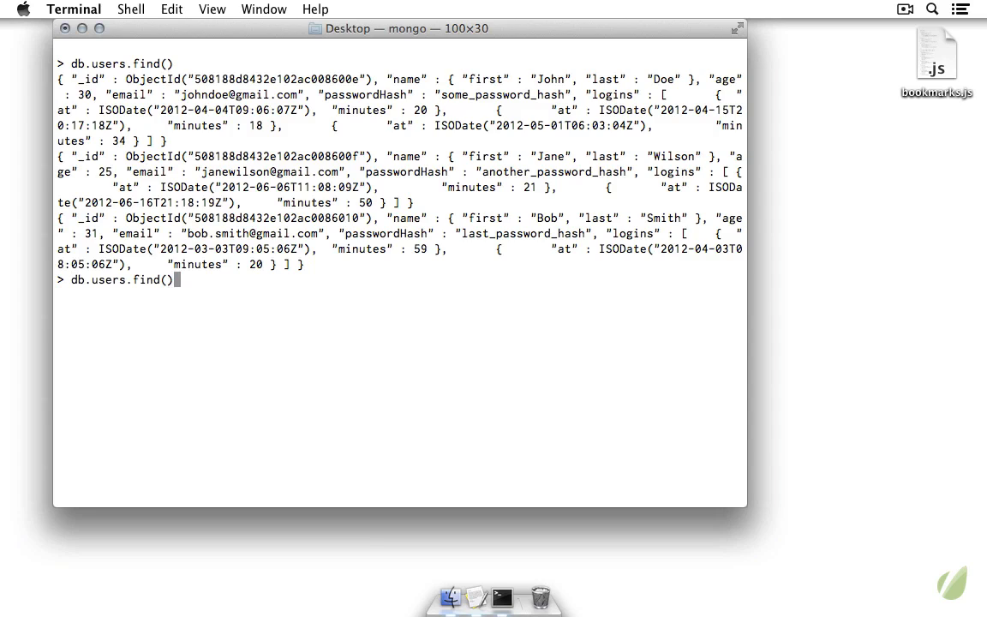
type(".forEa")
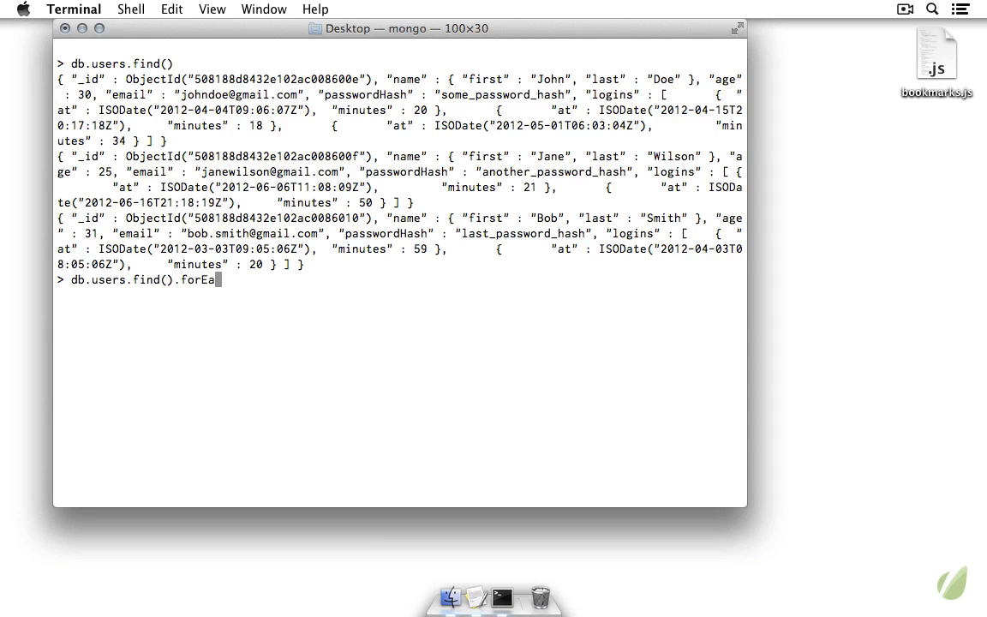
type("ch(printjson")
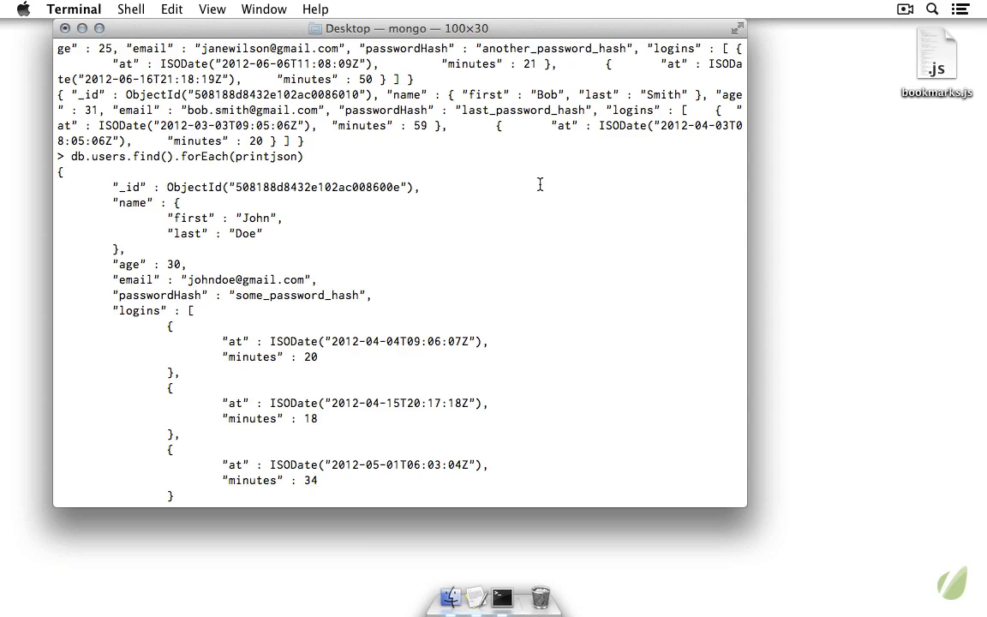
scroll("down", 3)
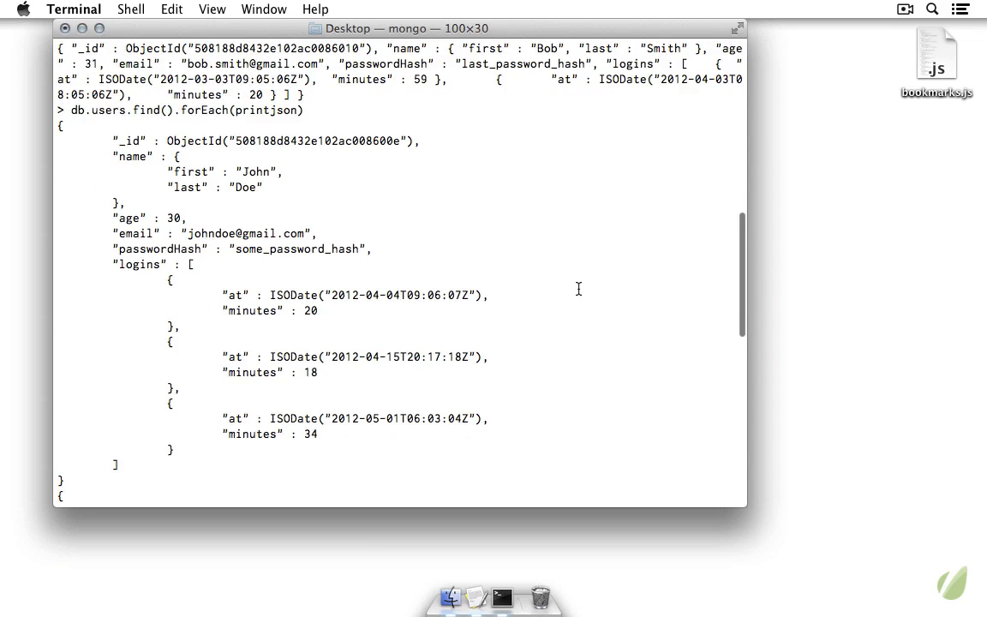
scroll("down", 3)
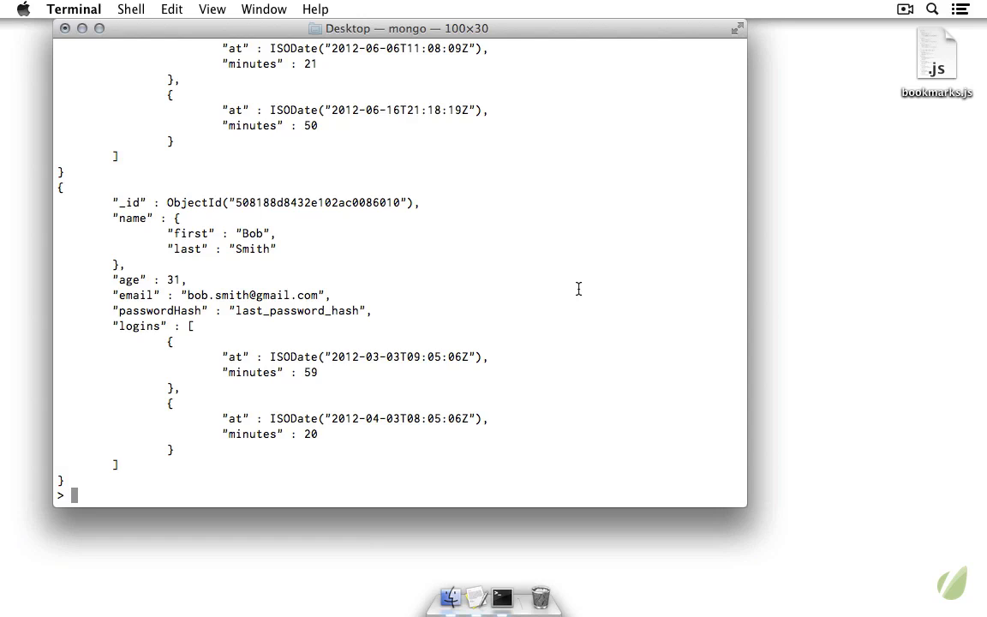
- Run db.links.find().forEach(printjson) and scroll through the formatted link documents
type("db")
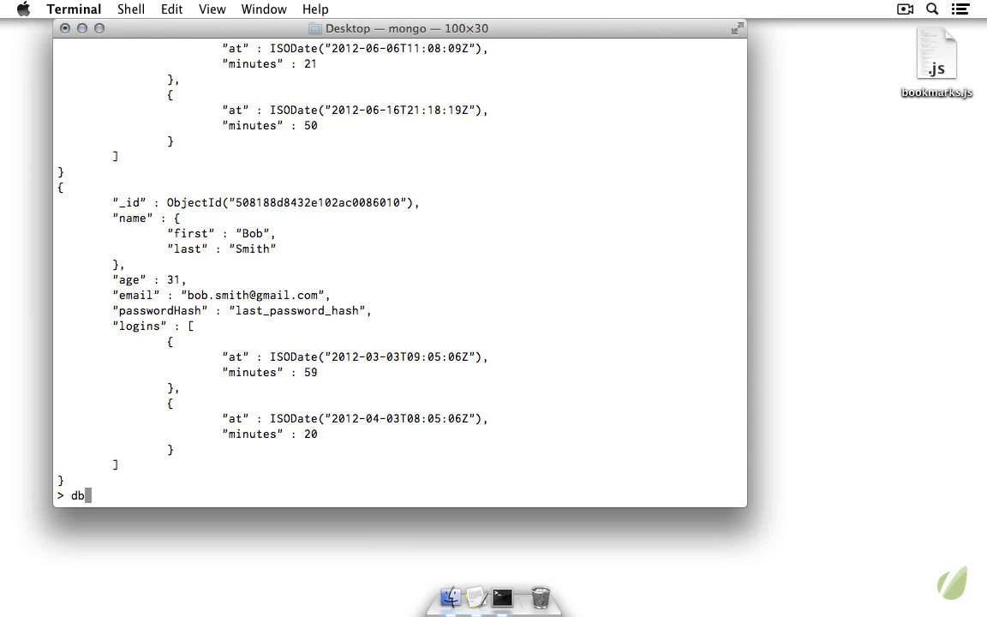
type(".links.find()")
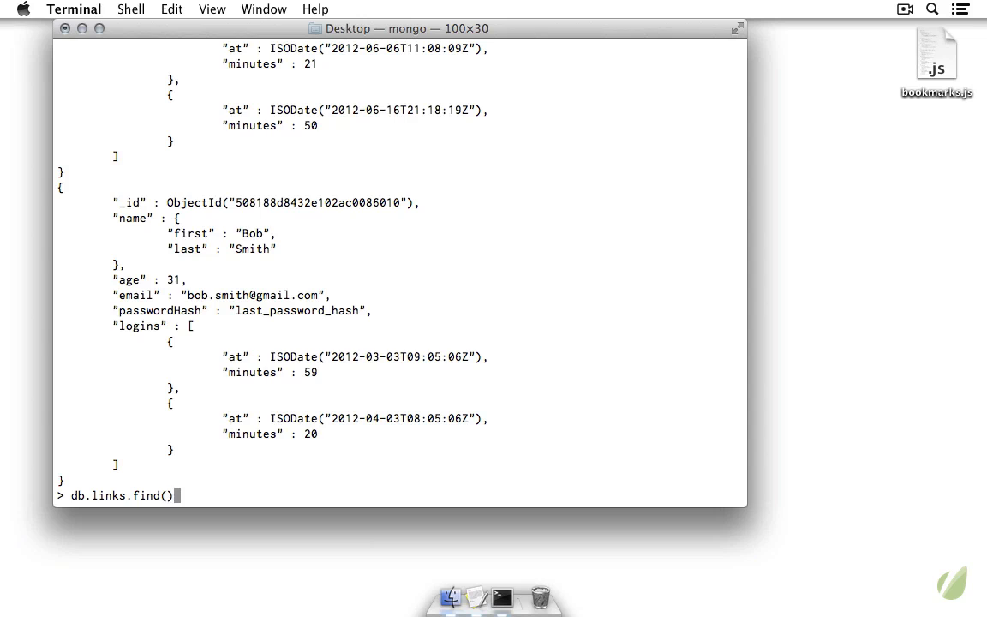
type(".forEach(")
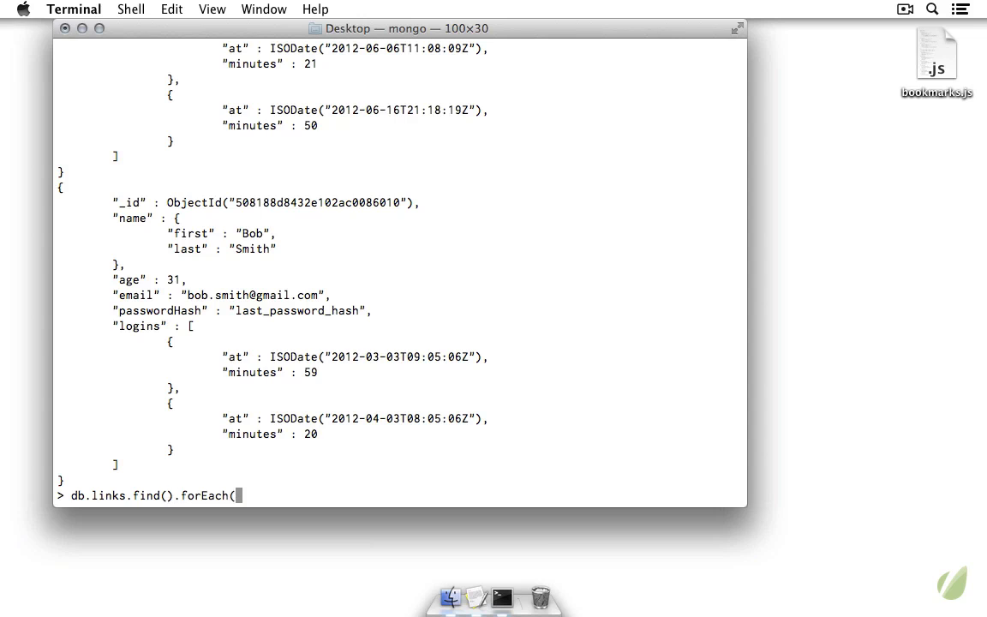
type("printjson)")
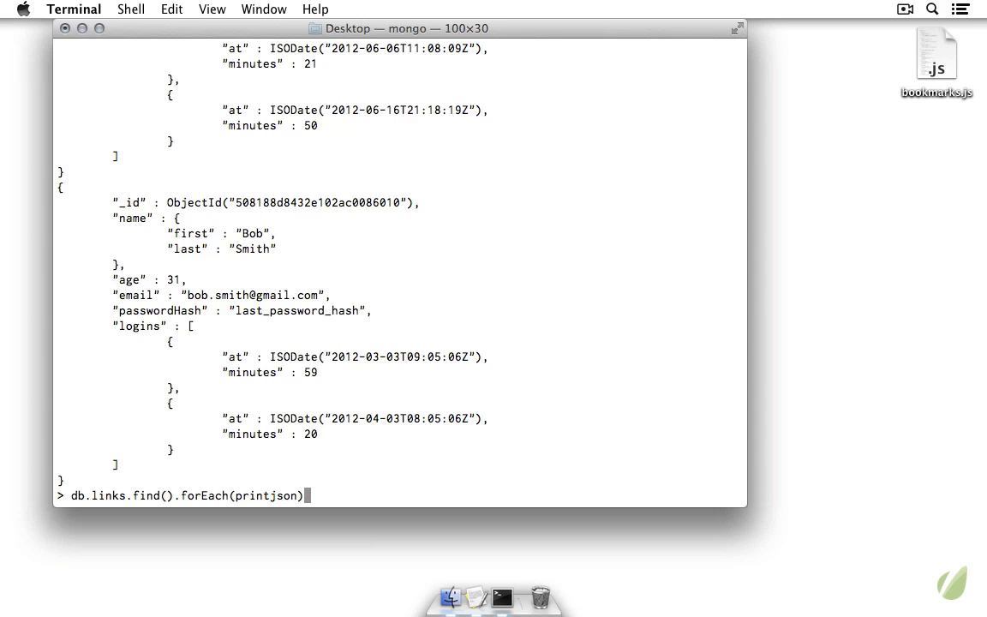
scroll("down", 3)
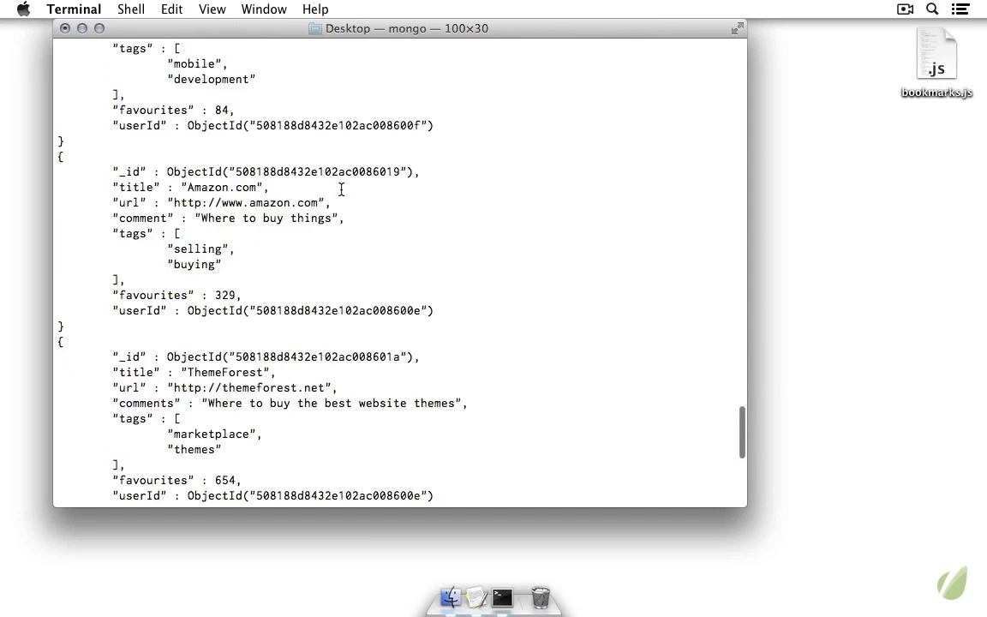
scroll("down", 3)
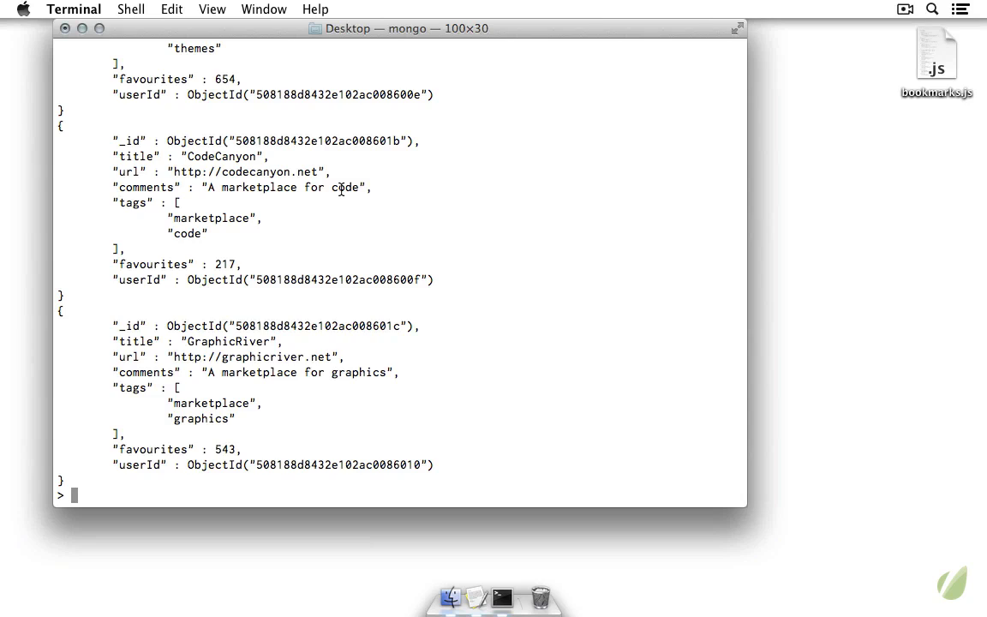
type("db.")
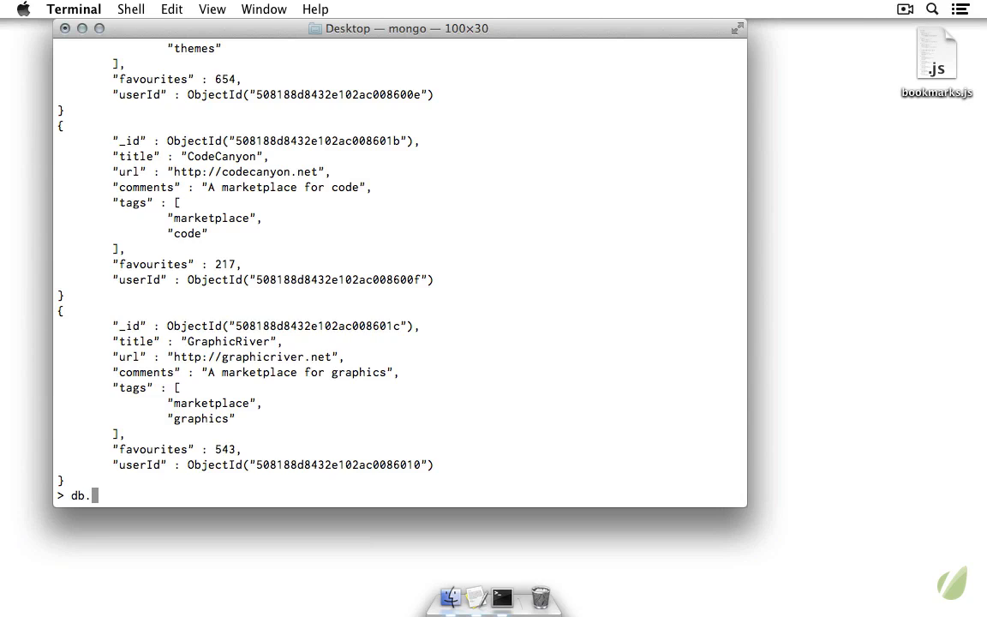
type("find({  });")
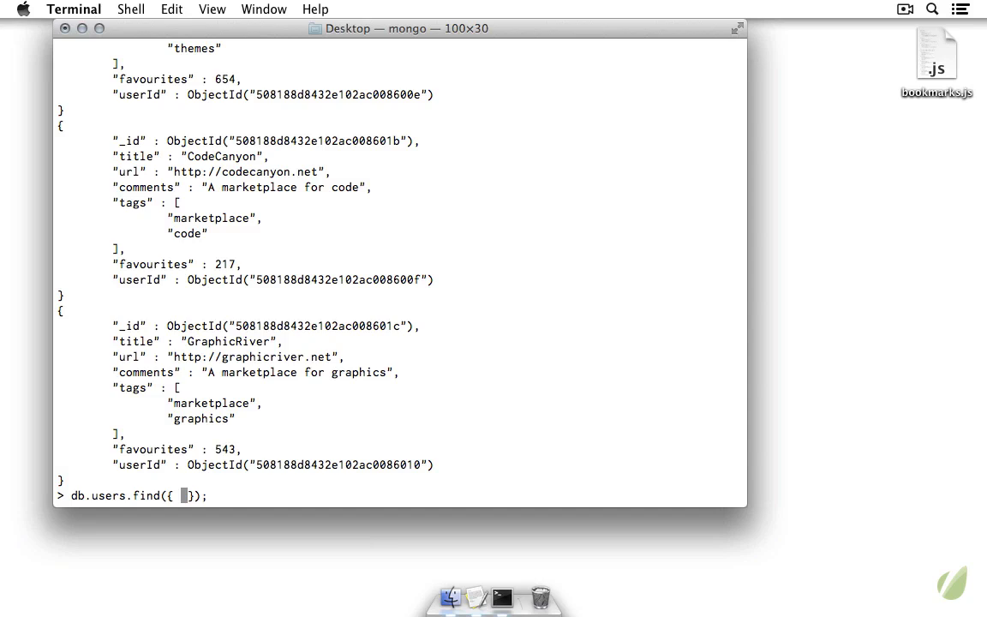
type("email: '")
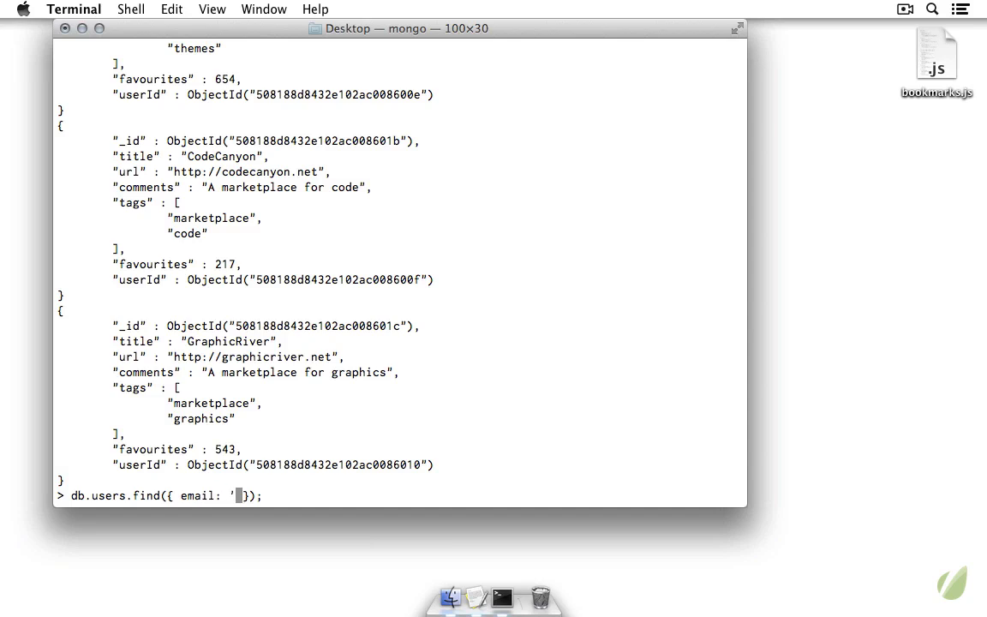
type("johndoe")
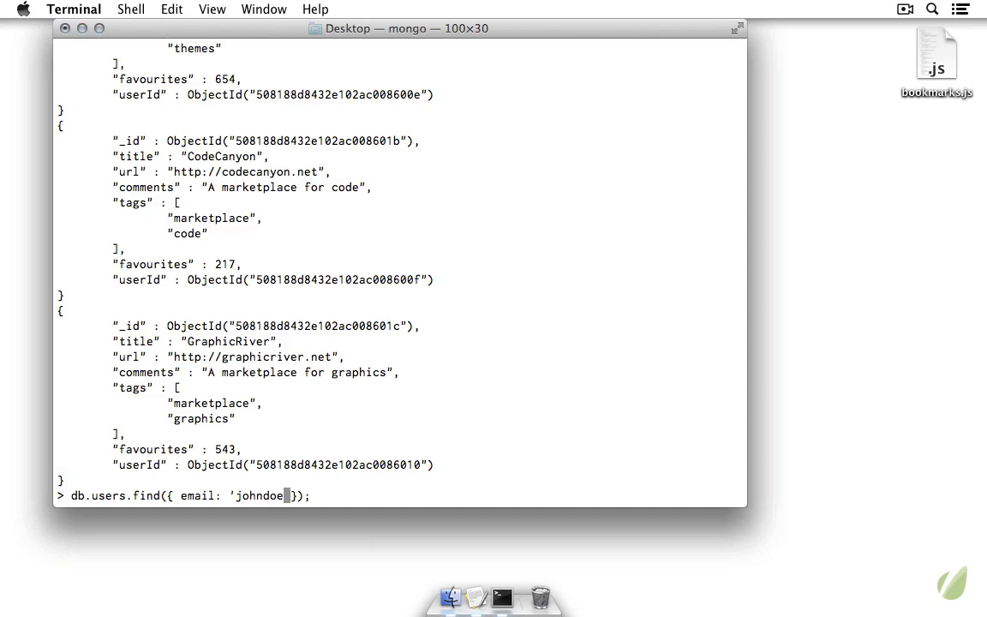
type("@gmail.com'")
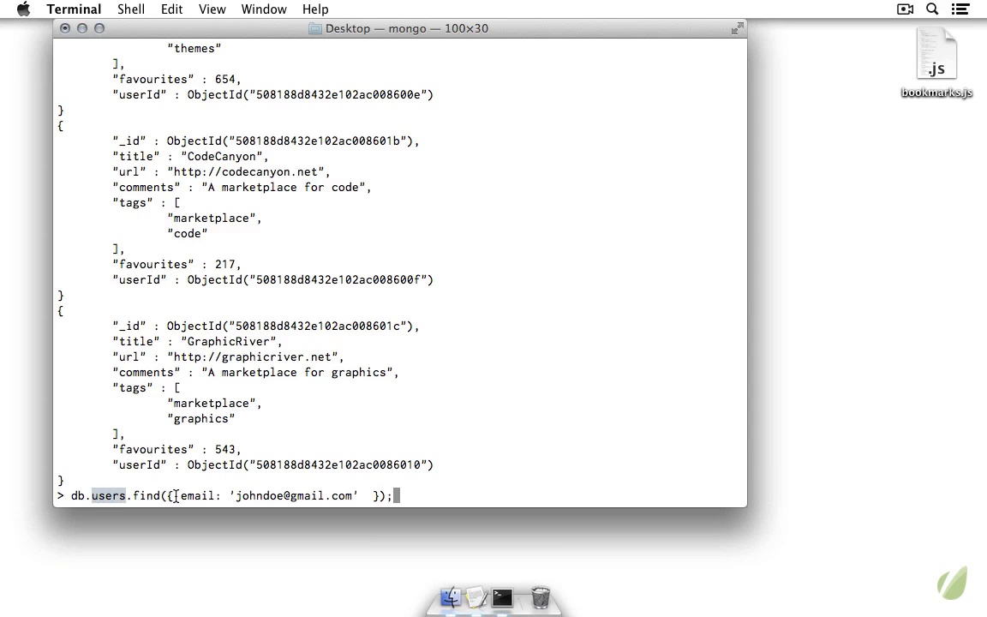
double_click(195, 495)
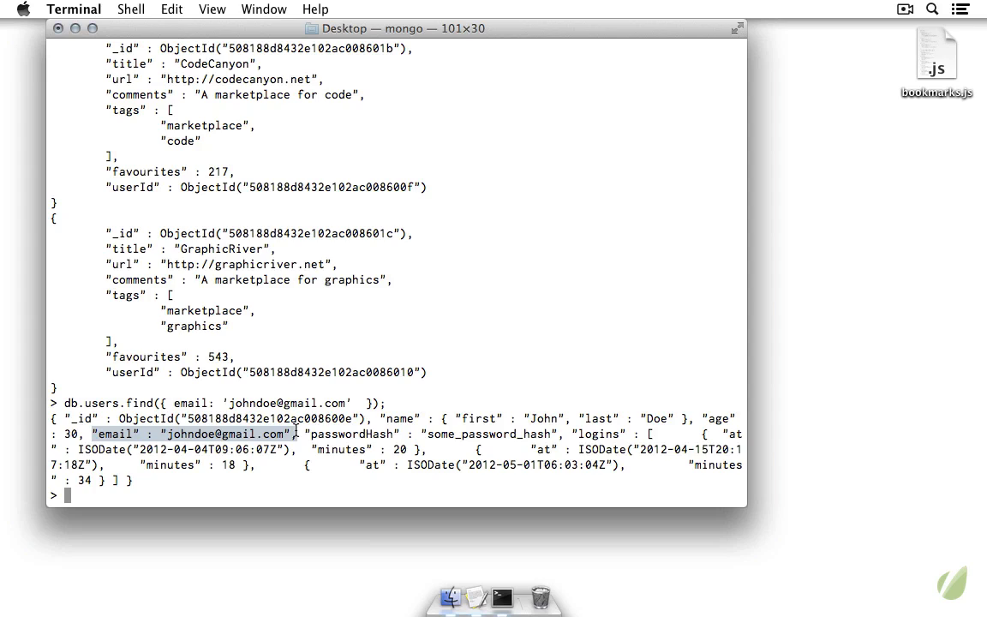
type("db.users.find({")
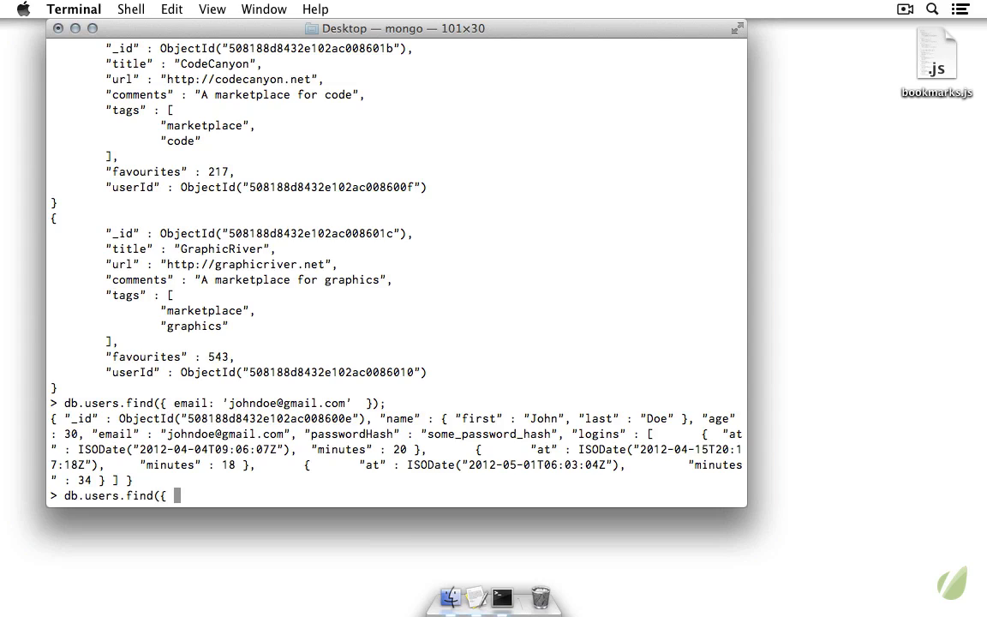
type("passwordHash: 'an")
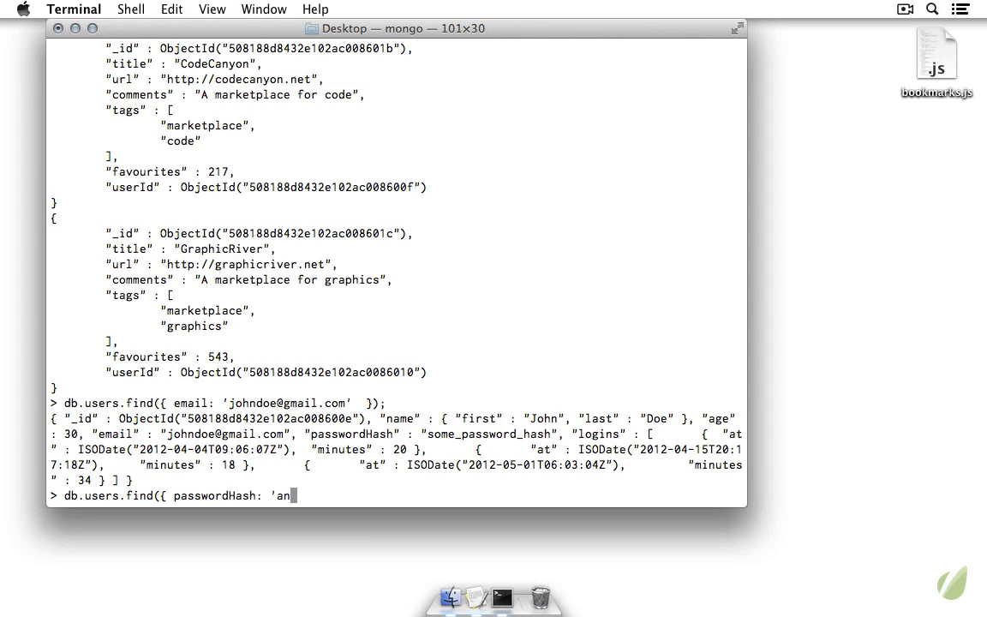
type("other_password_hash' })")
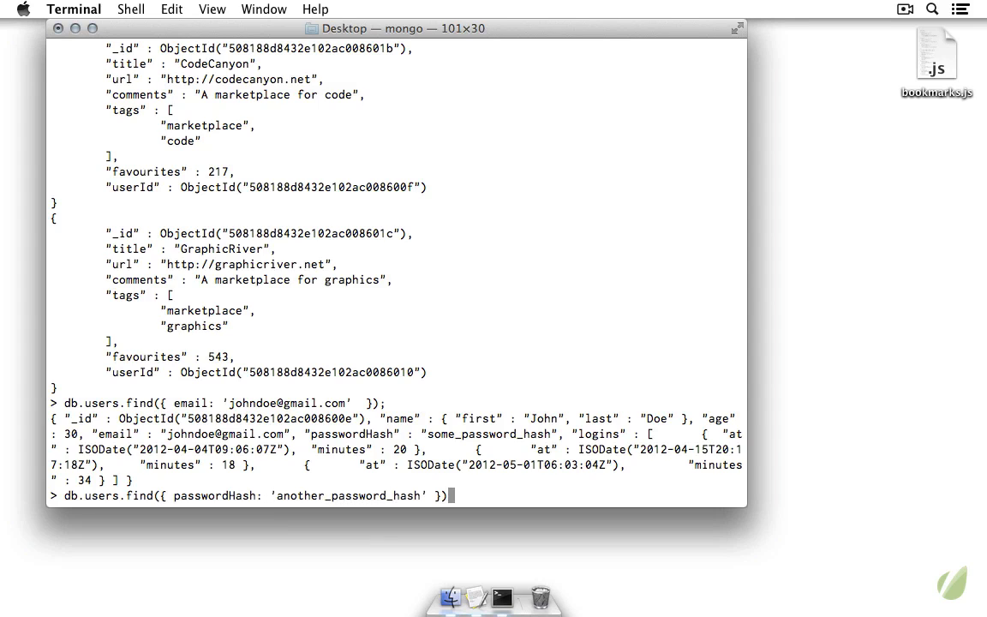
type(".for")
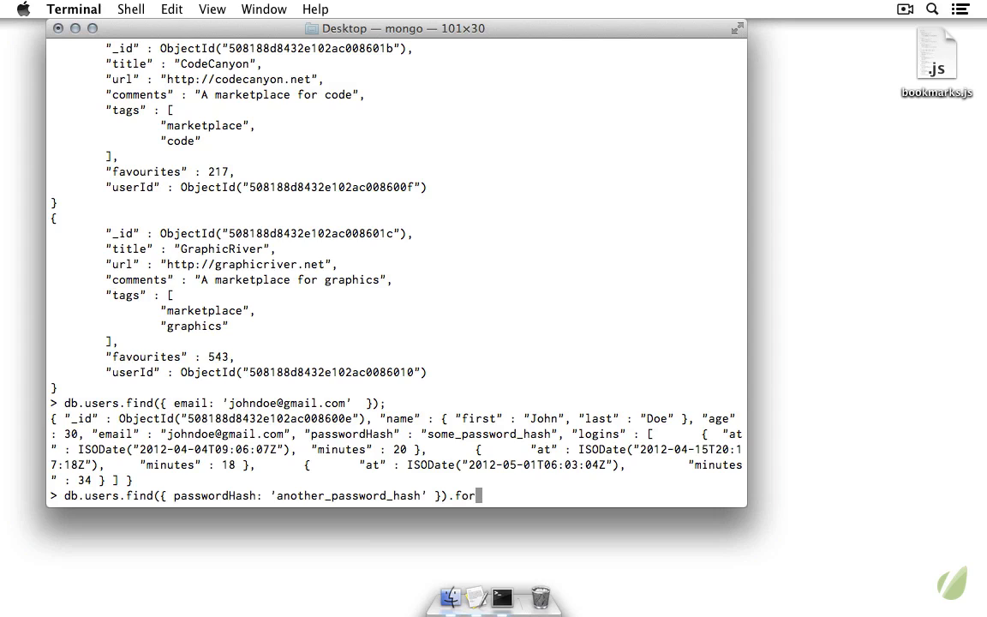
type("Each(printjson);")
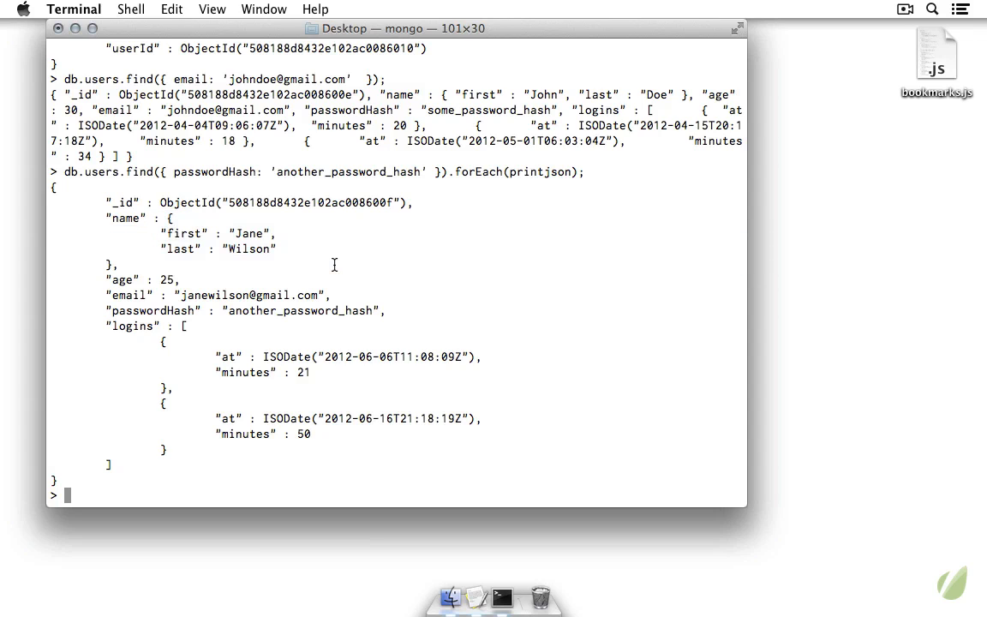
mouse_move(486, 267)
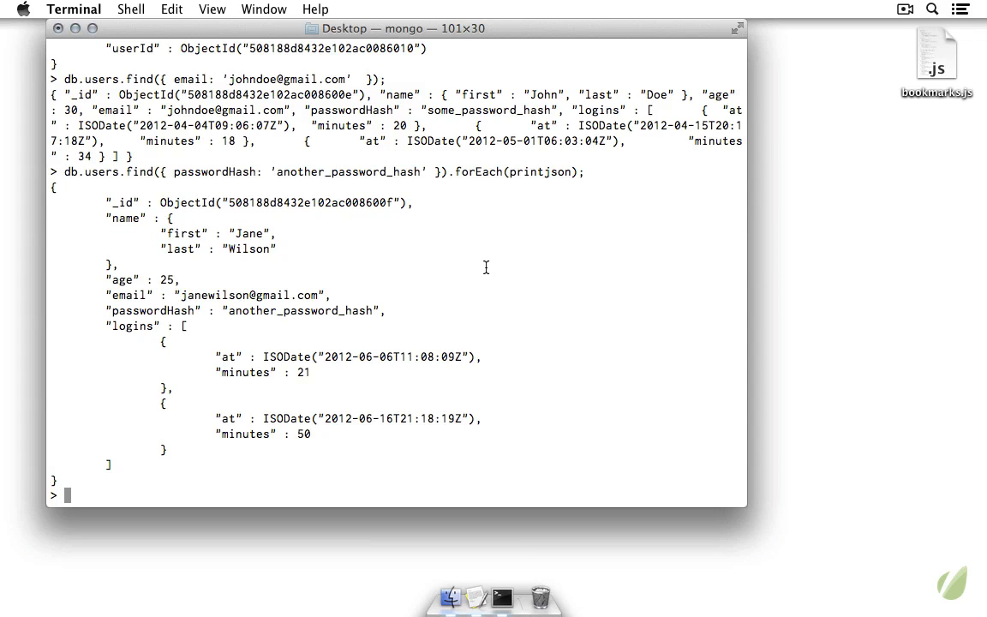
mouse_move(505, 288)
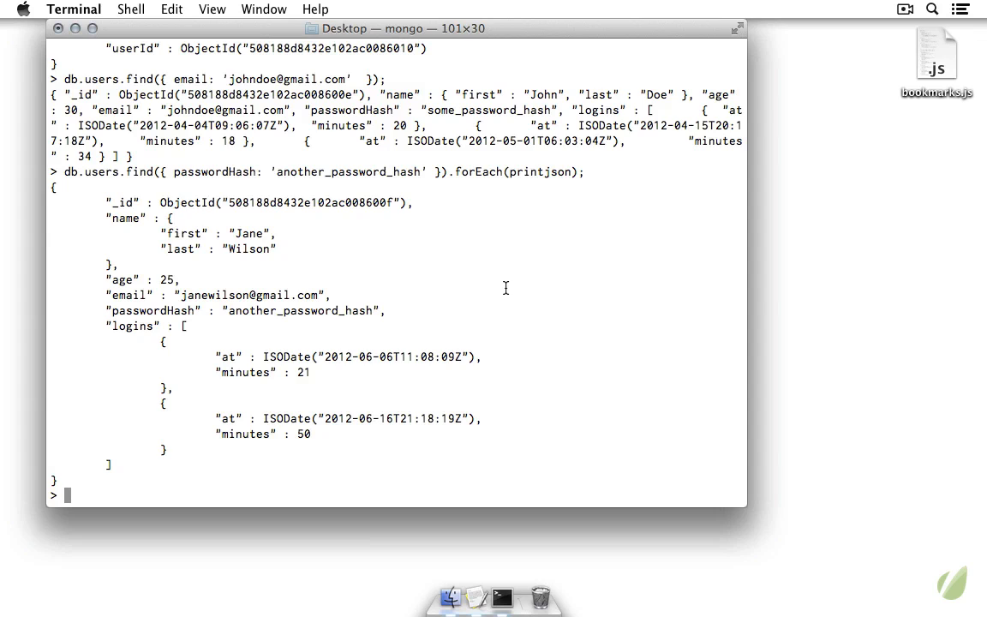
- Query users, then links, for favourites: 100 and highlight the first link's tags
type("db.users.find({ passwordHash: 'another_pass")
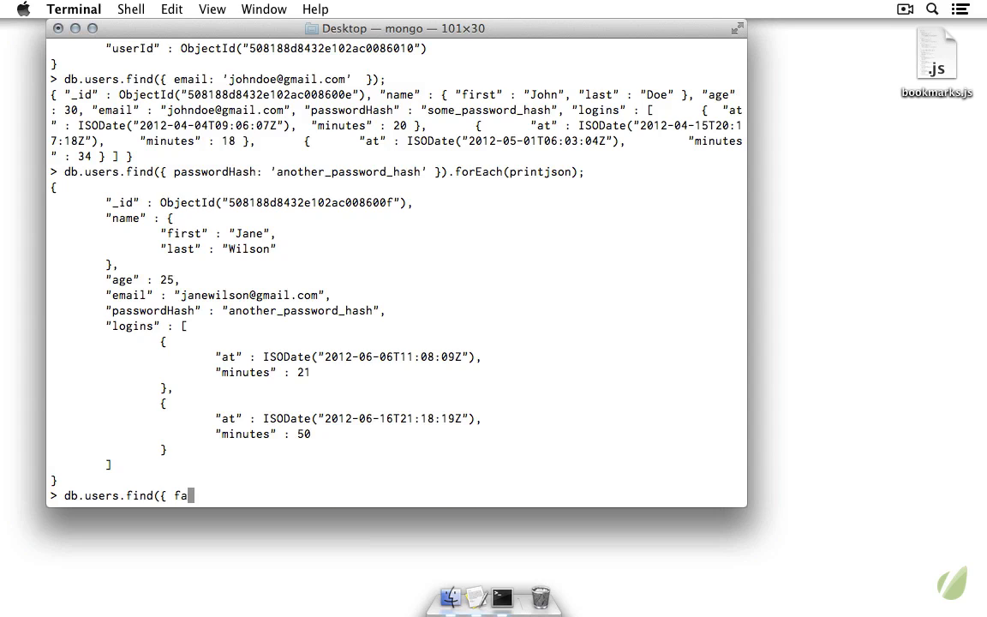
type("vourites: 1")
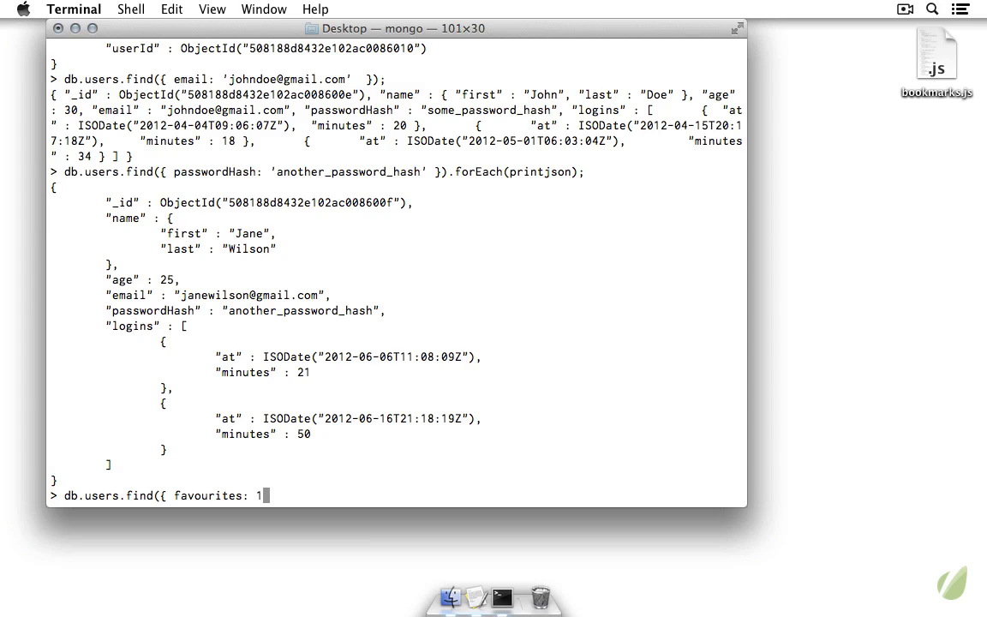
type("00 });")
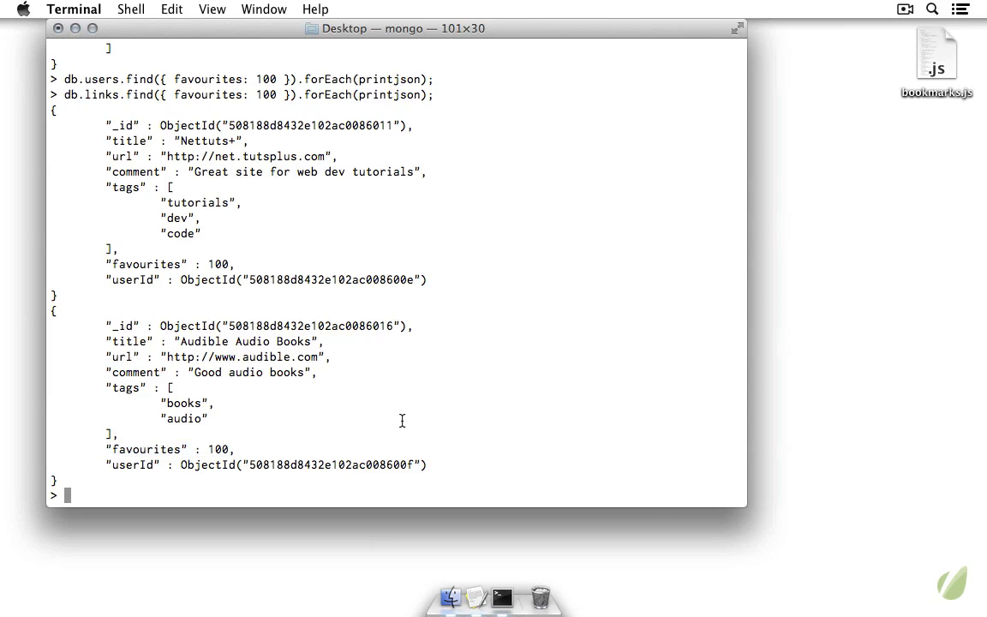
mouse_move(371, 387)
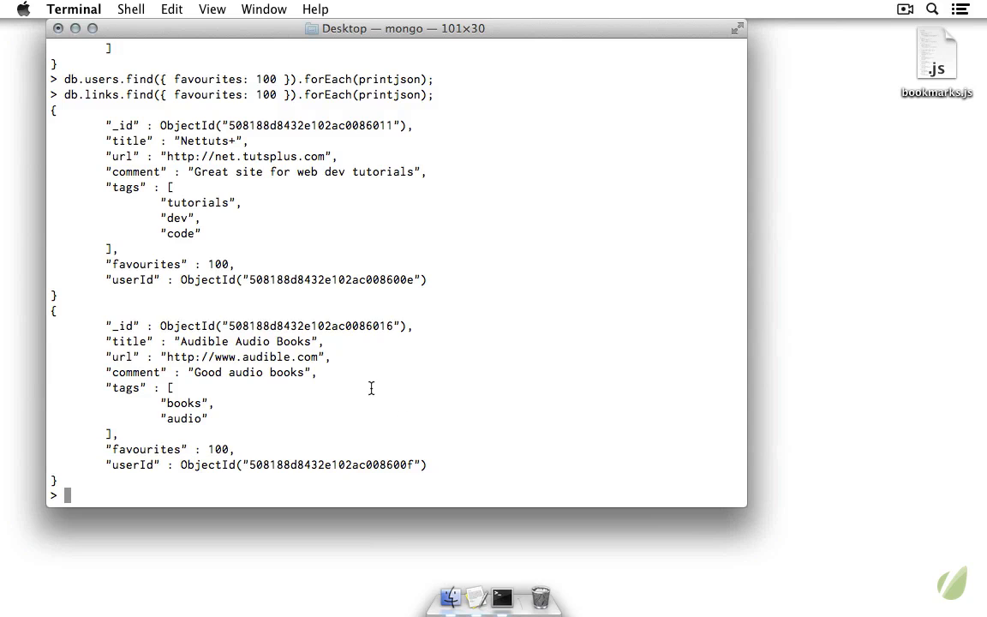
double_click(126, 187)
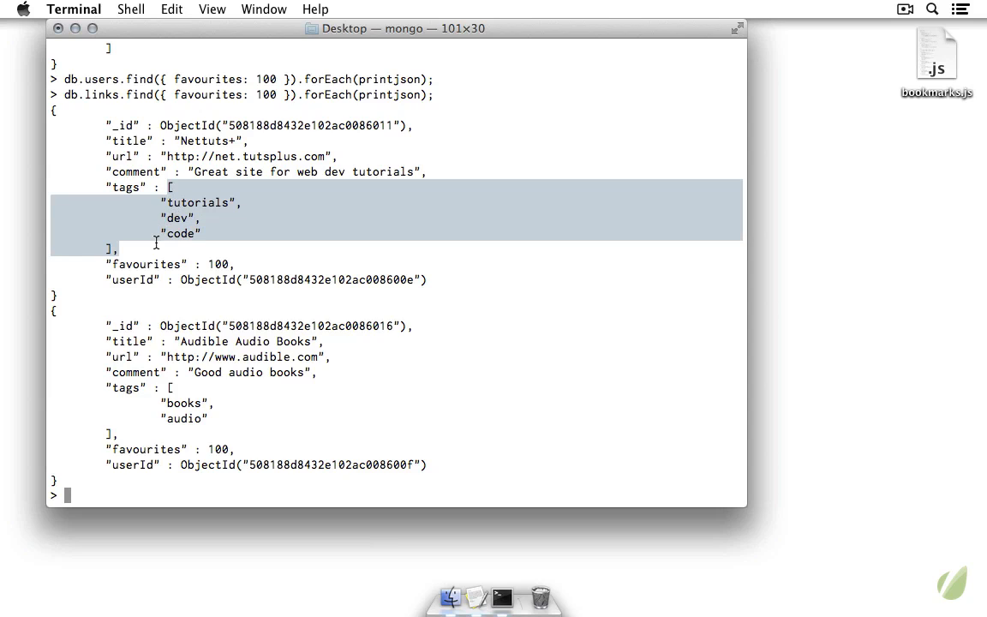
- Print links tagged 'code' (Nettuts+, CodeCanyon) with forEach(printjson) and highlight a result field
left_click(225, 435)
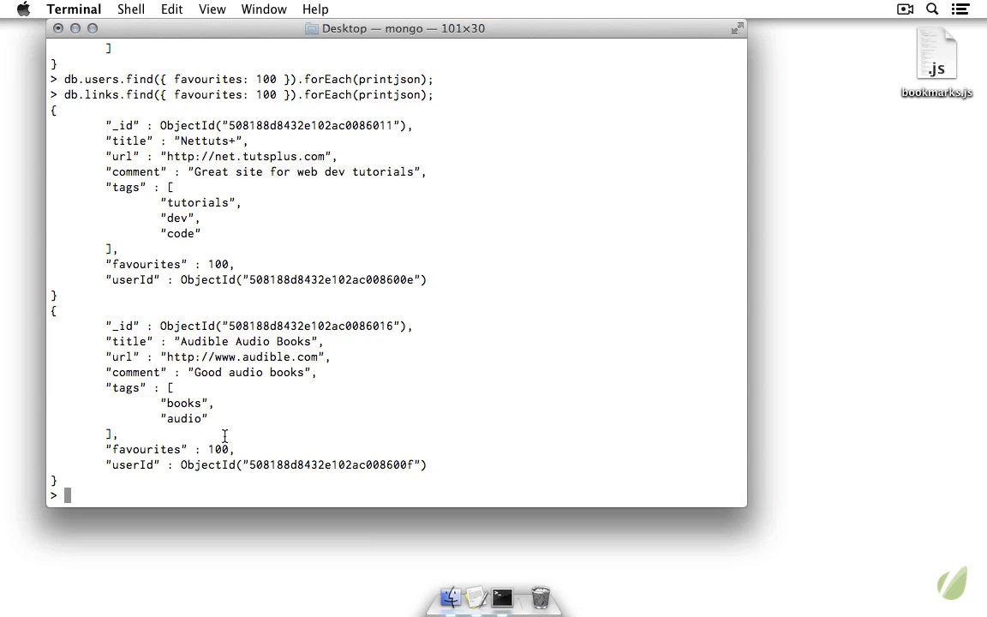
type("db.links.")
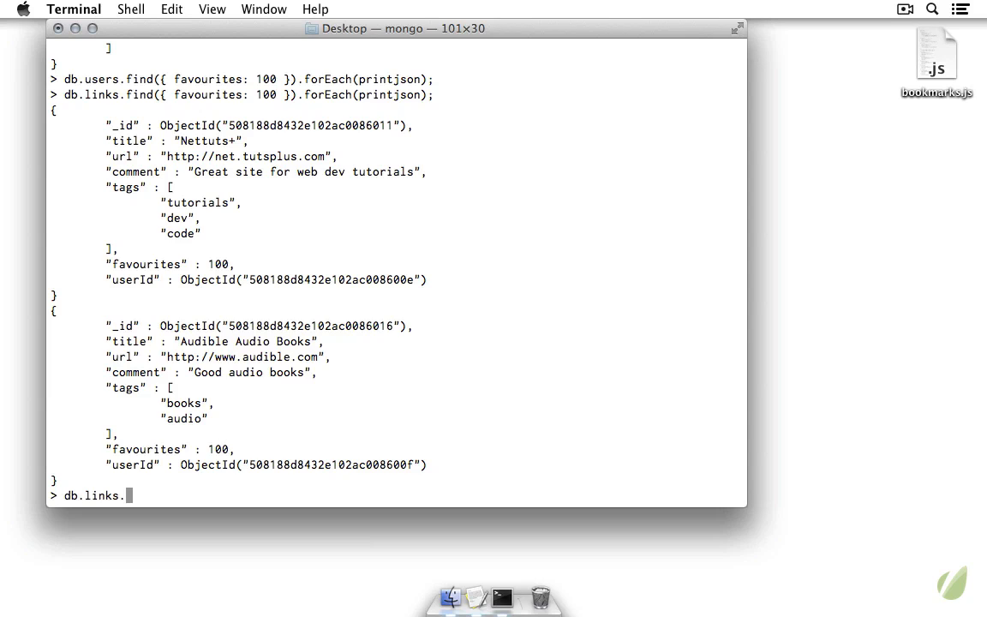
type("find({")
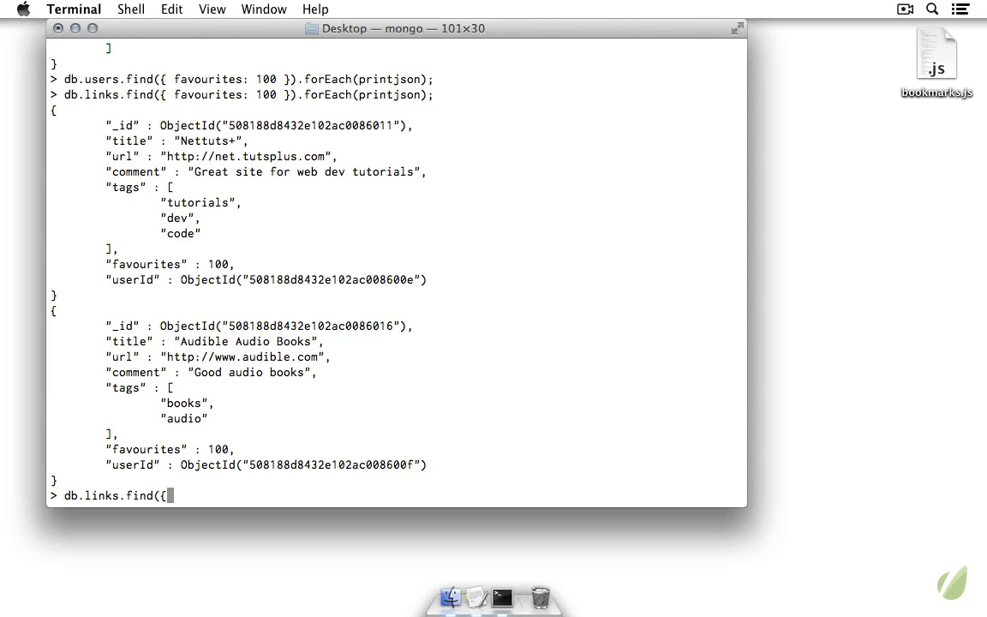
type("tags: '")
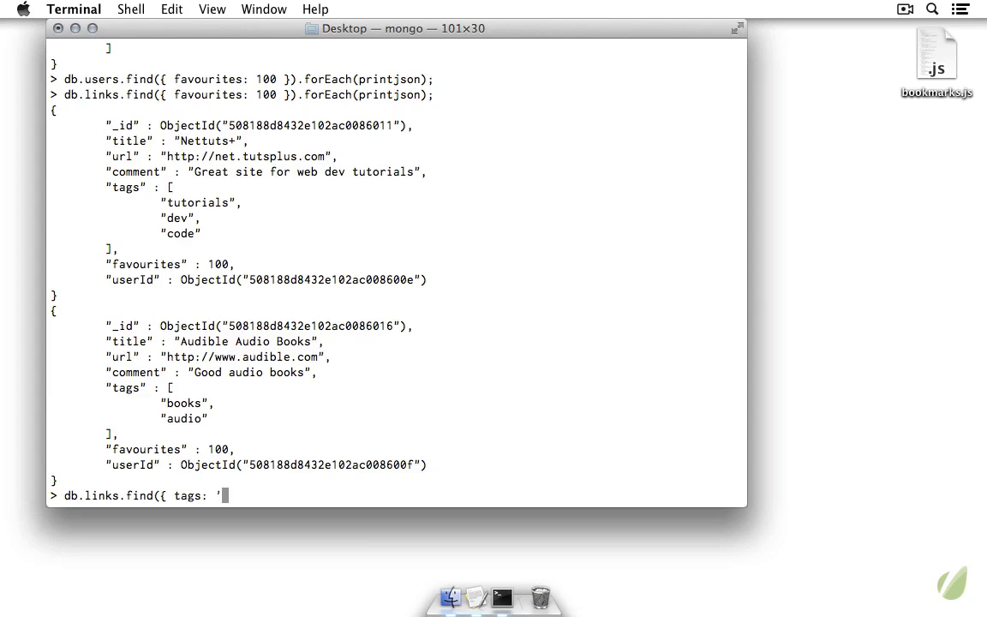
type("code' });")
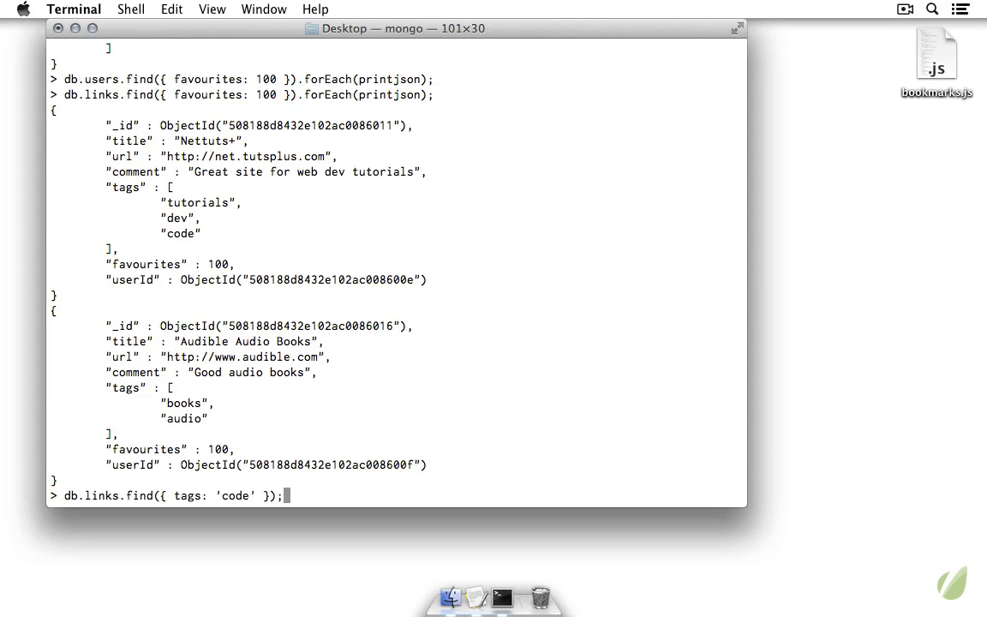
type(".")
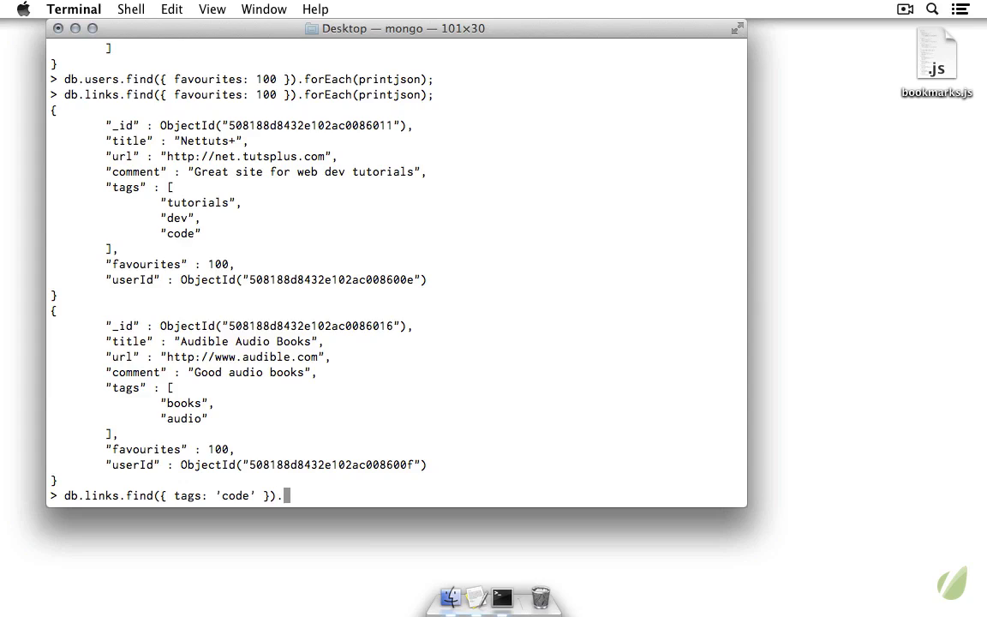
type("forEach(")
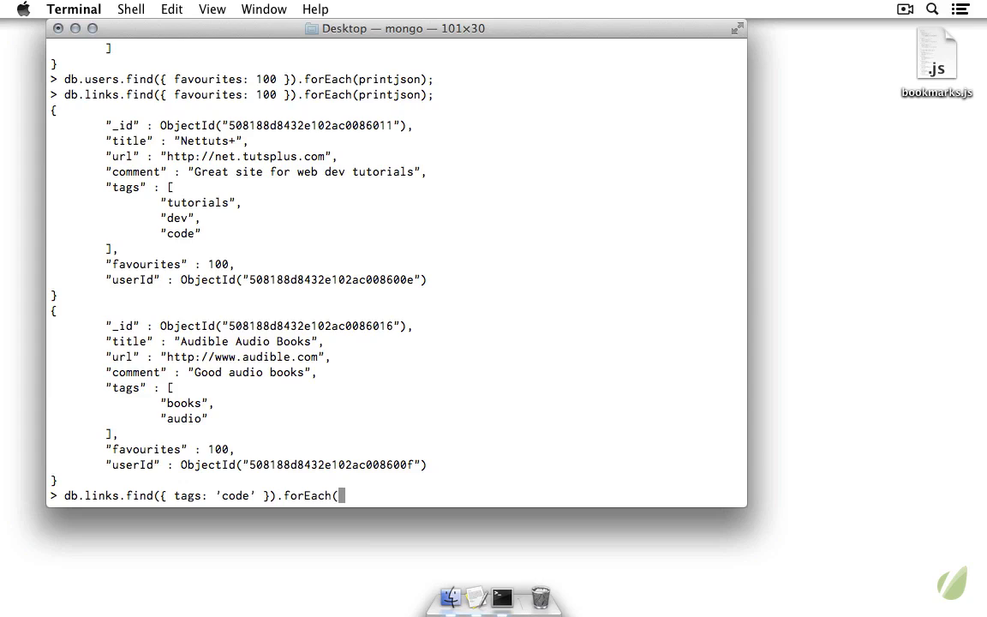
type("printjson);")
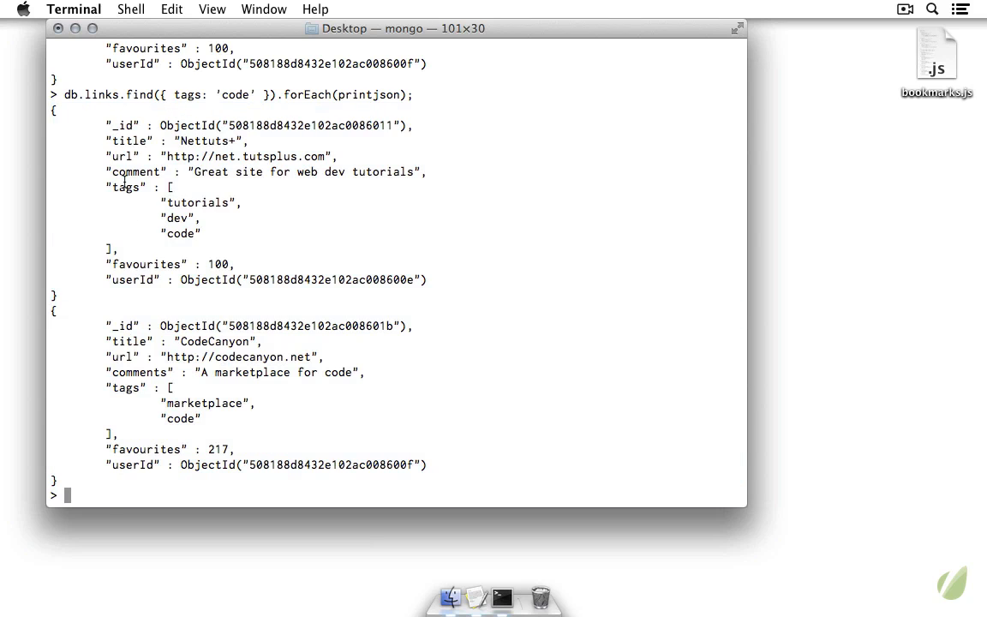
double_click(179, 233)
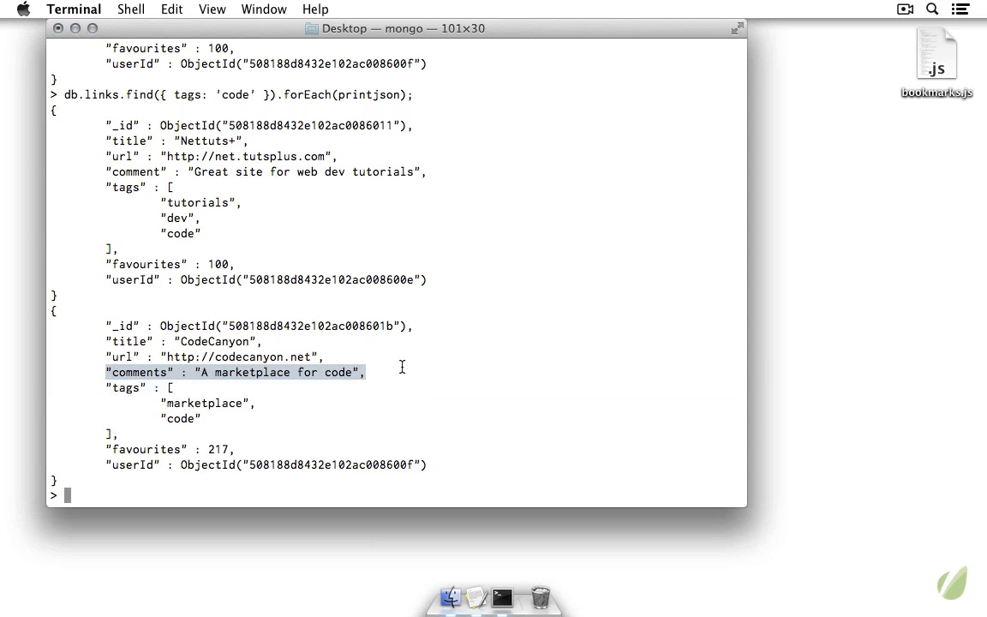
mouse_move(146, 261)
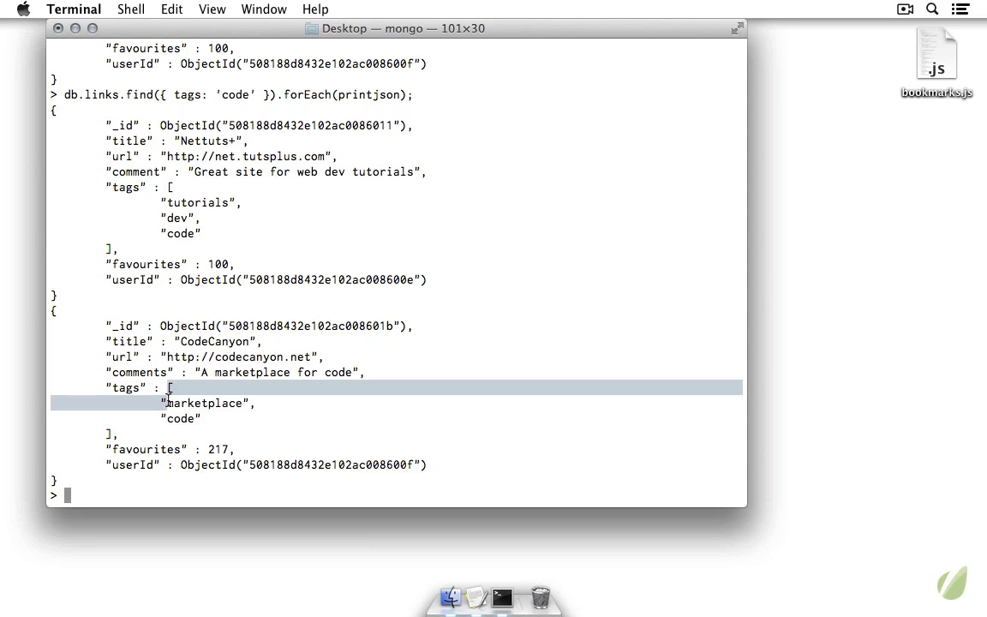
mouse_move(207, 419)
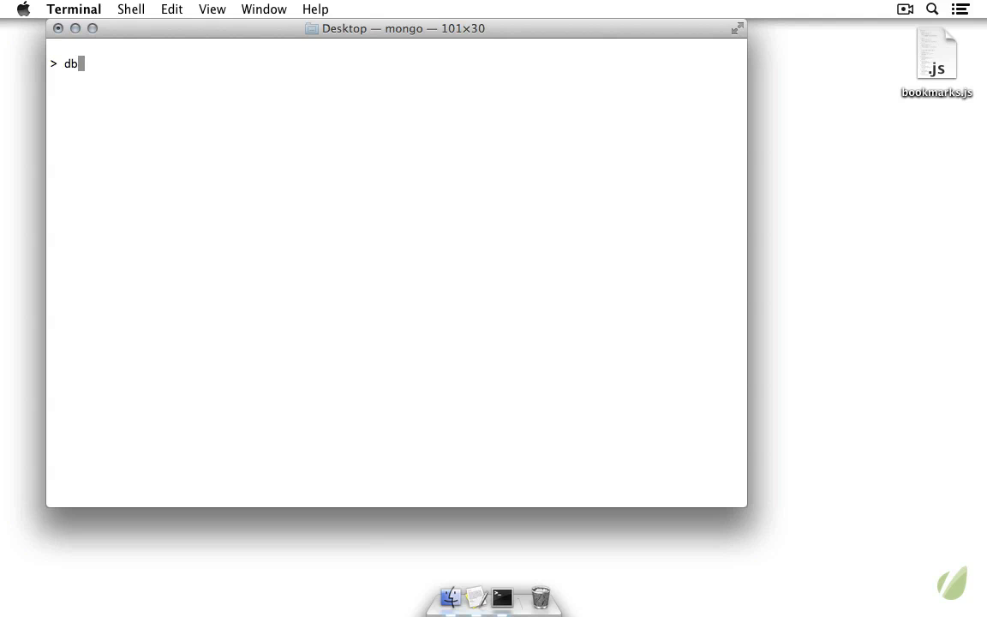
type(".users.find();")
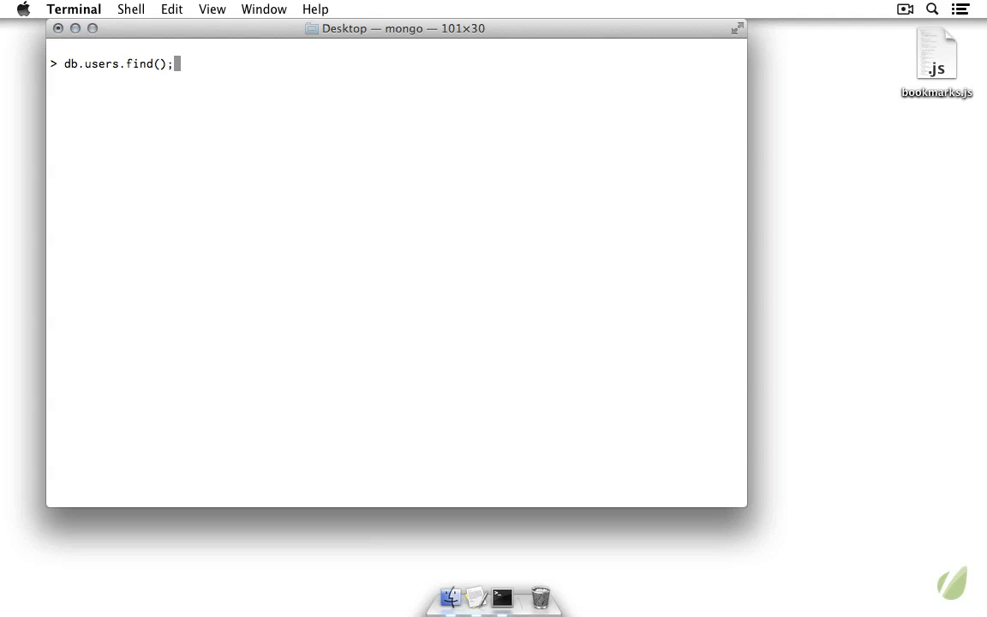
mouse_move(441, 359)
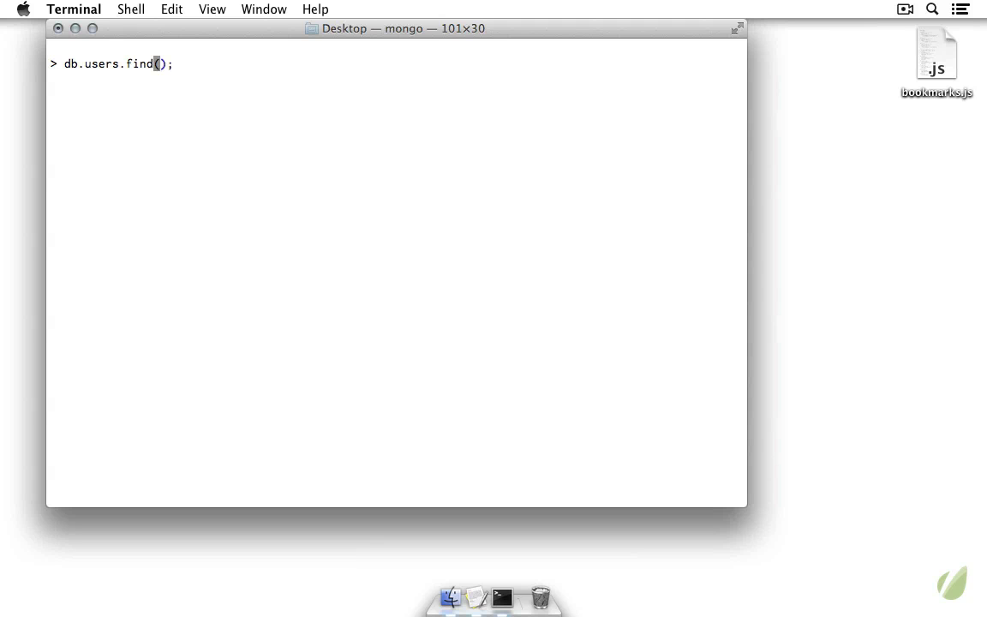
type("One")
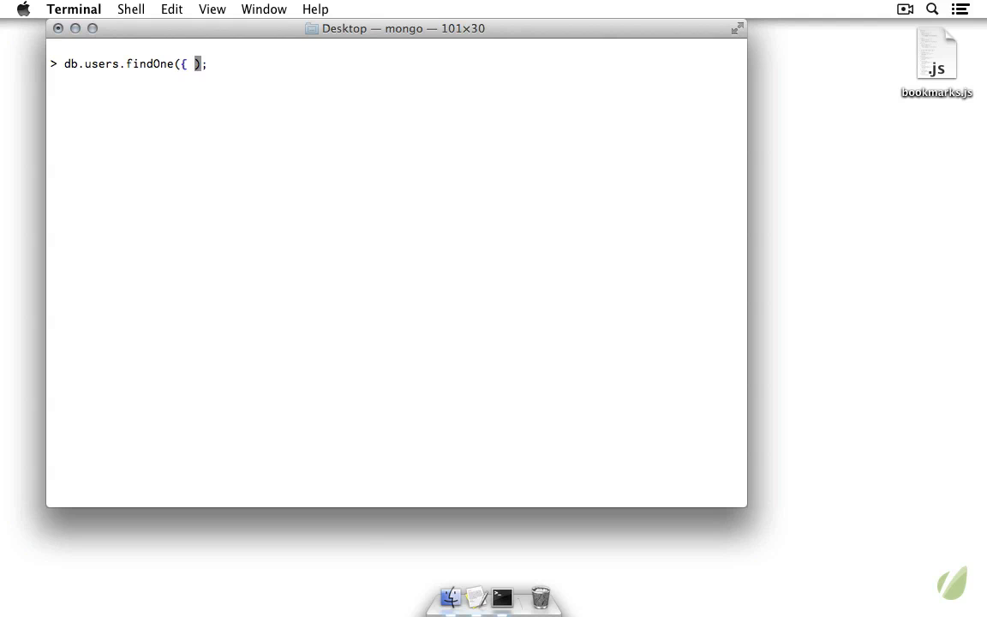
type("email: 'jo")
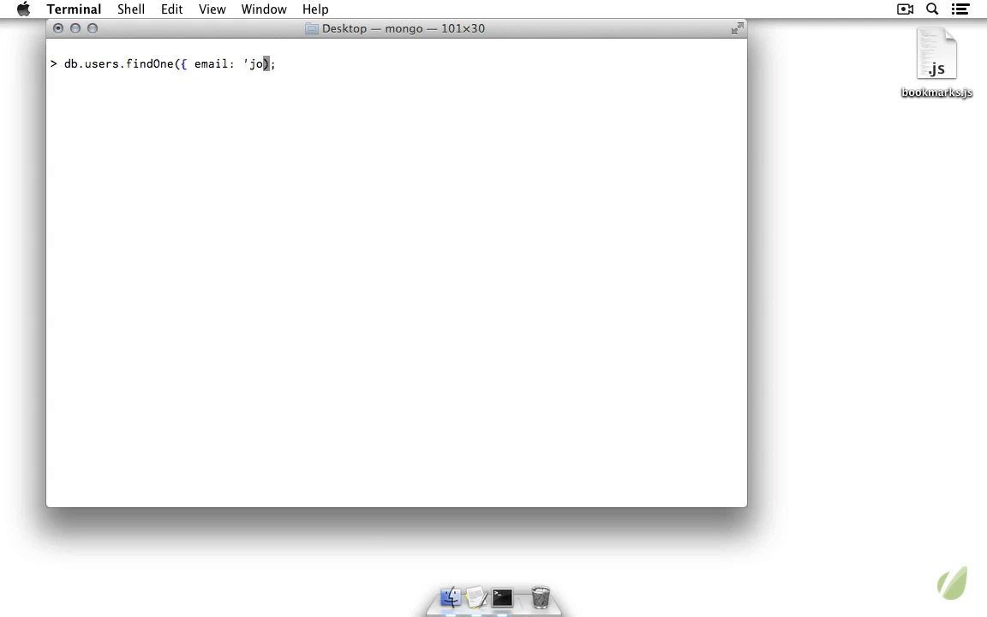
type("hndoe@.")
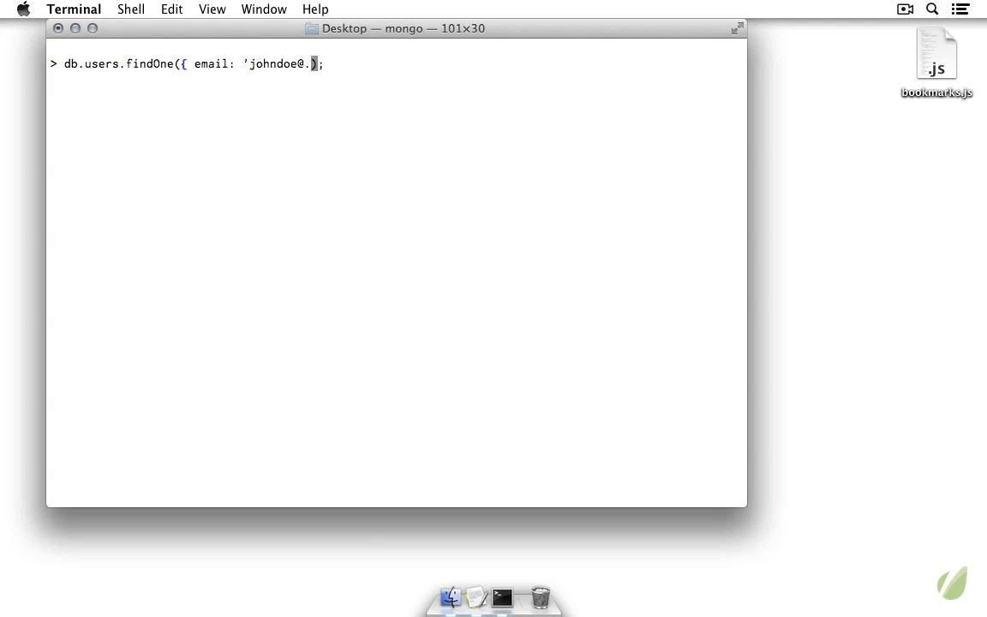
type("gmail.com' }")
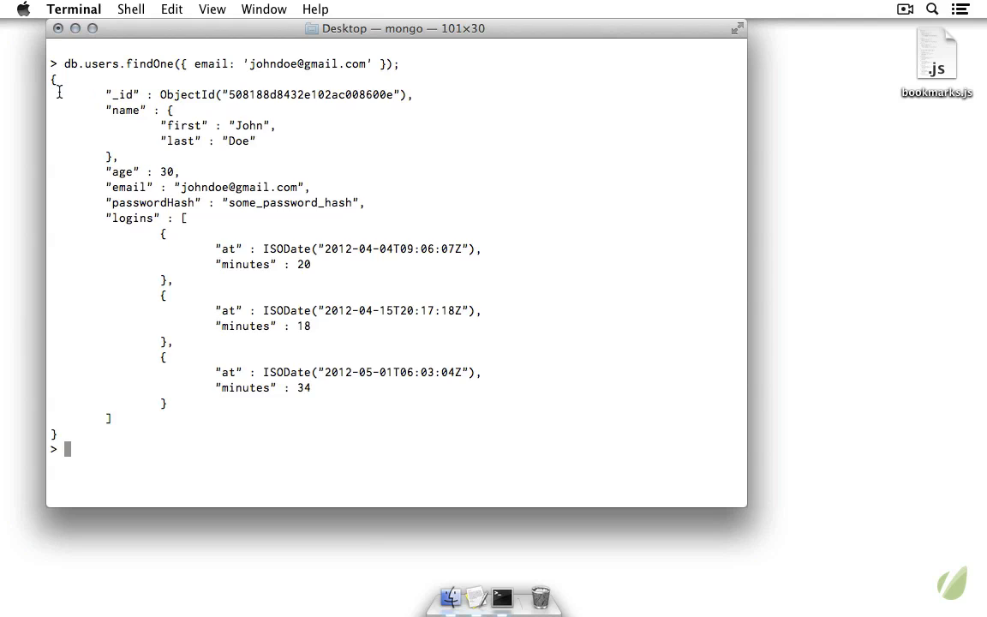
type("db.users.findOne({ email: 'johndoe@gmail.com' });")
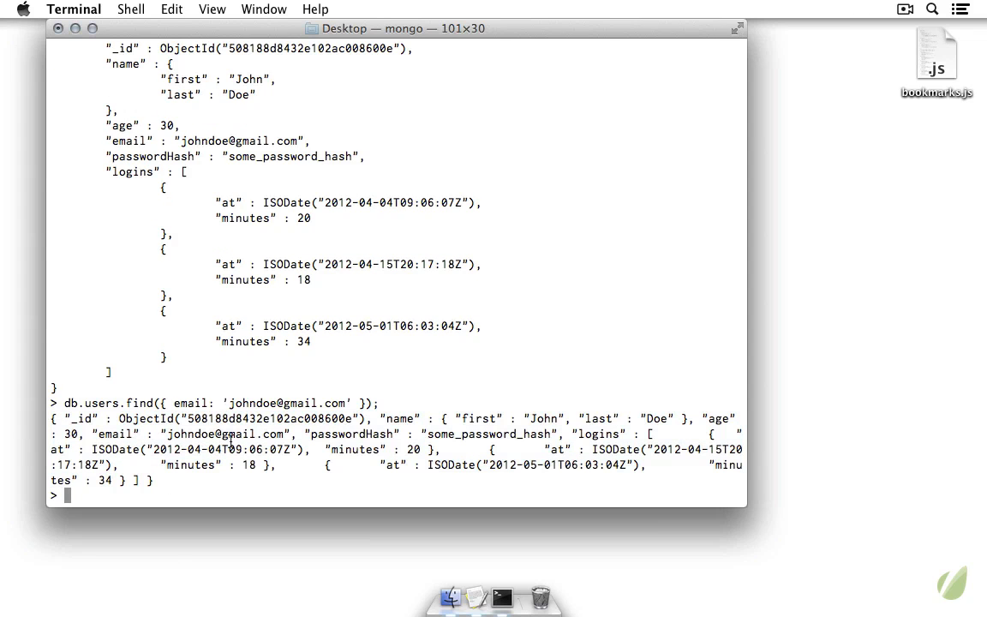
type("db.users.findOne({ email: 'johndoe@gmail.com' });")
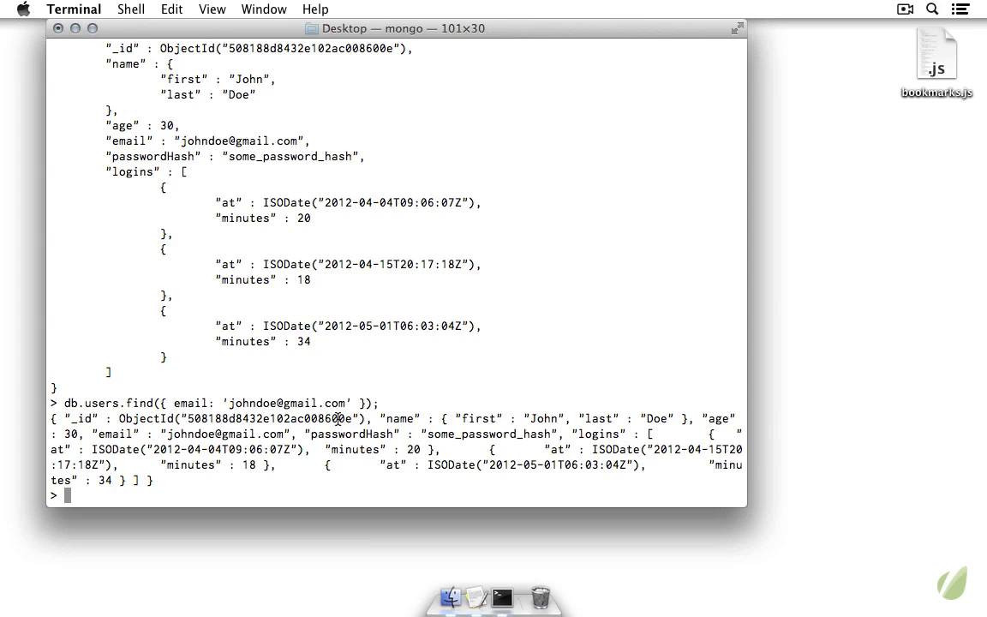
type("db.users.findOne({ email: 'johndoe@gmail.com' });")
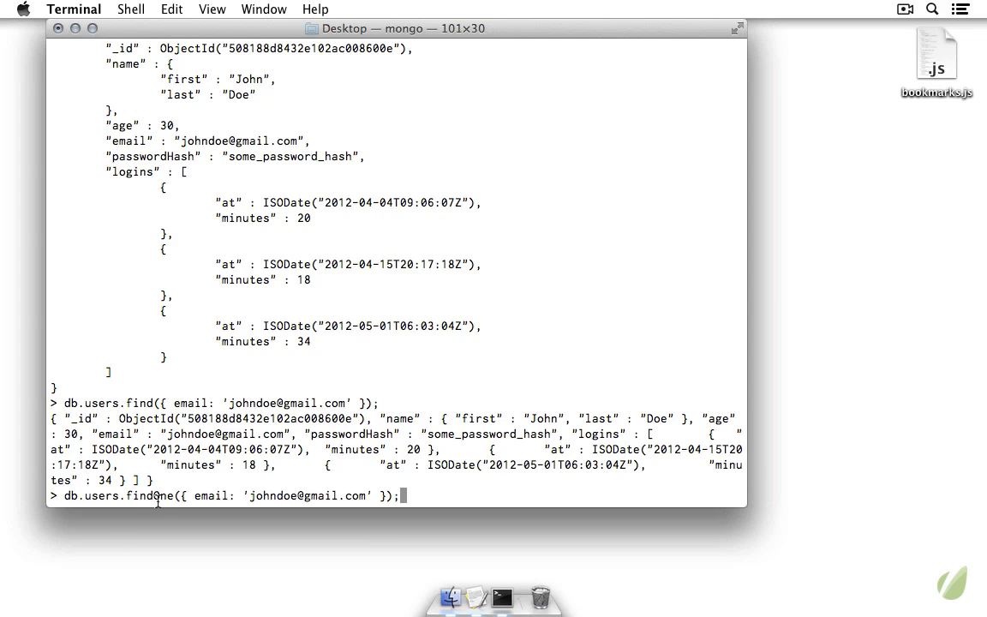
type(".name")
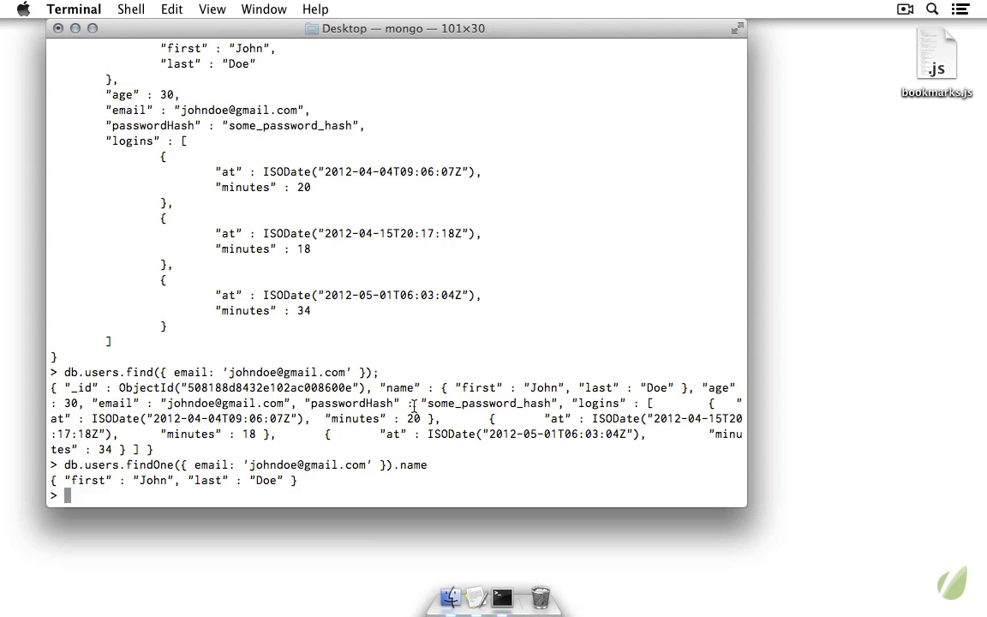
left_click_drag(126, 464, 392, 464)
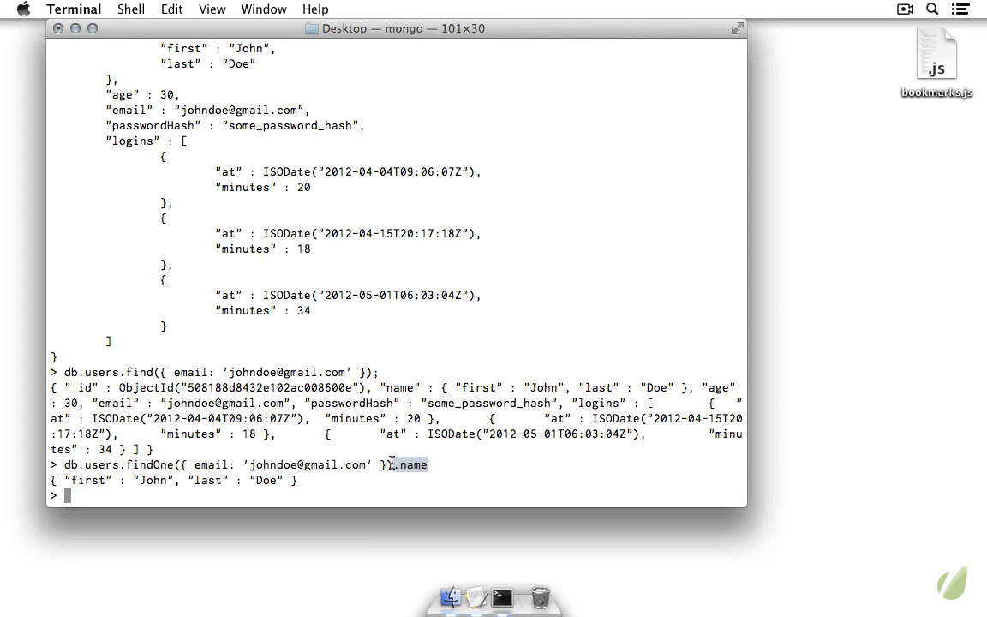
type("db.users.find({ email: 'johndoe@gmail.com' });")
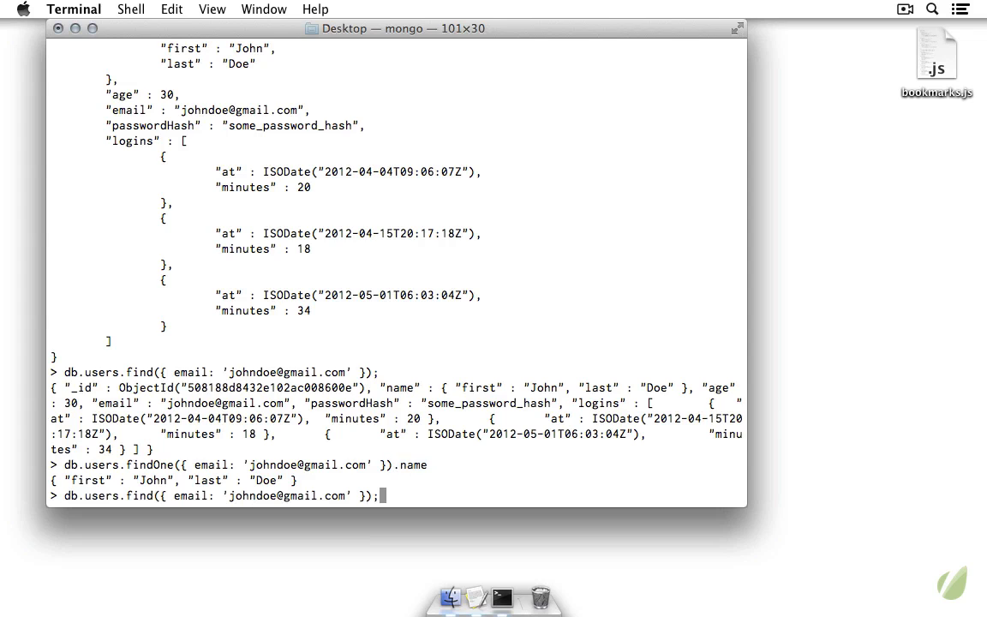
type(".name")
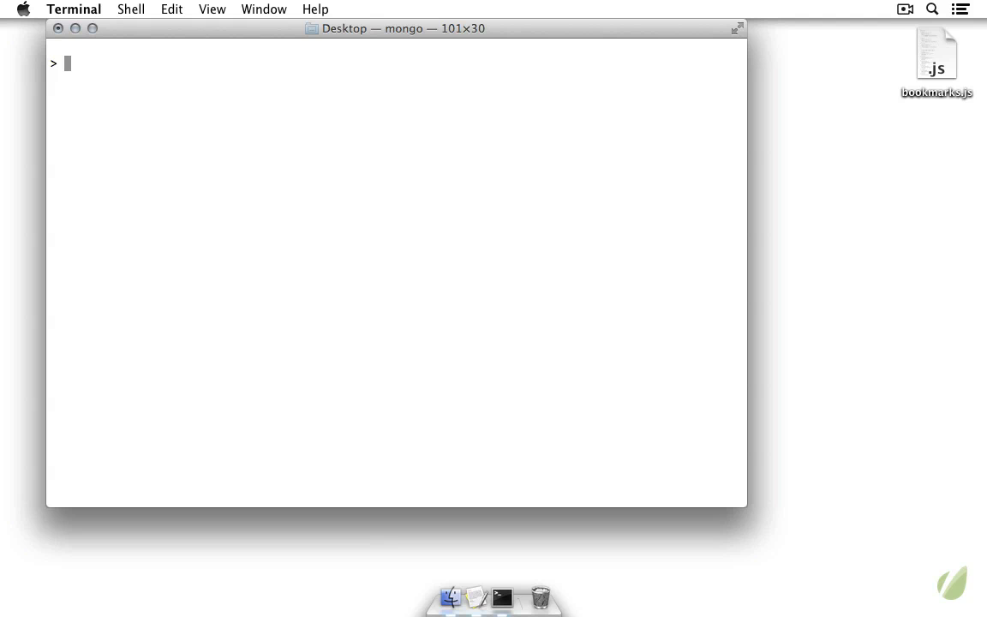
mouse_move(265, 527)
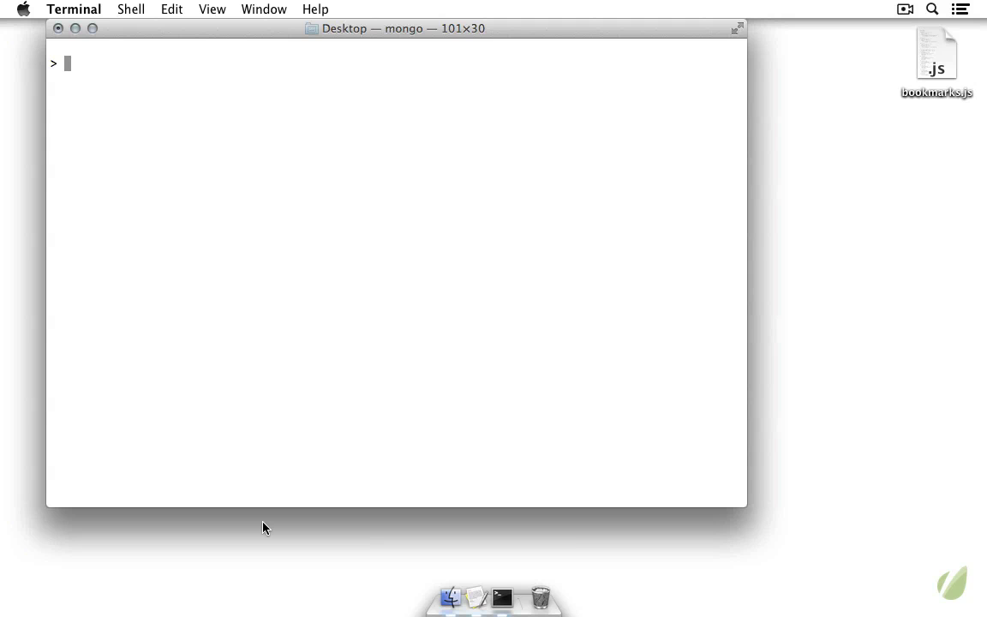
- List bookmarks with 100 favourites using db.links.find({ favourites: 100 })
type("db.")
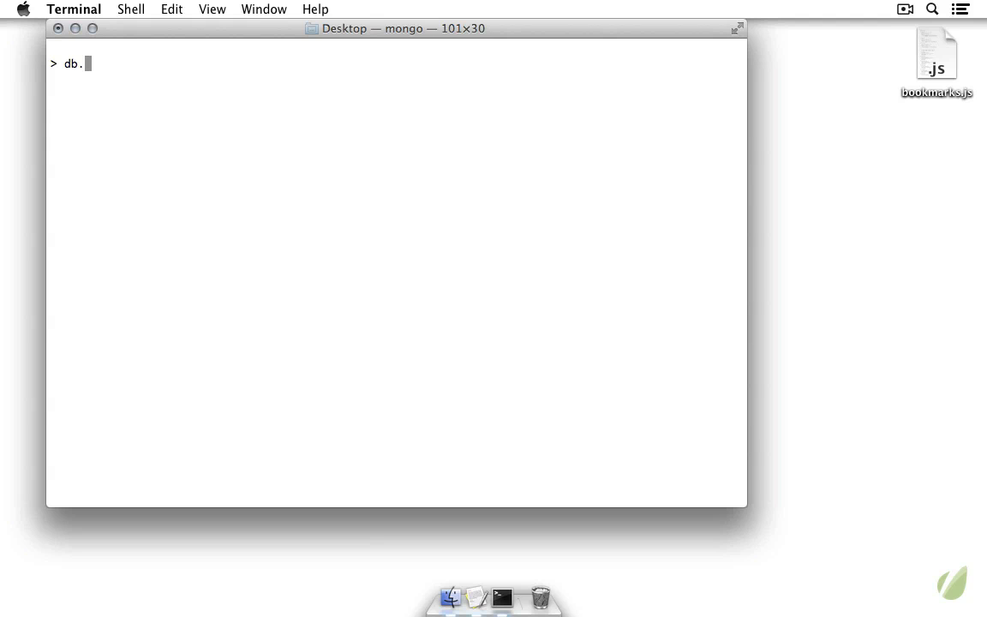
type("links.find({")
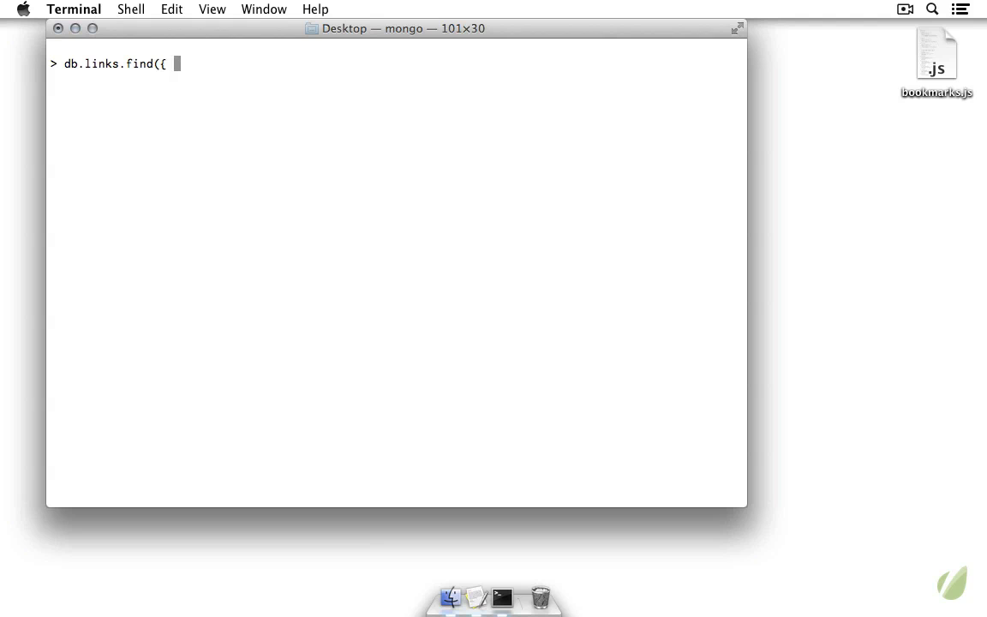
type("favourites: 100 });")
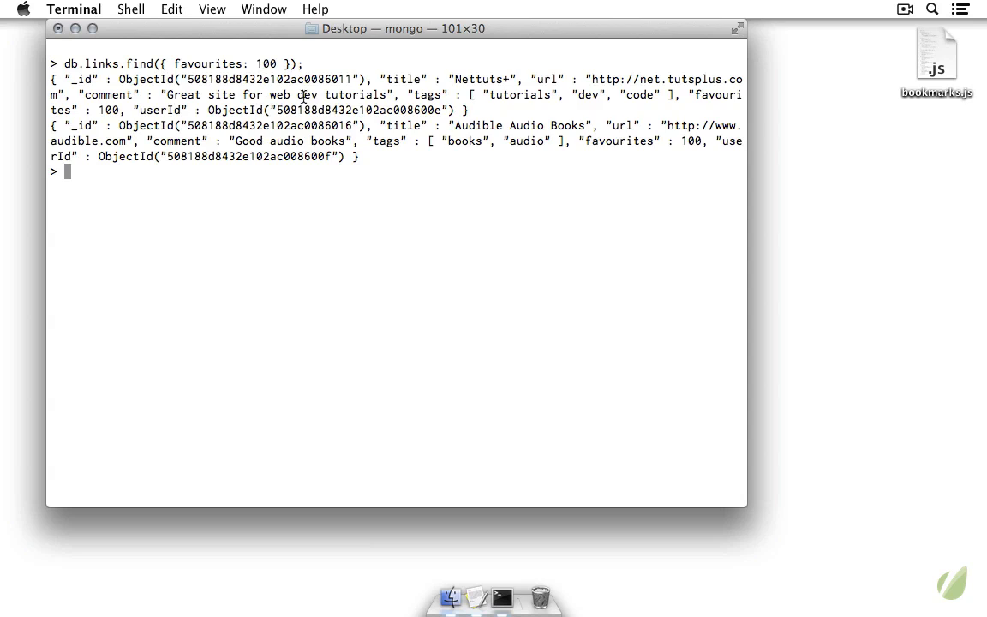
double_click(482, 79)
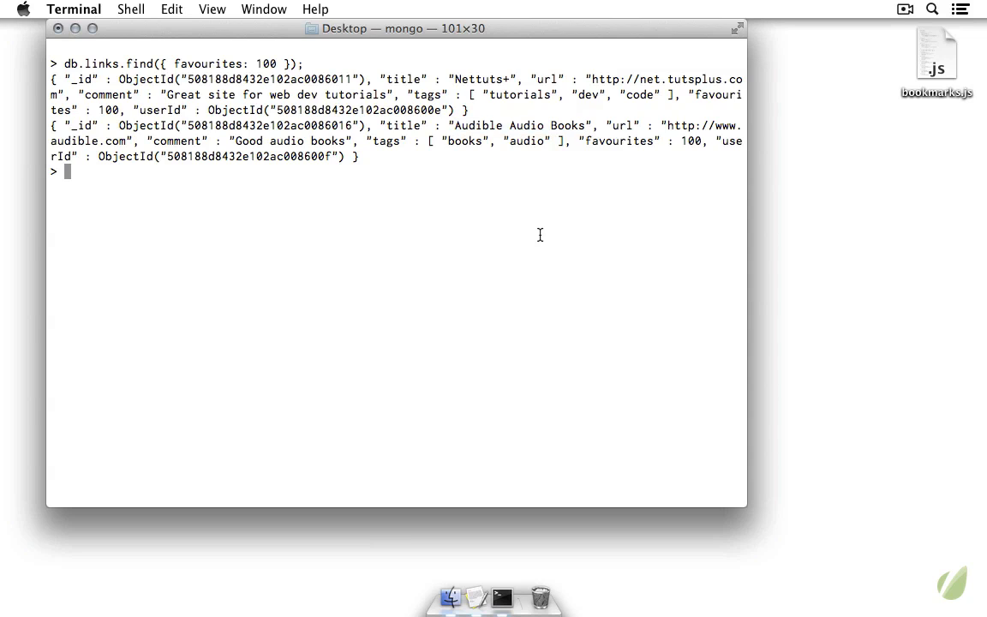
- Rerun the query with a { title: 1, url: true } projection and widen the window
type("db.links.find({ favourites: 100 }, );")
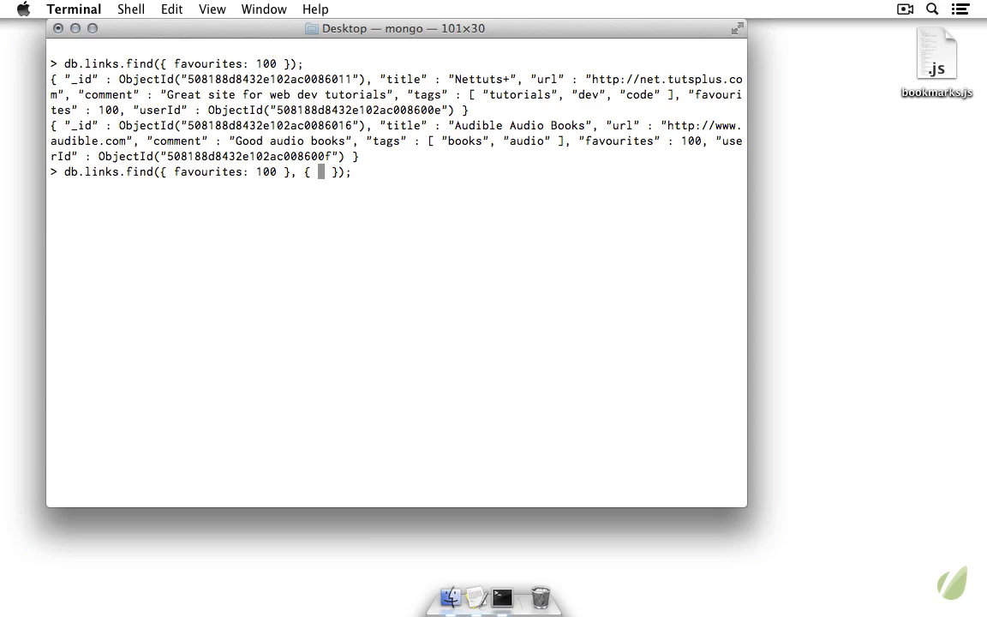
type("title: 1")
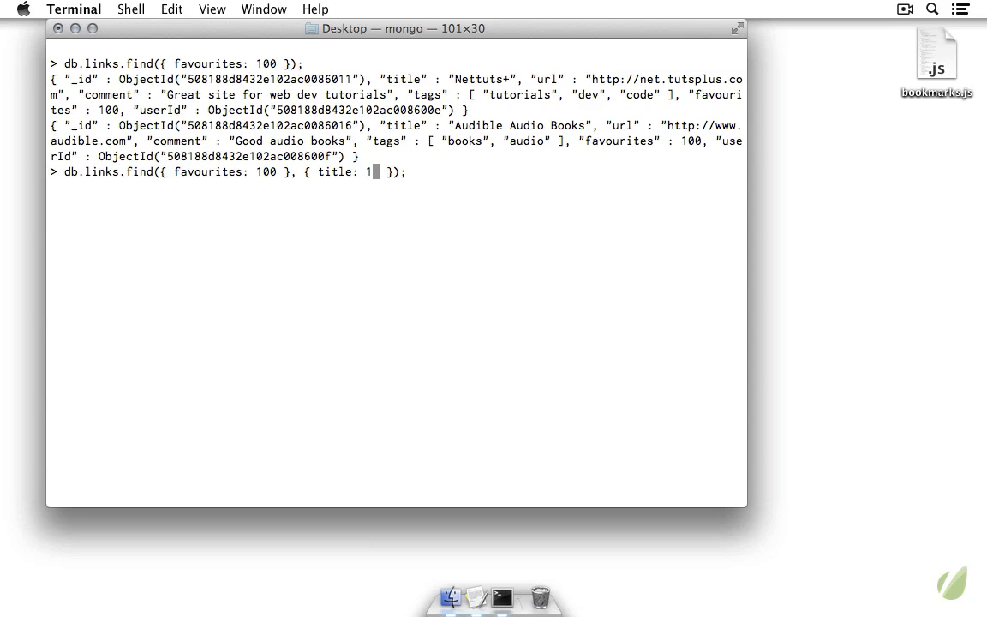
type(", url: 1")
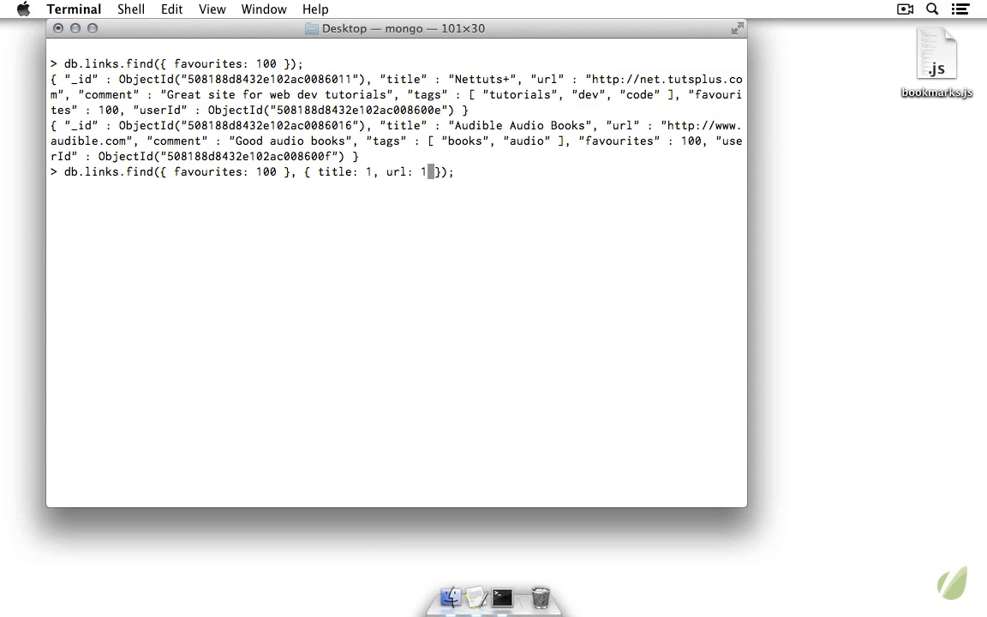
type("t")
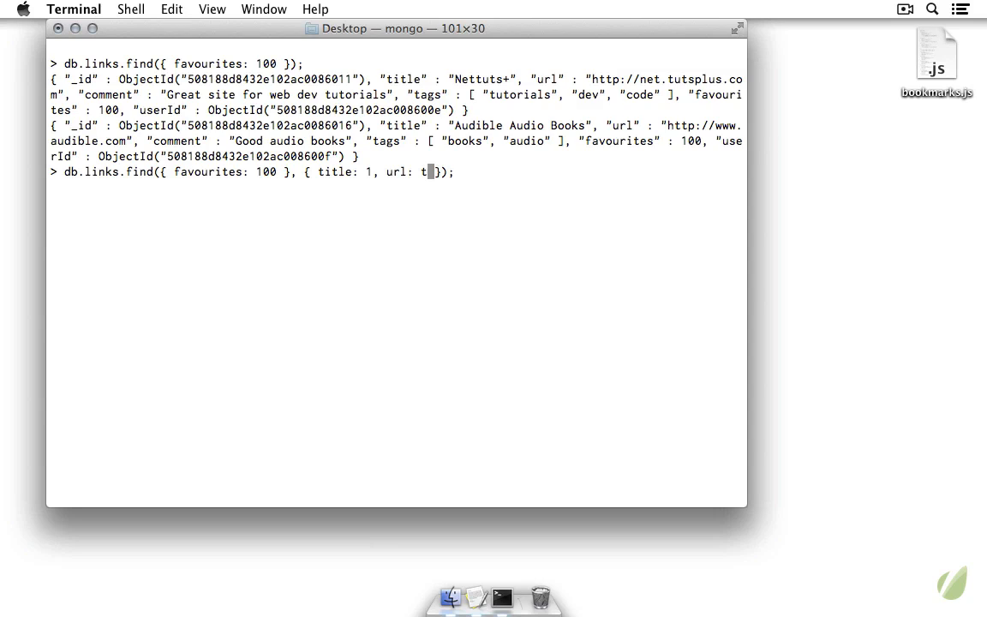
type("rue")
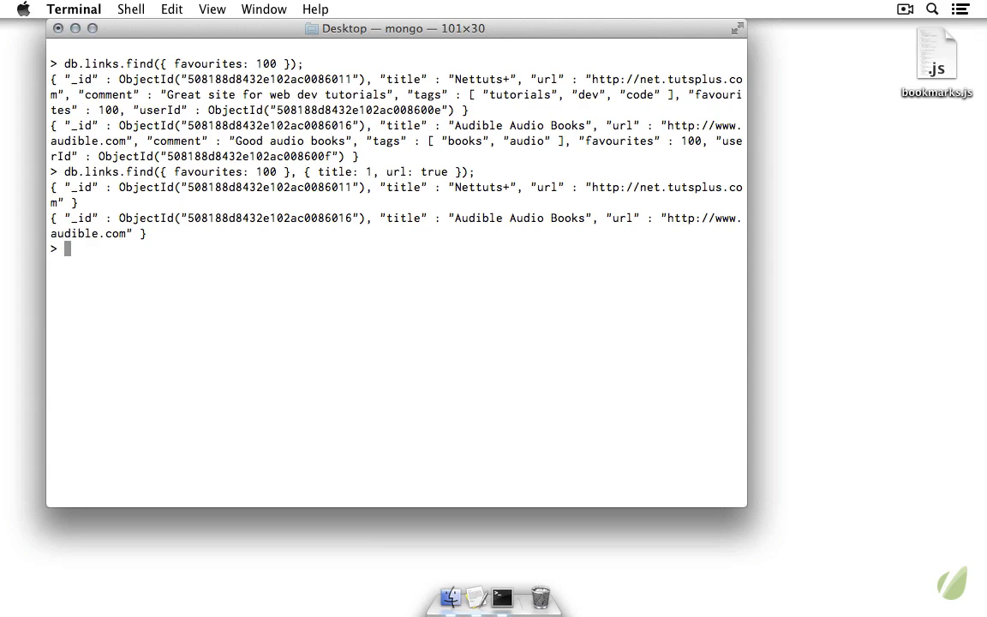
mouse_move(749, 295)
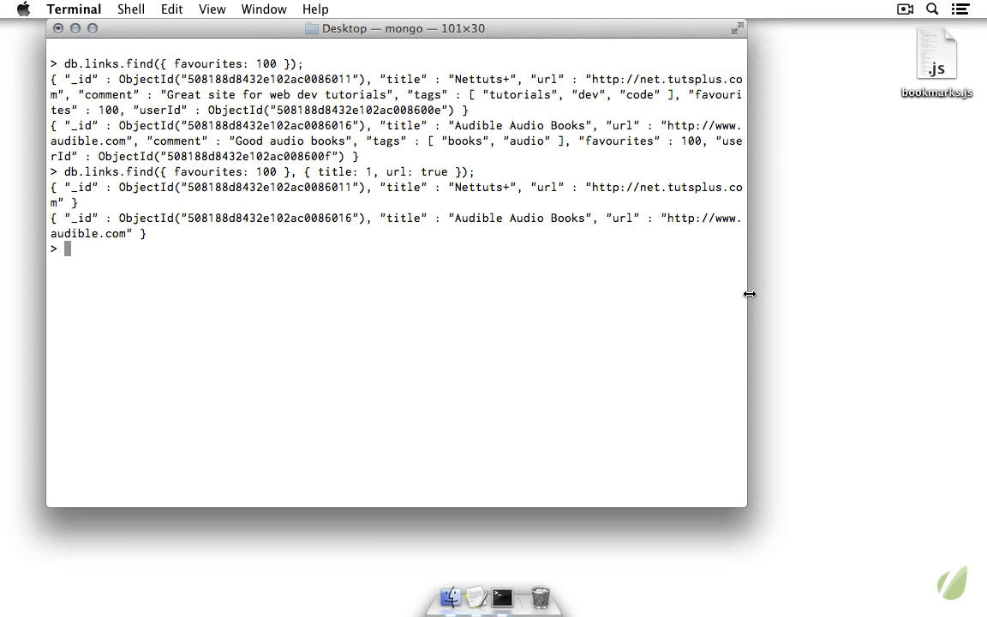
left_click_drag(746, 295, 917, 295)
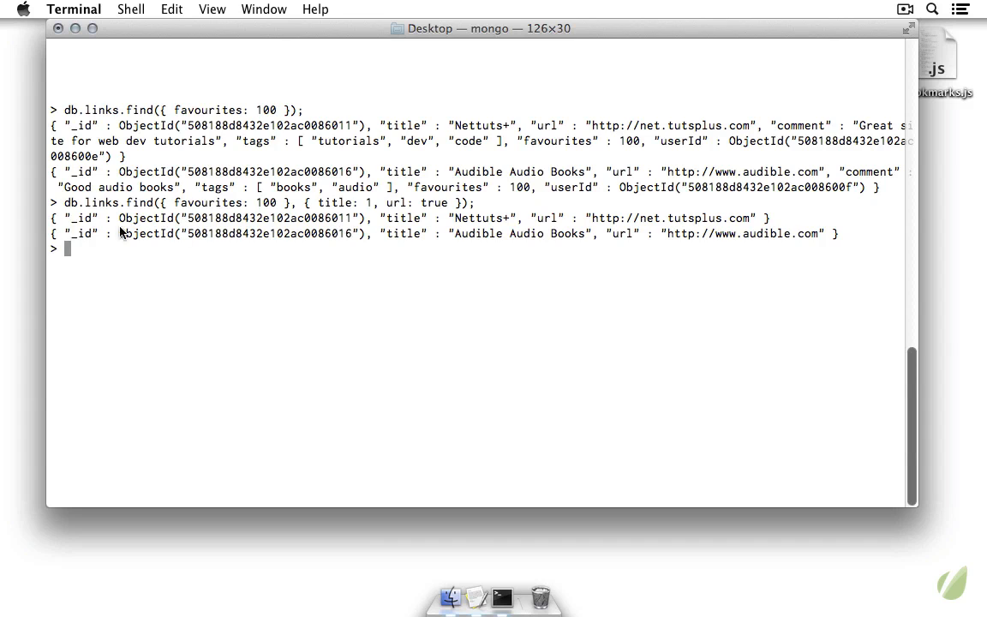
mouse_move(399, 220)
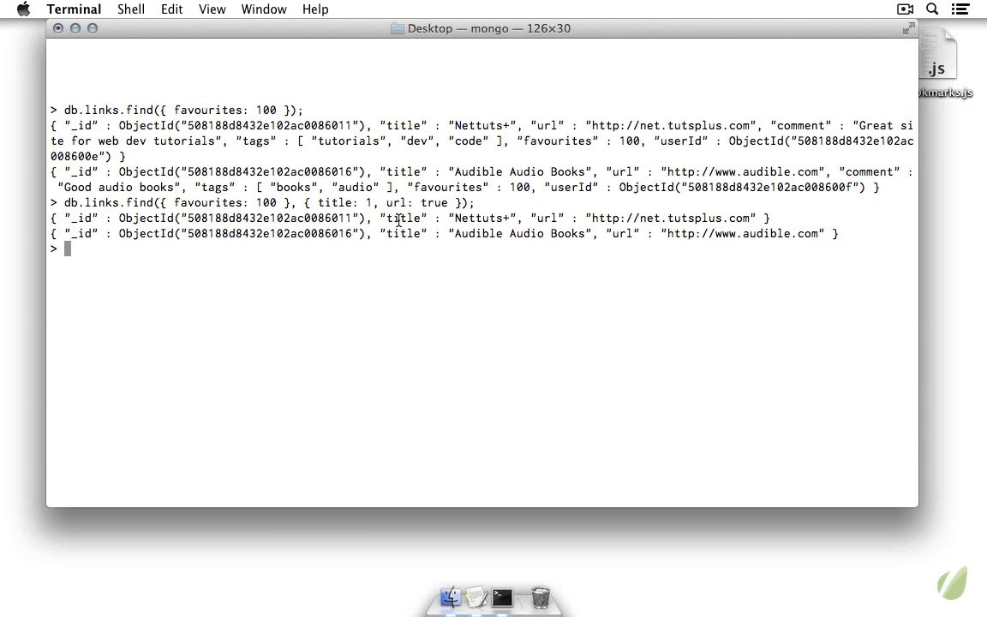
left_click_drag(386, 218, 520, 217)
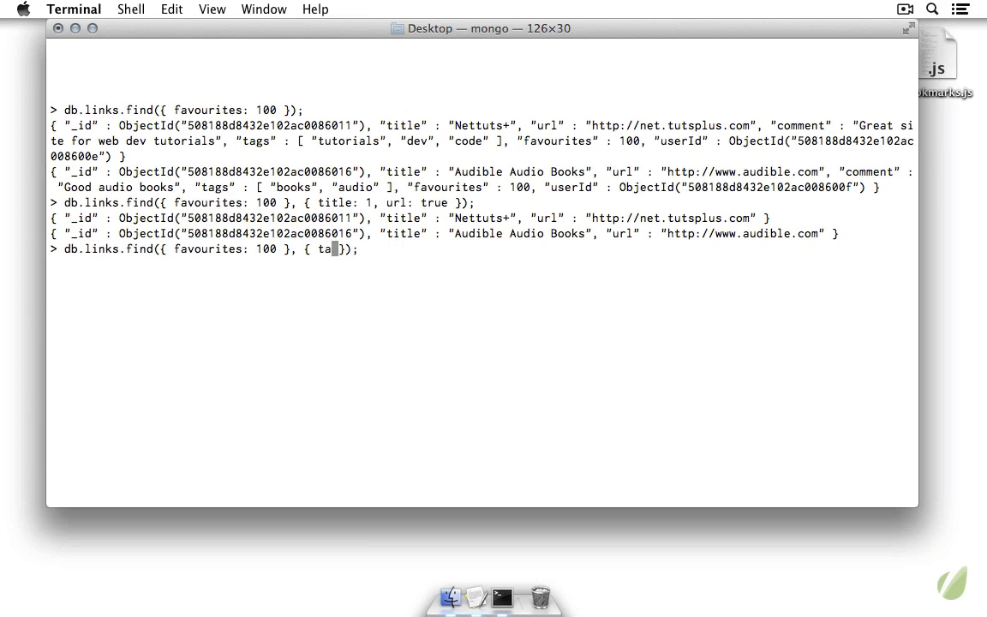
- Print 100-favourite links with forEach(printjson), excluding tags via { tags: 0 }
type("gs: 0")
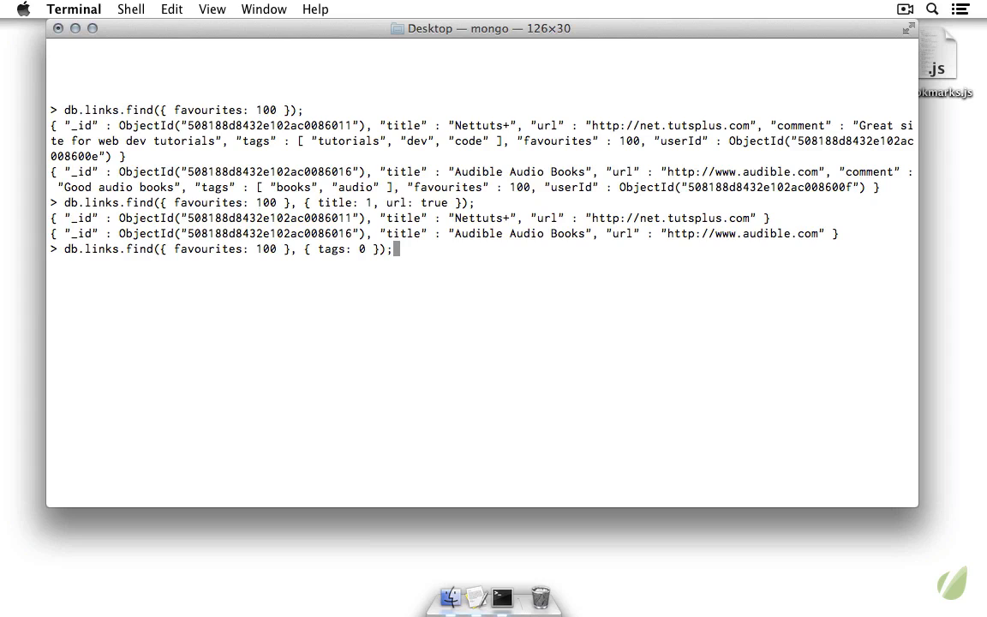
type(".")
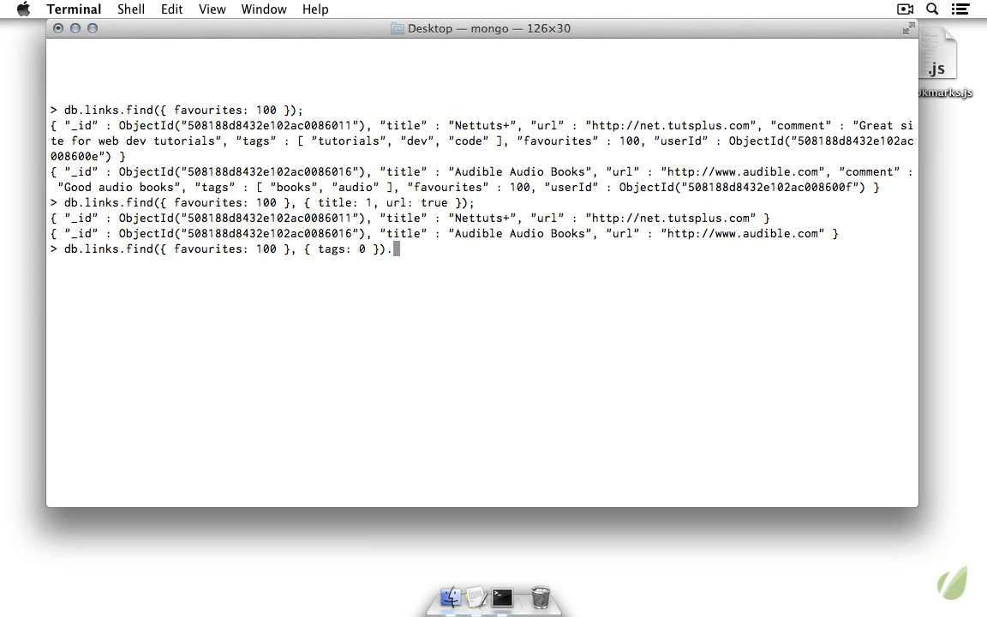
type("forEach(printjson);")
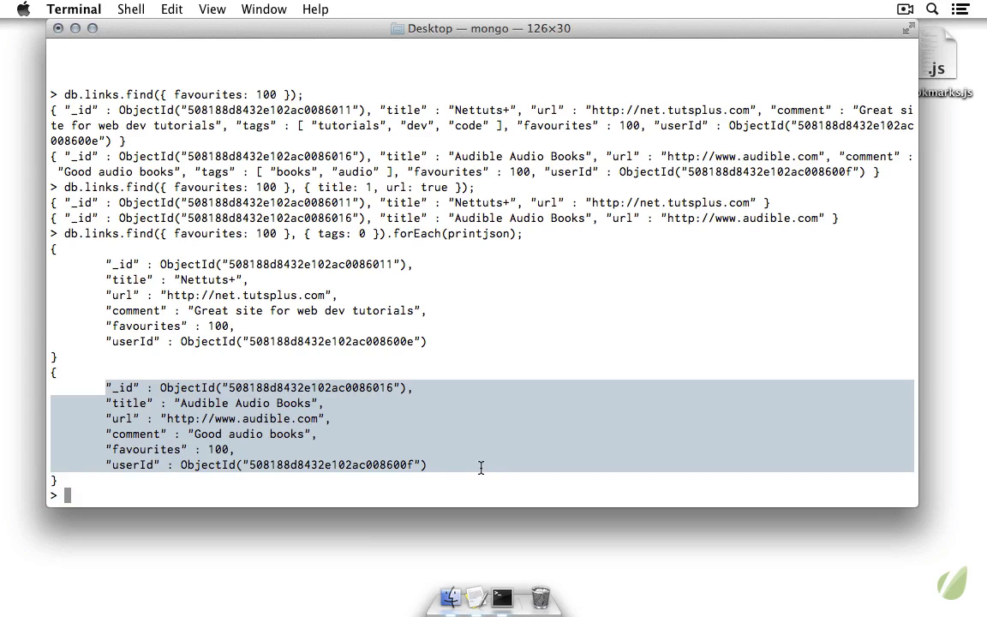
type("db.links.find({ favourites: 100 }, { title: 1, url: true });")
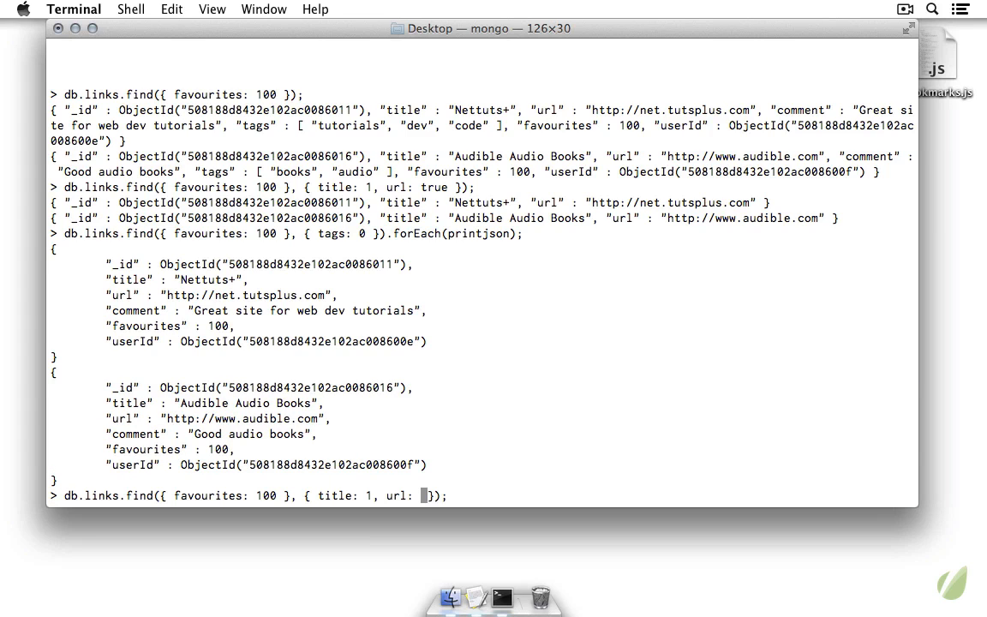
- Add _id: 0 to the title/url projection for 100-favourite links
type("1")
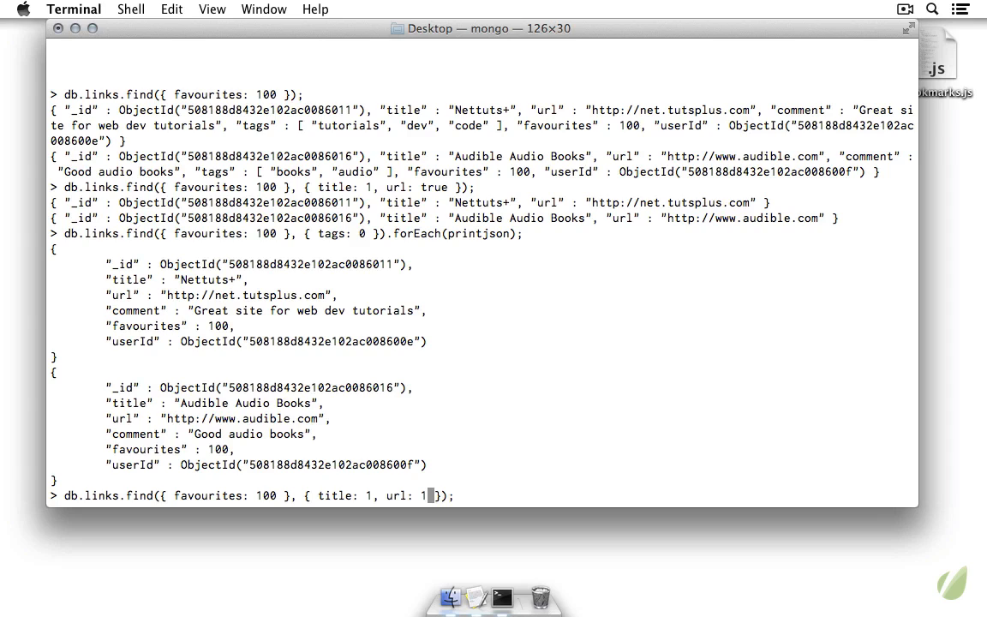
type(",")
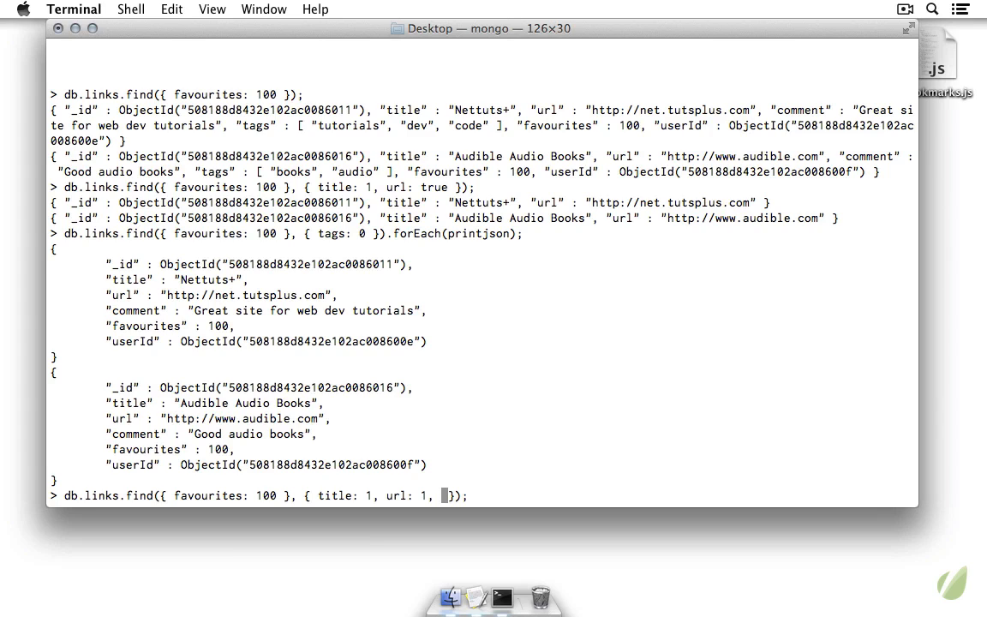
type("_id: 0")
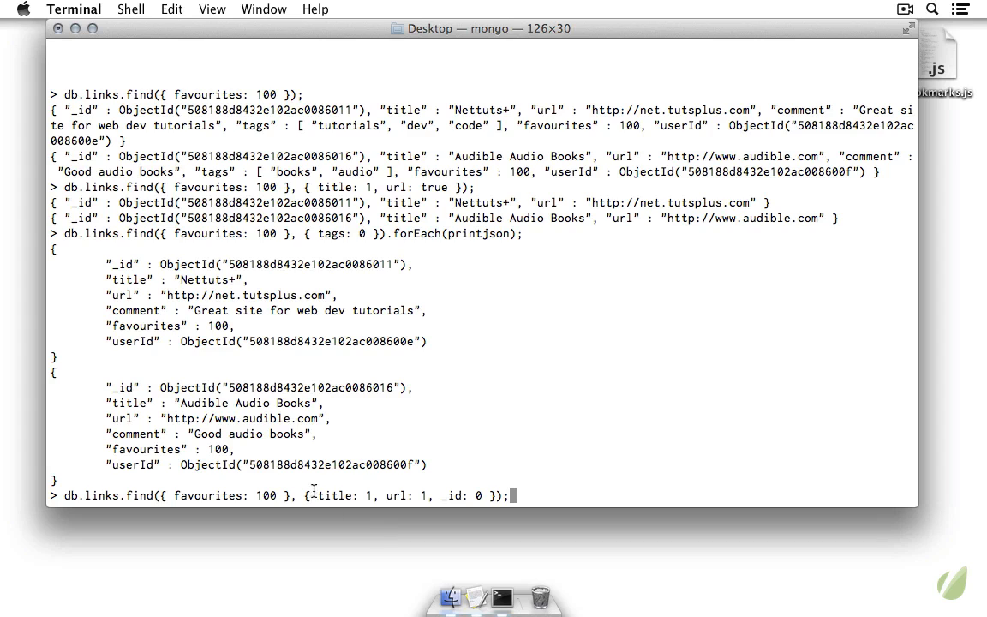
double_click(459, 495)
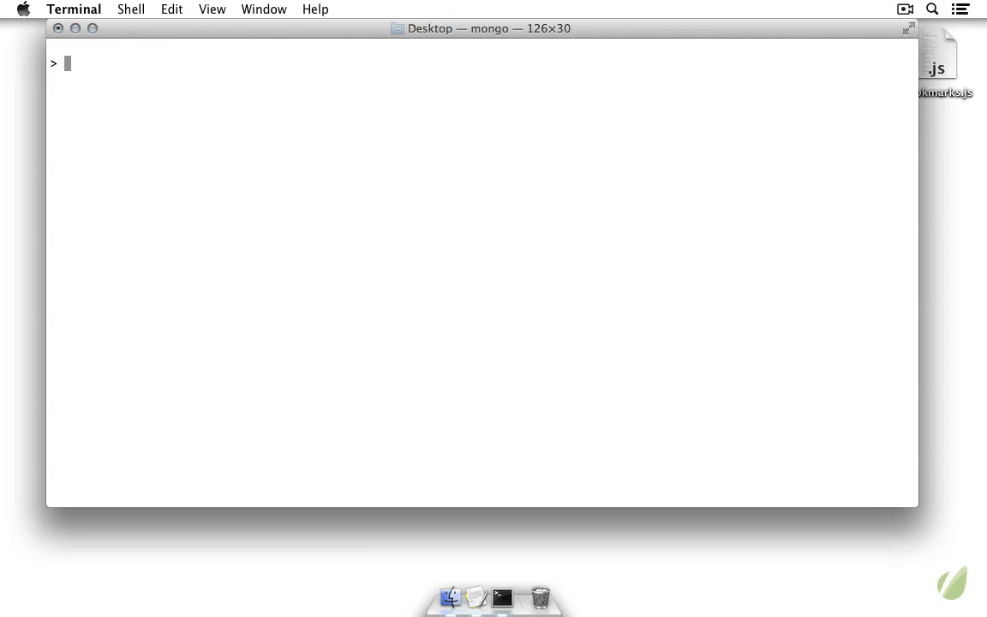
- Query users with findOne({ 'name.first': 'John' }) to show John Doe's document
type("db.users.f")
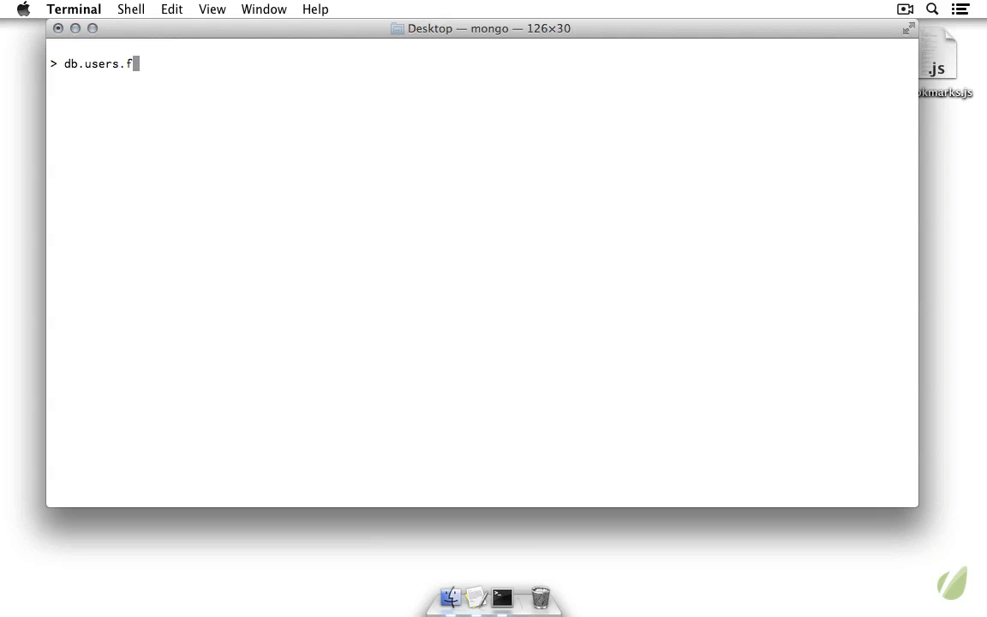
type("ind({ 'na")
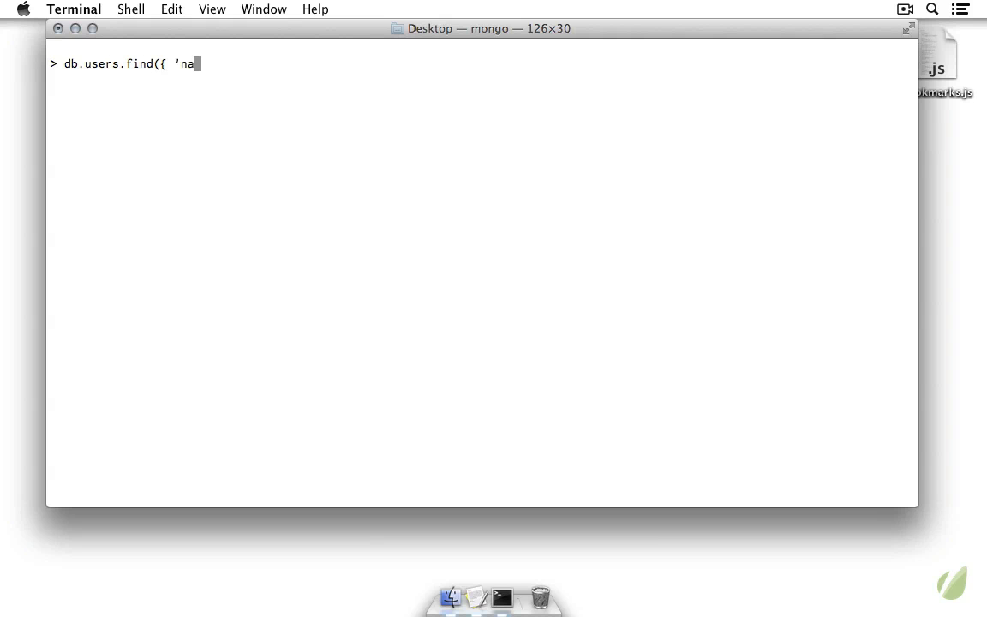
type("me.firs")
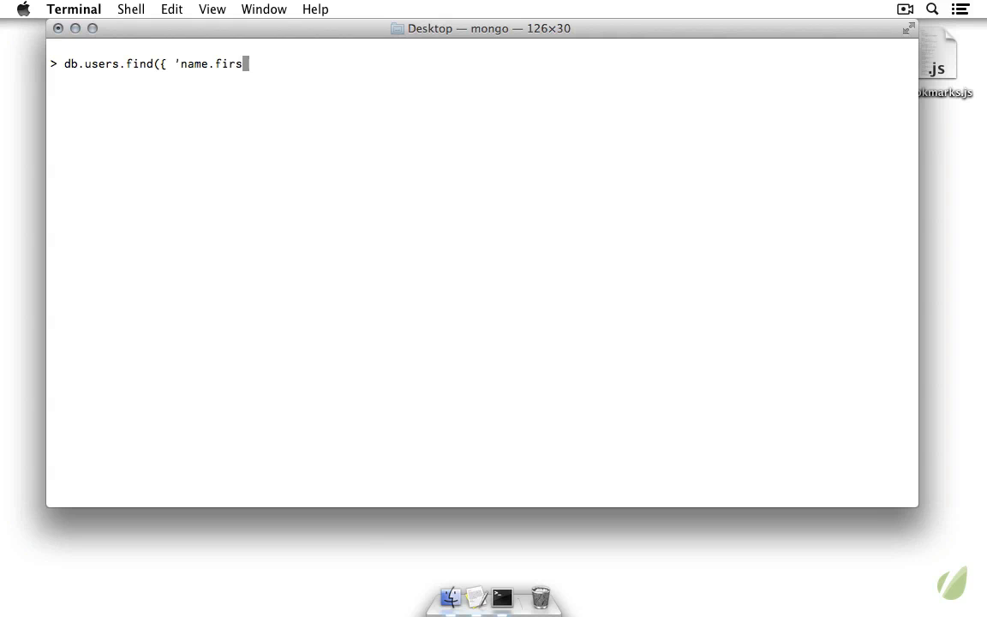
type("t'")
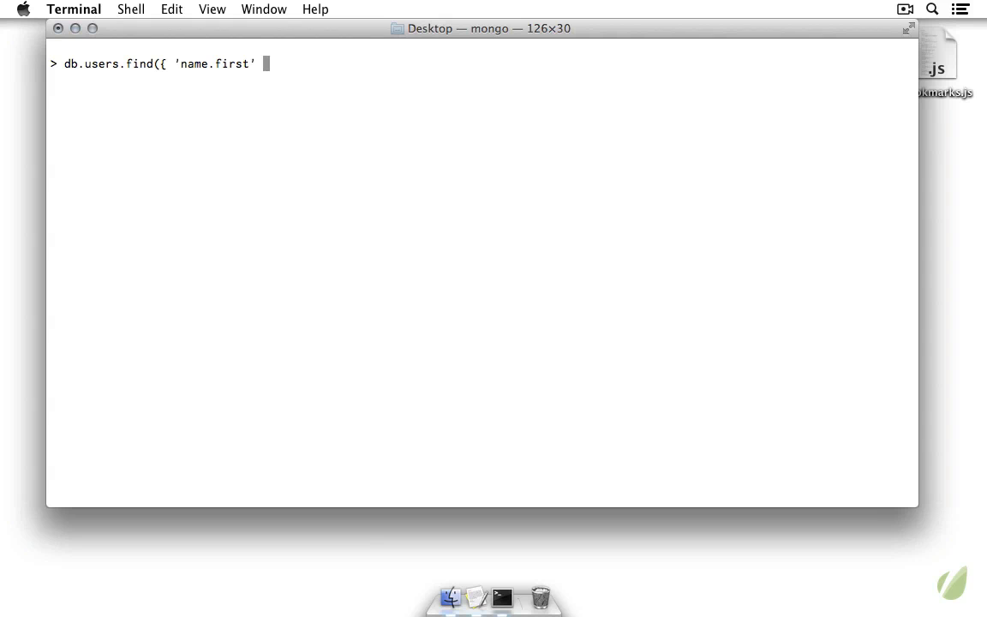
type(": 'John' });")
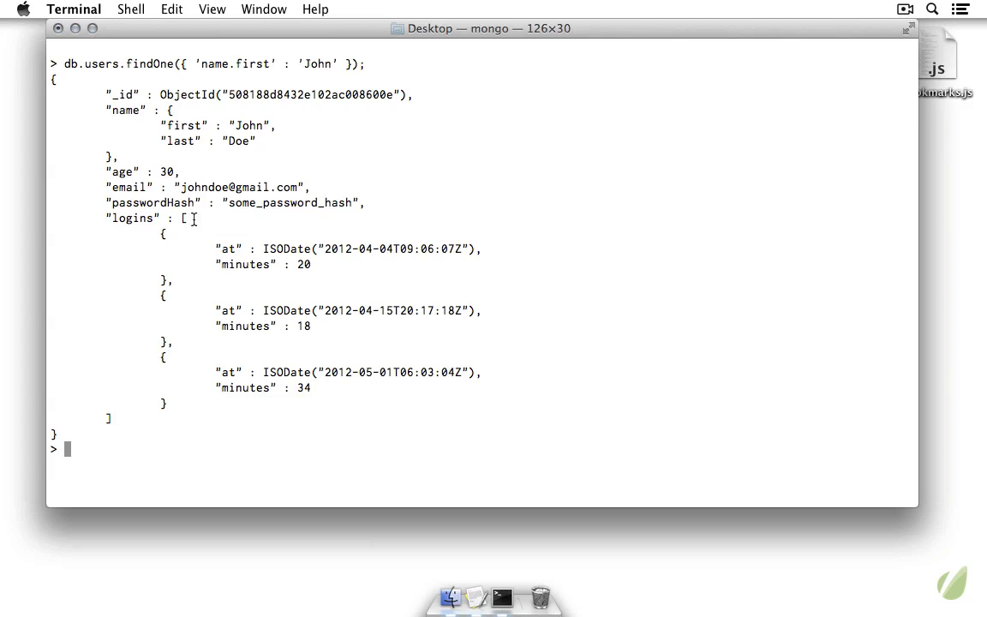
- Highlight the name fields and begin adding a name projection to the query
double_click(126, 110)
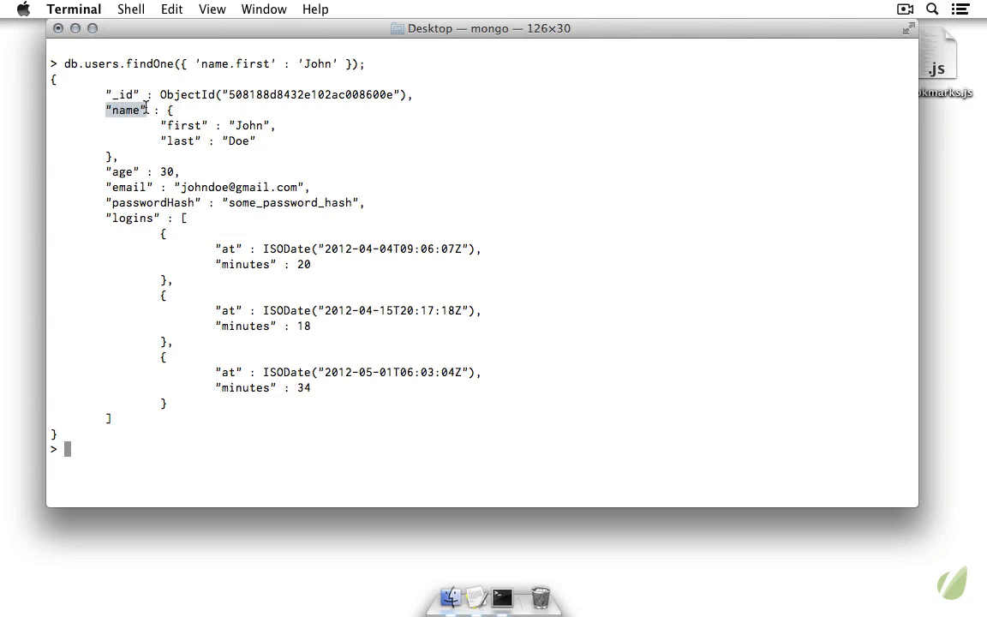
double_click(183, 125)
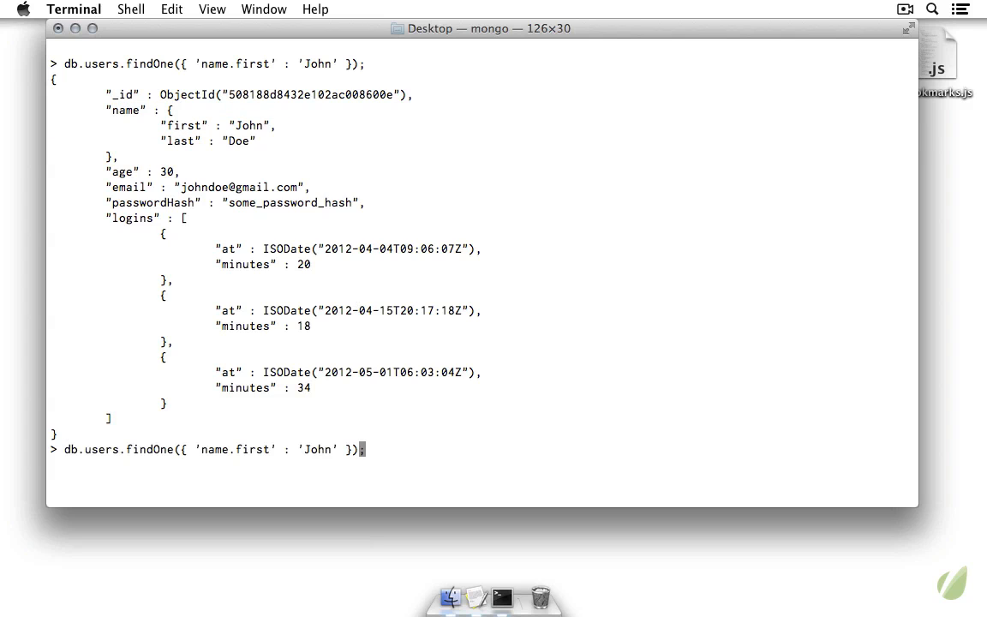
type(", { }")
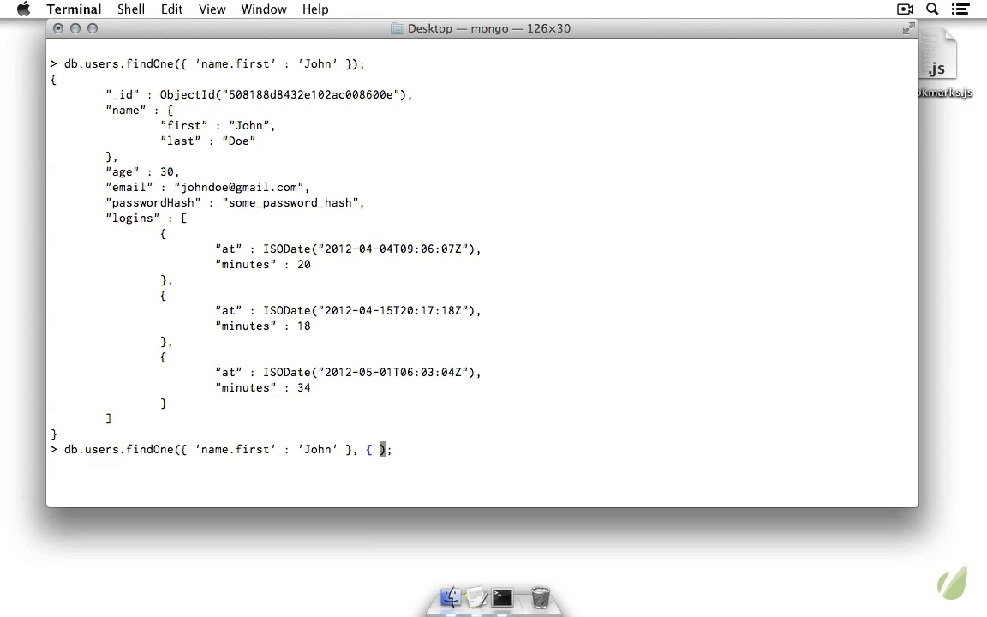
type("name.")
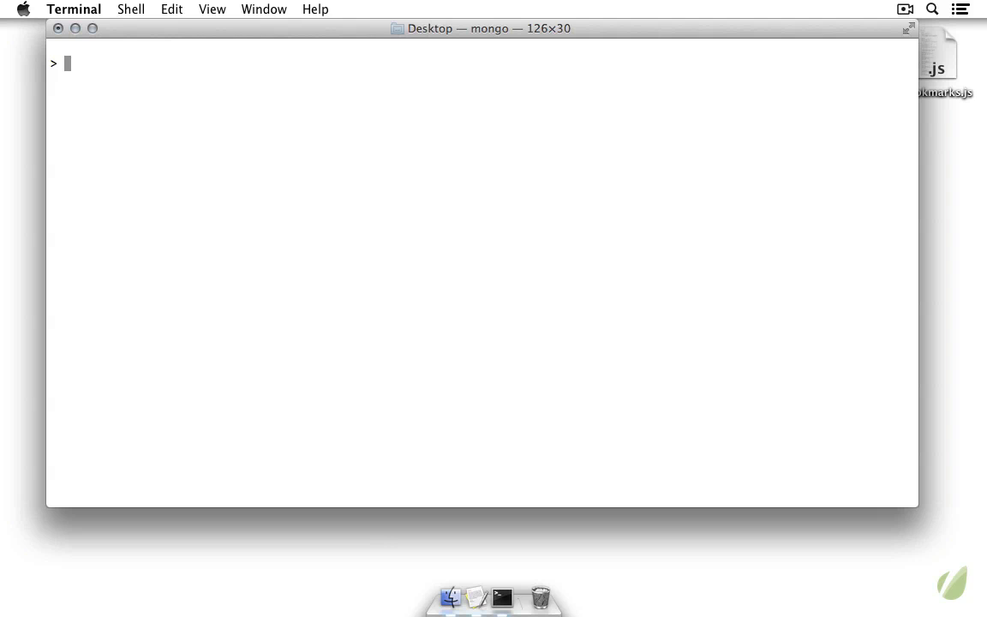
- Assign db.users.findOne({ 'name.first': 'john' }) to a variable named john
type("va")
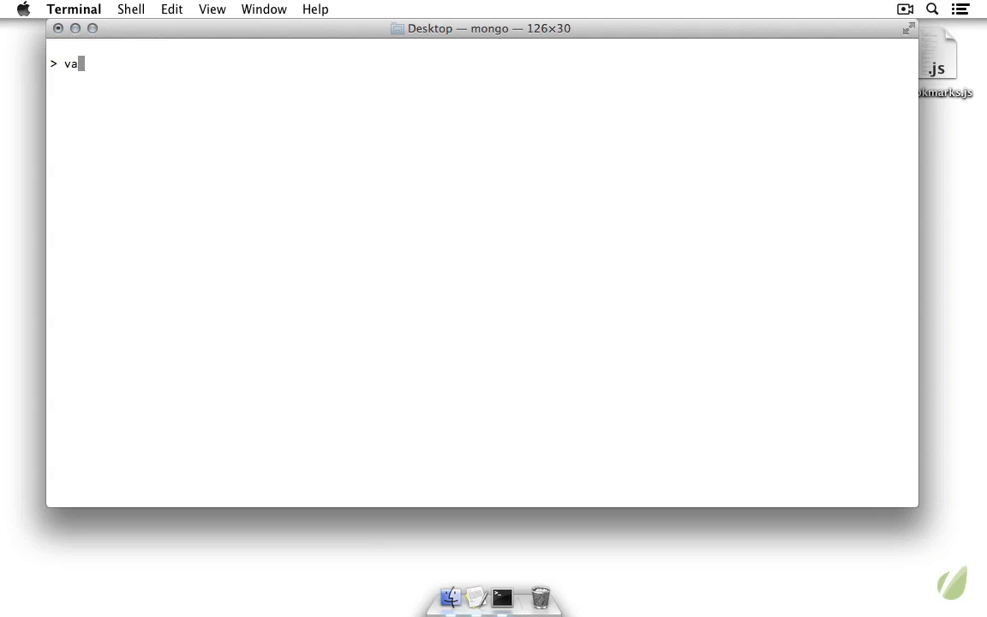
type("r john =")
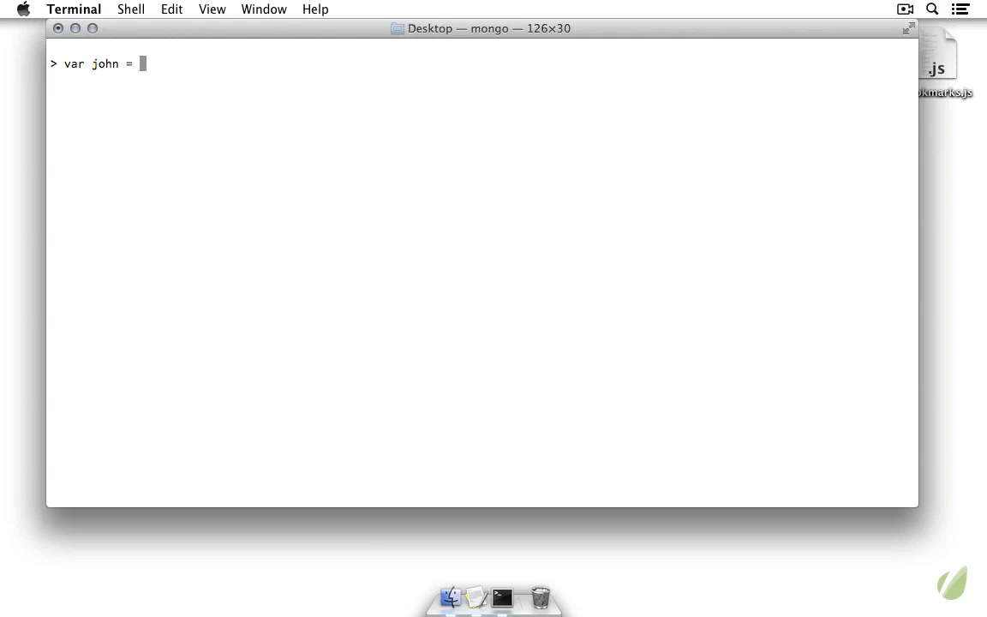
type("db.users.find")
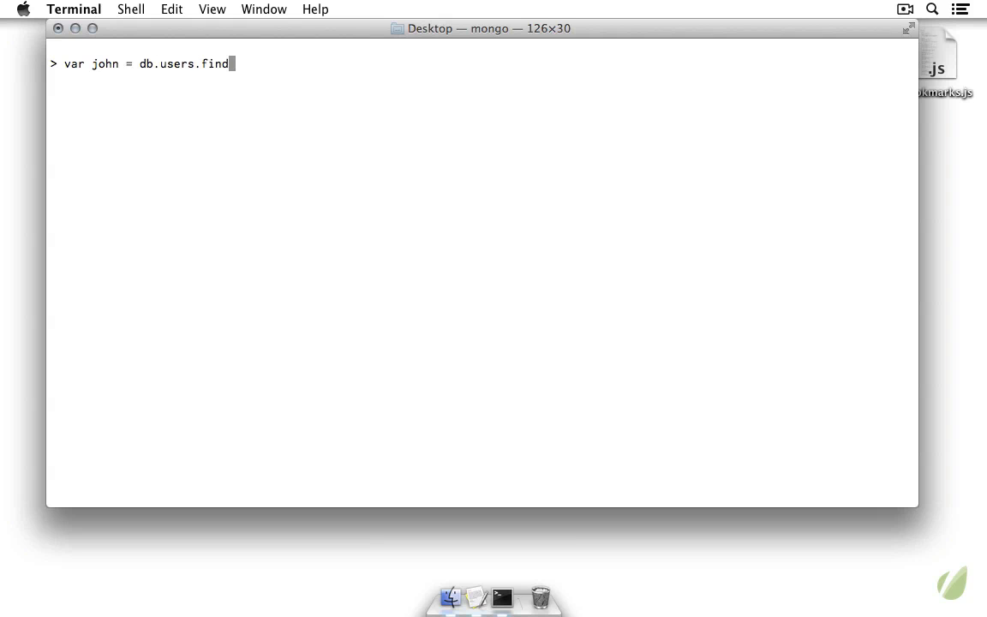
type("One({")
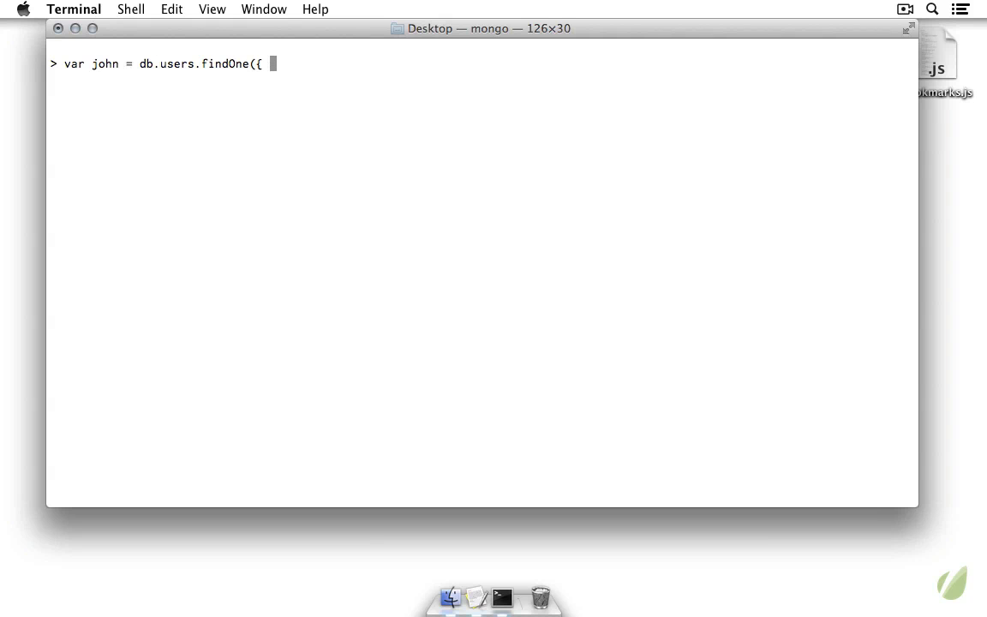
type("'name.fi")
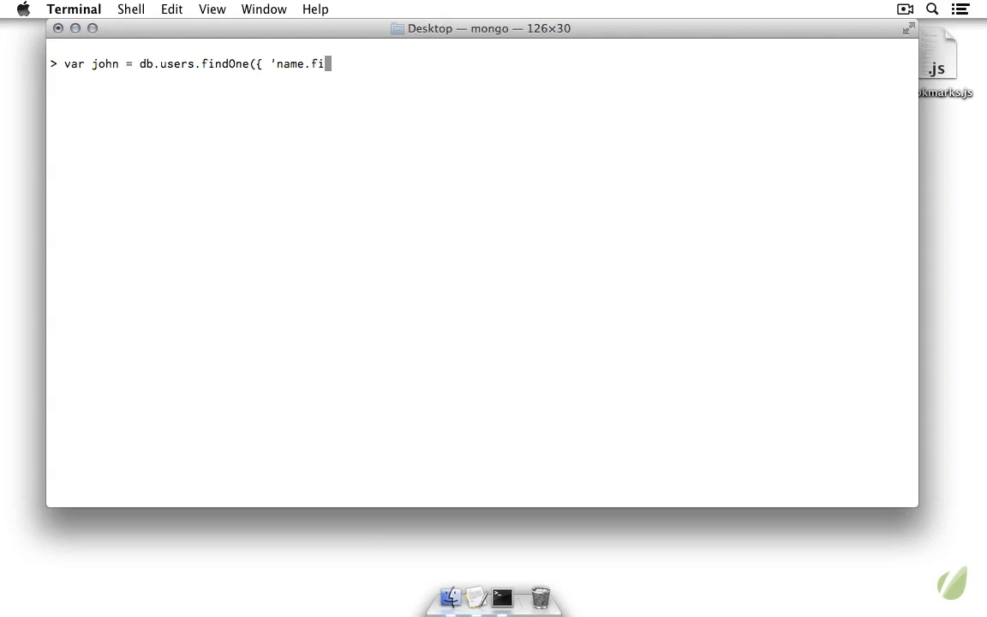
type("rst': 'john")
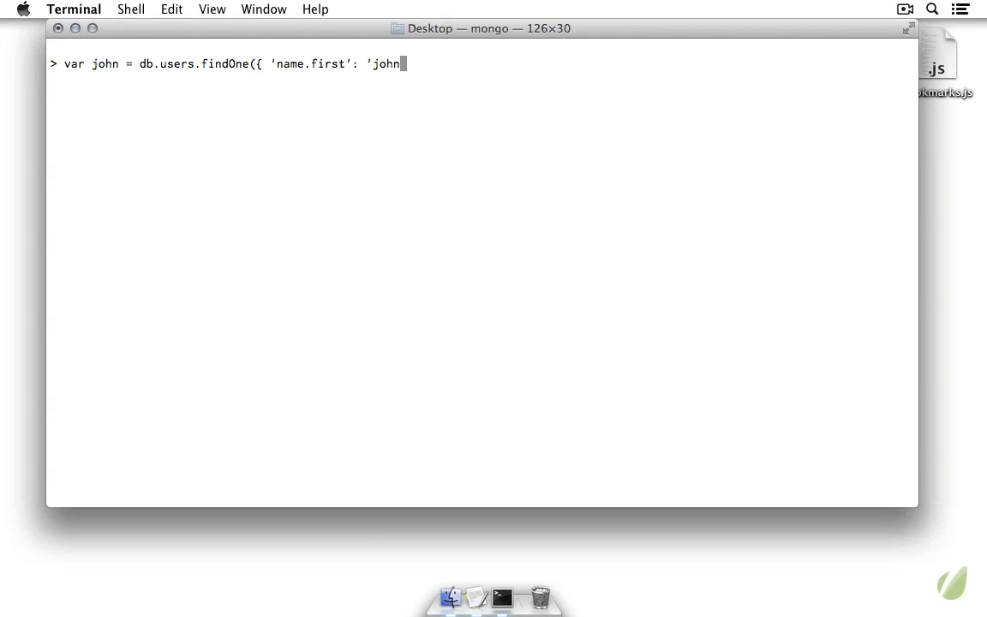
type("'")
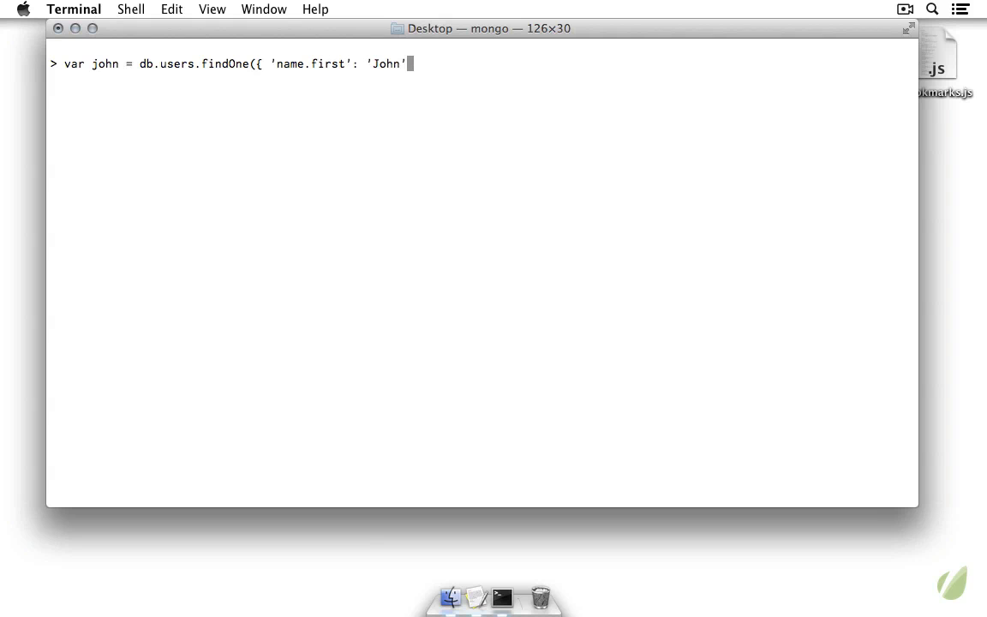
type("});")
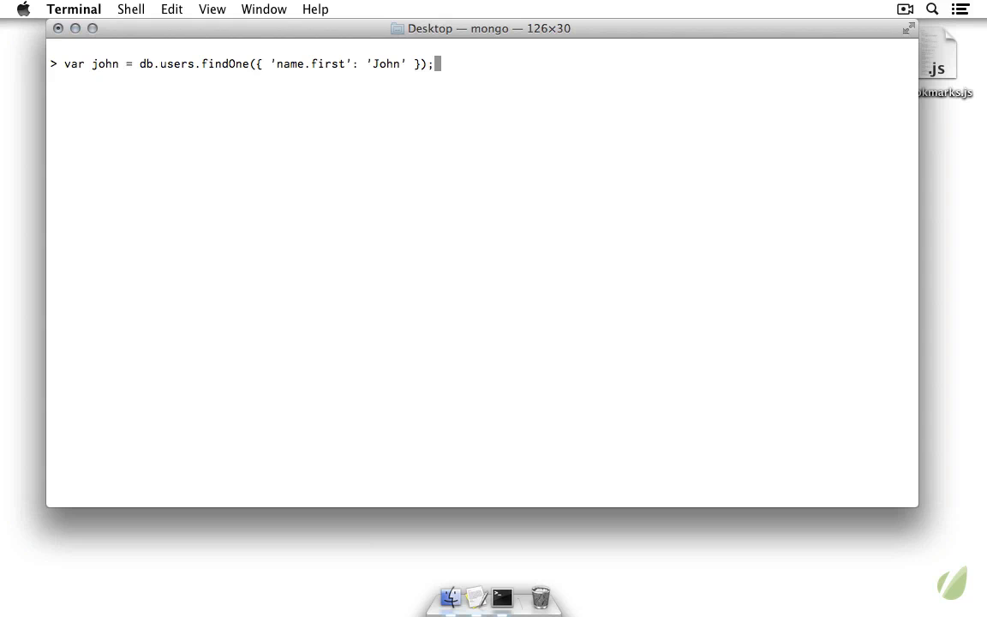
mouse_move(411, 142)
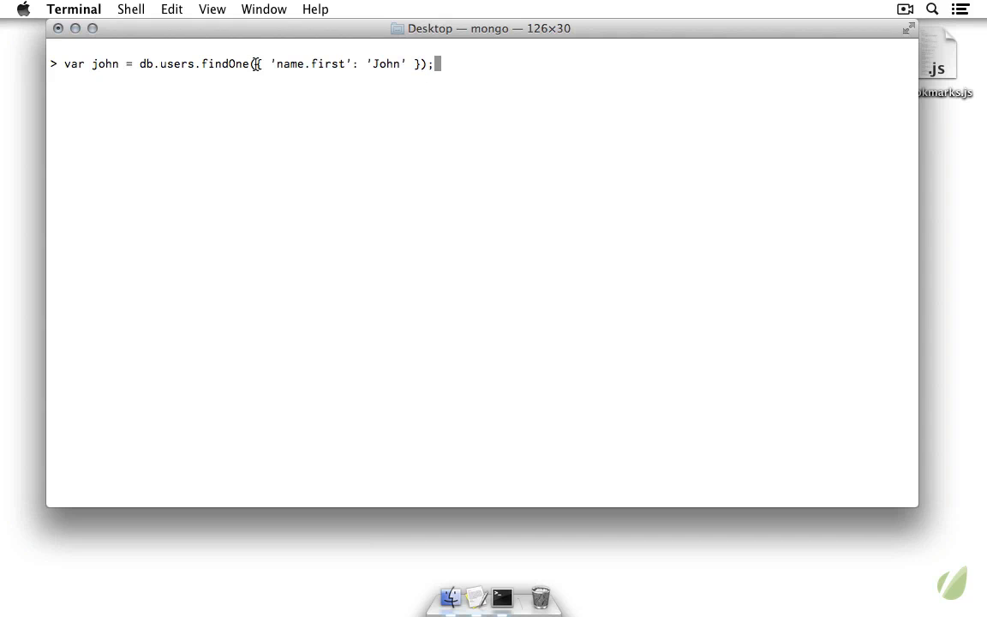
mouse_move(381, 84)
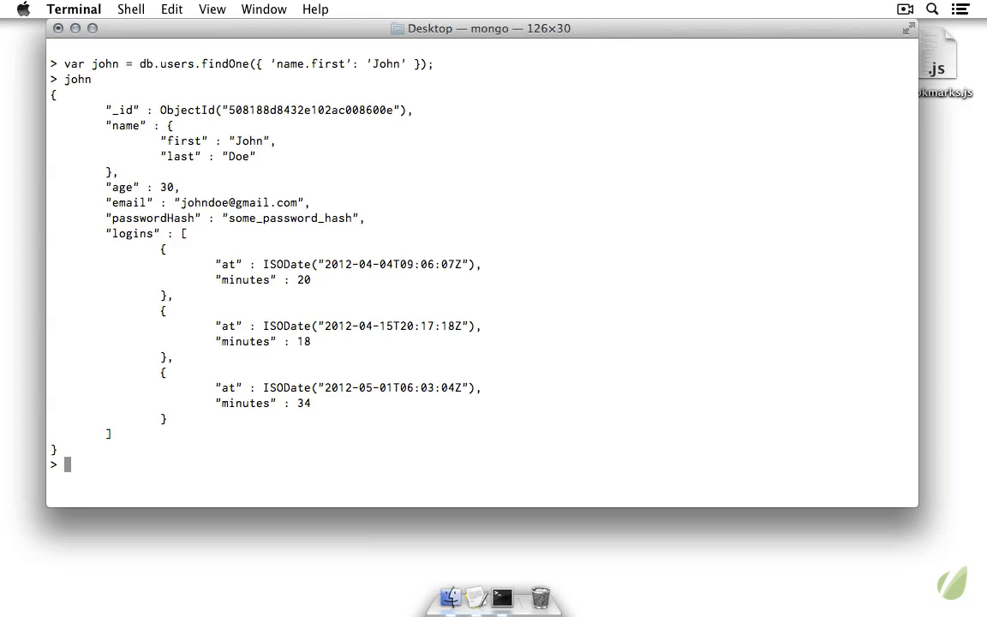
- Query links with userId: john._id projecting { title: 1, _id: 0 }, listing John's four titles
type("db.links.")
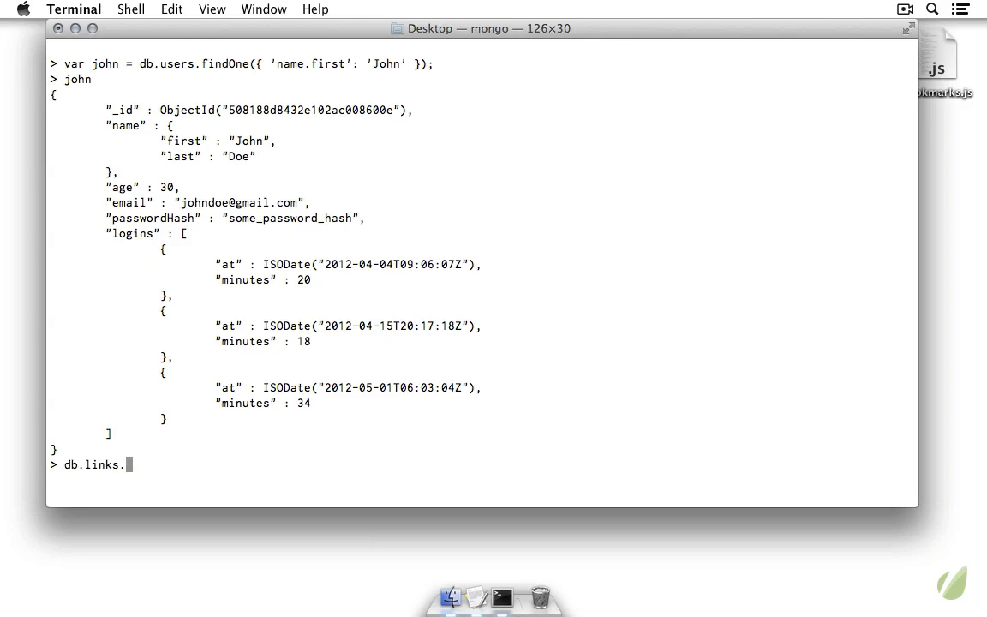
type("find({ userId:")
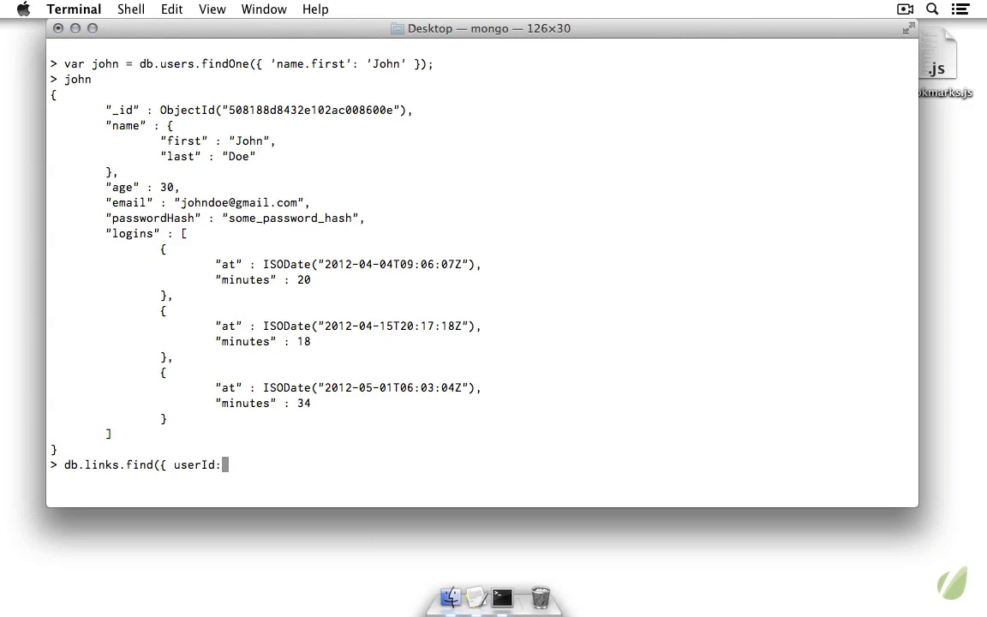
type("john._id")
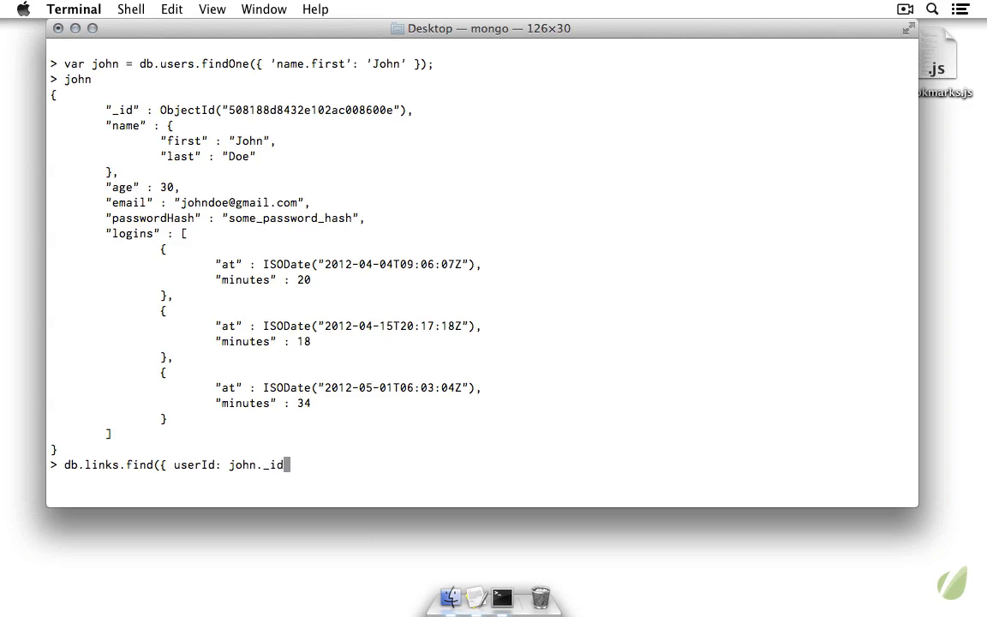
type("}, {")
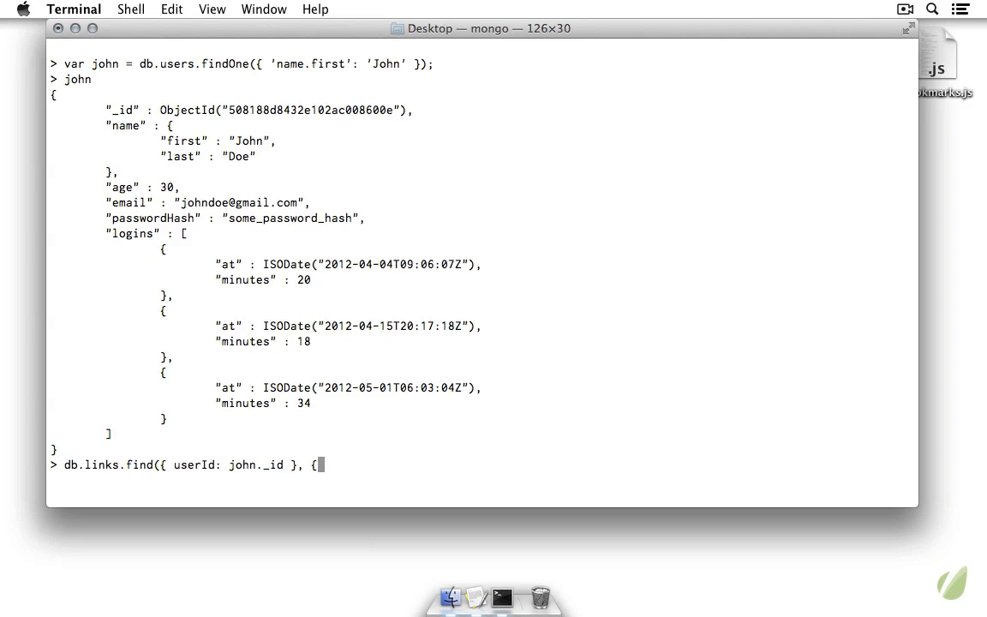
type("titl});")
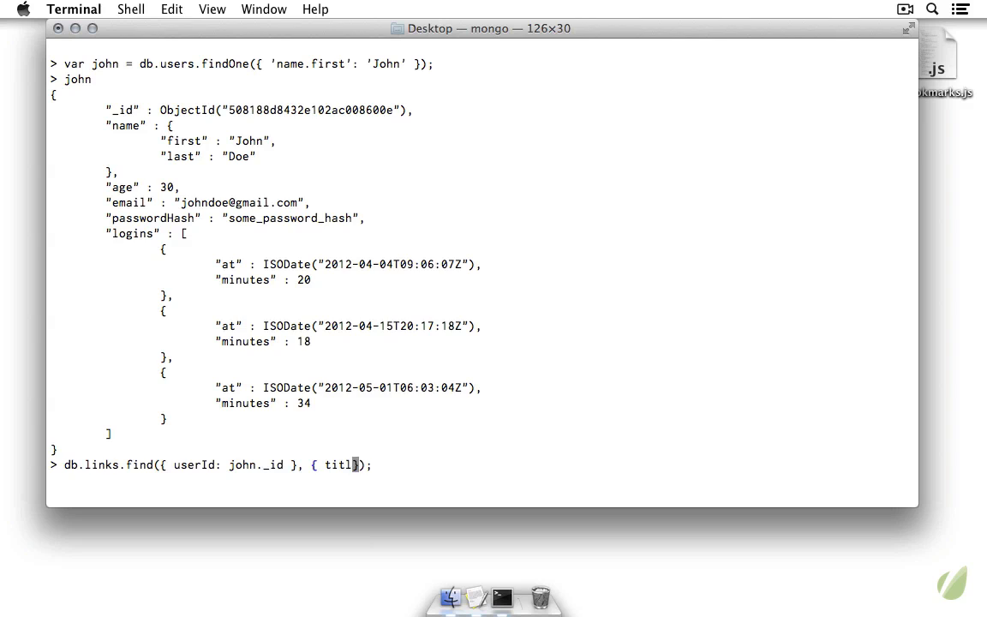
type("e: 1, _id")
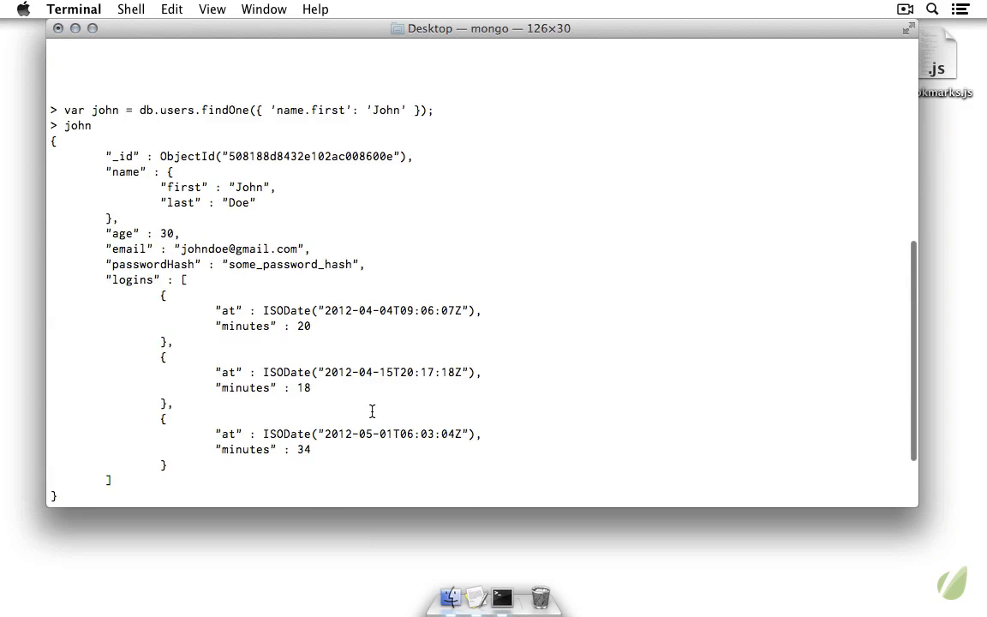
type("db.links.find({ userId: john._id }, { title: 1, _id: 0 });")
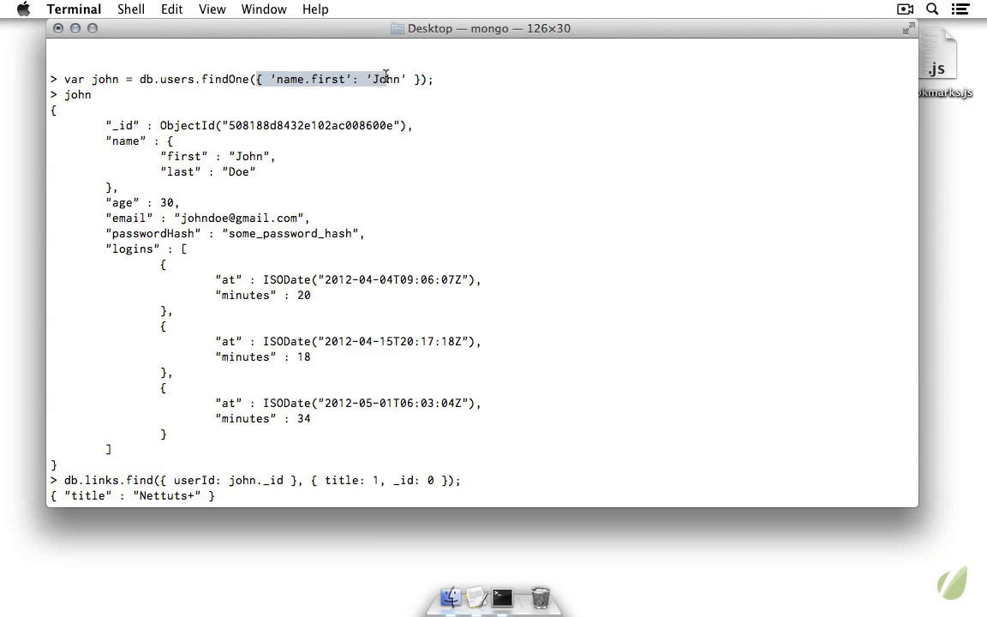
double_click(309, 78)
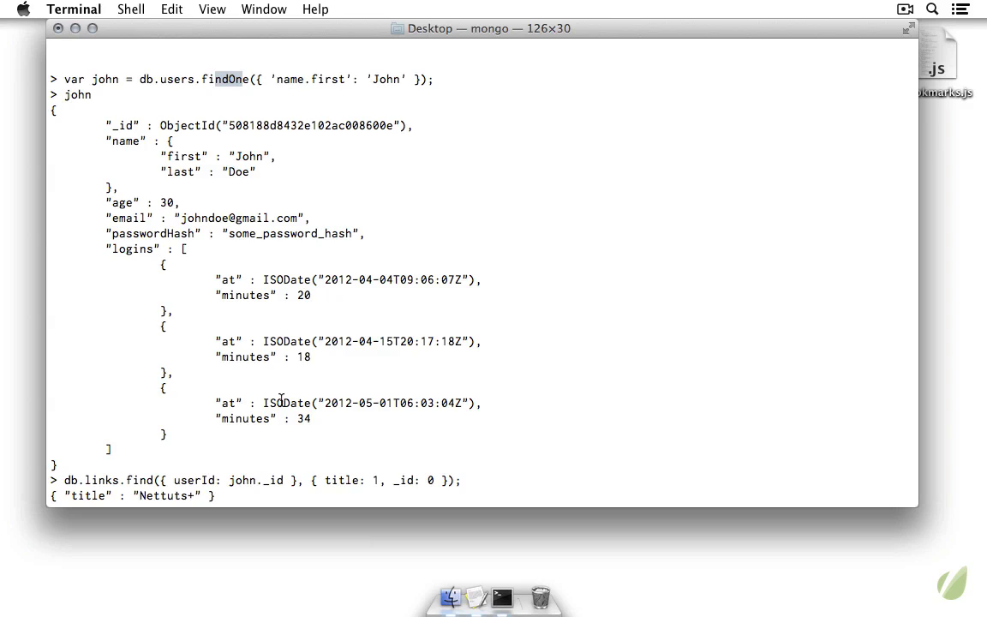
key("Return")
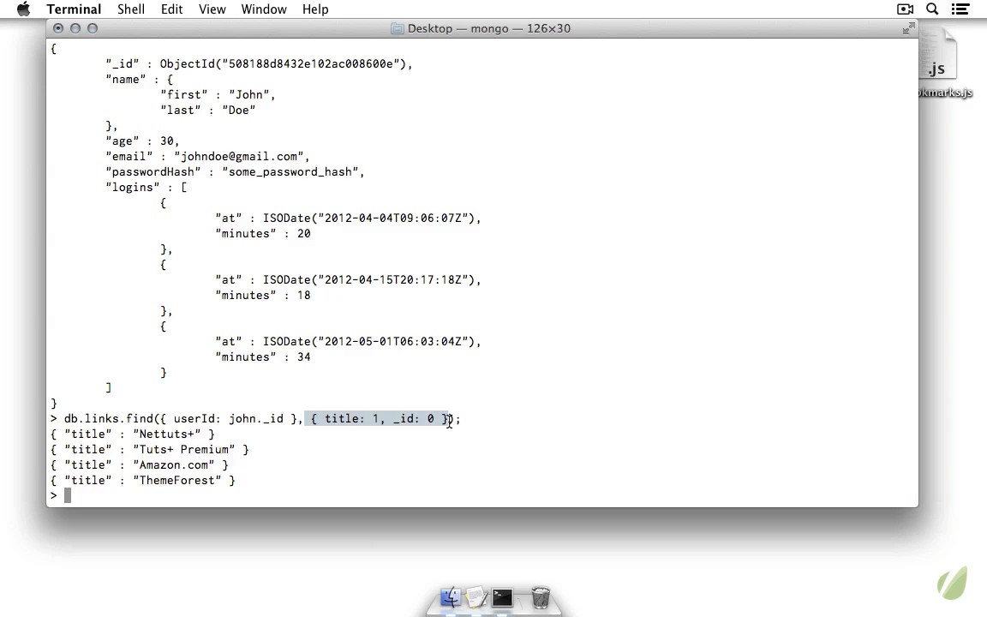